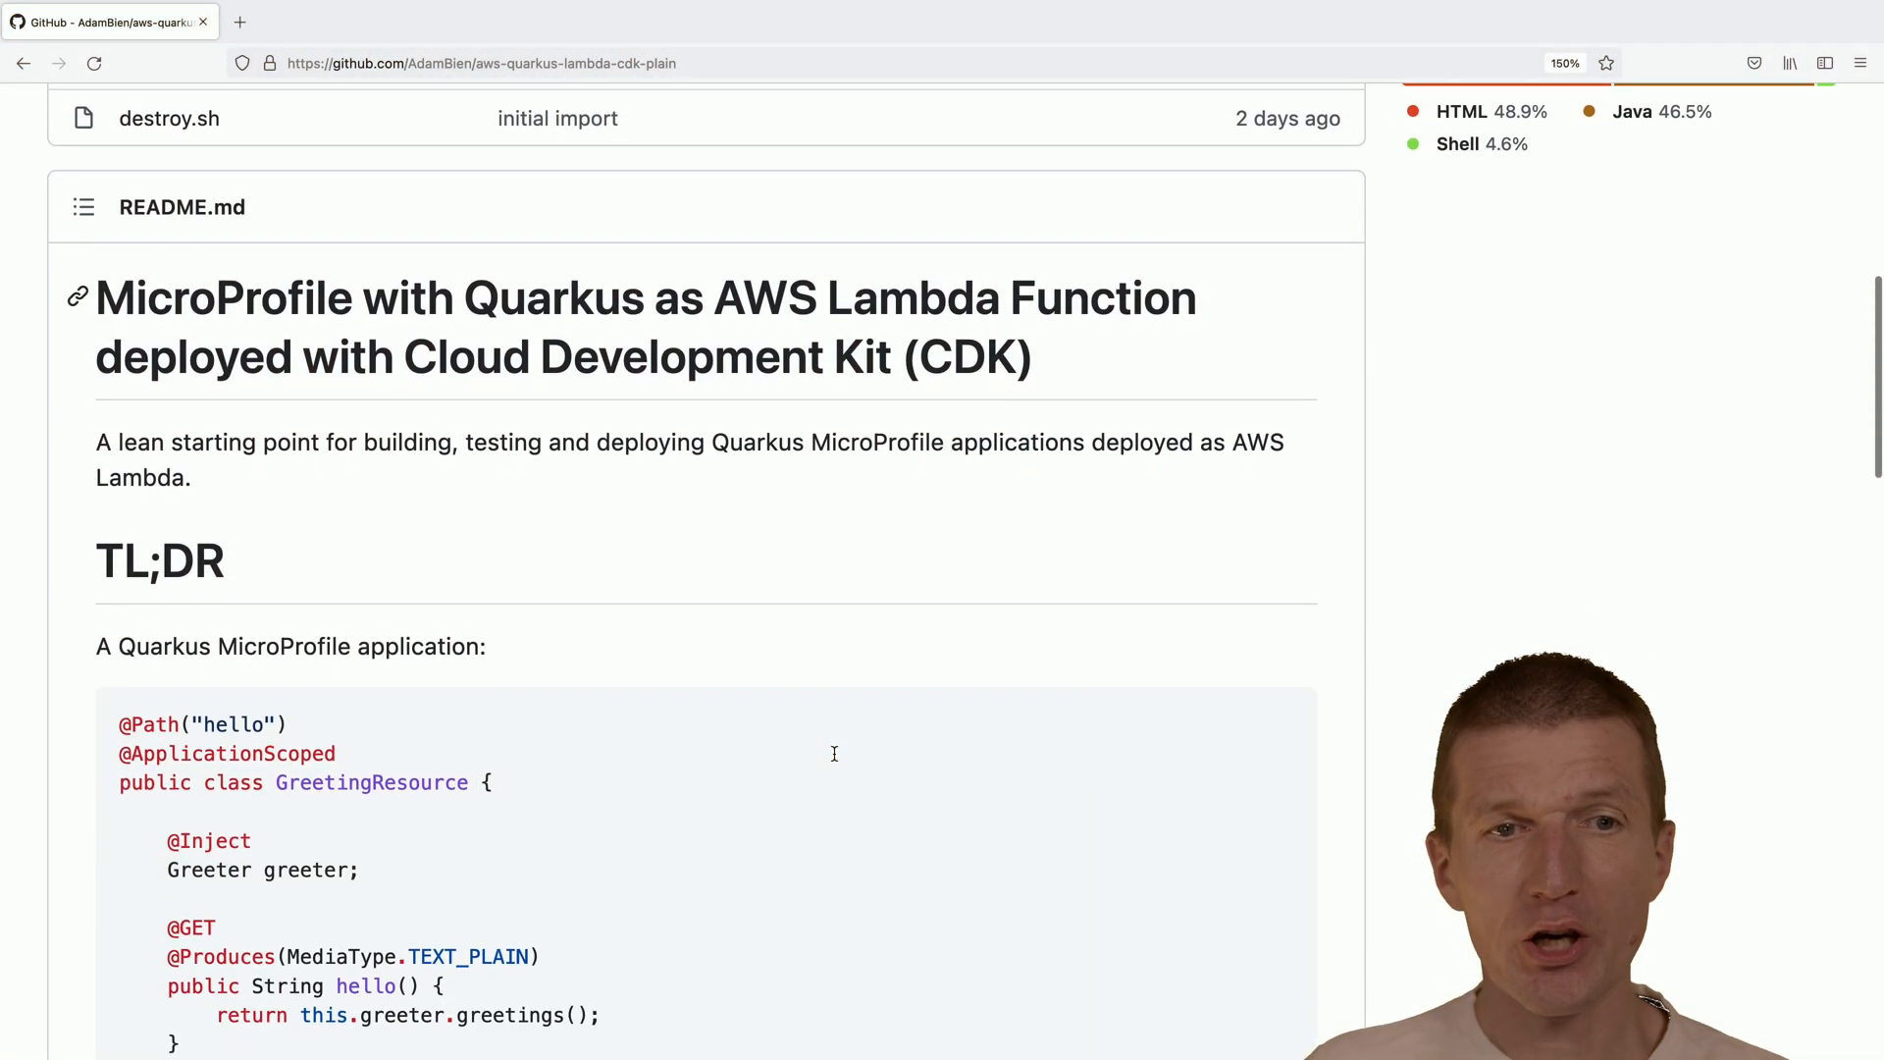
# Run the Quarkus Lambda CDK setup script in Terminal, naming the new project mpq.
pyautogui.scroll(-3)
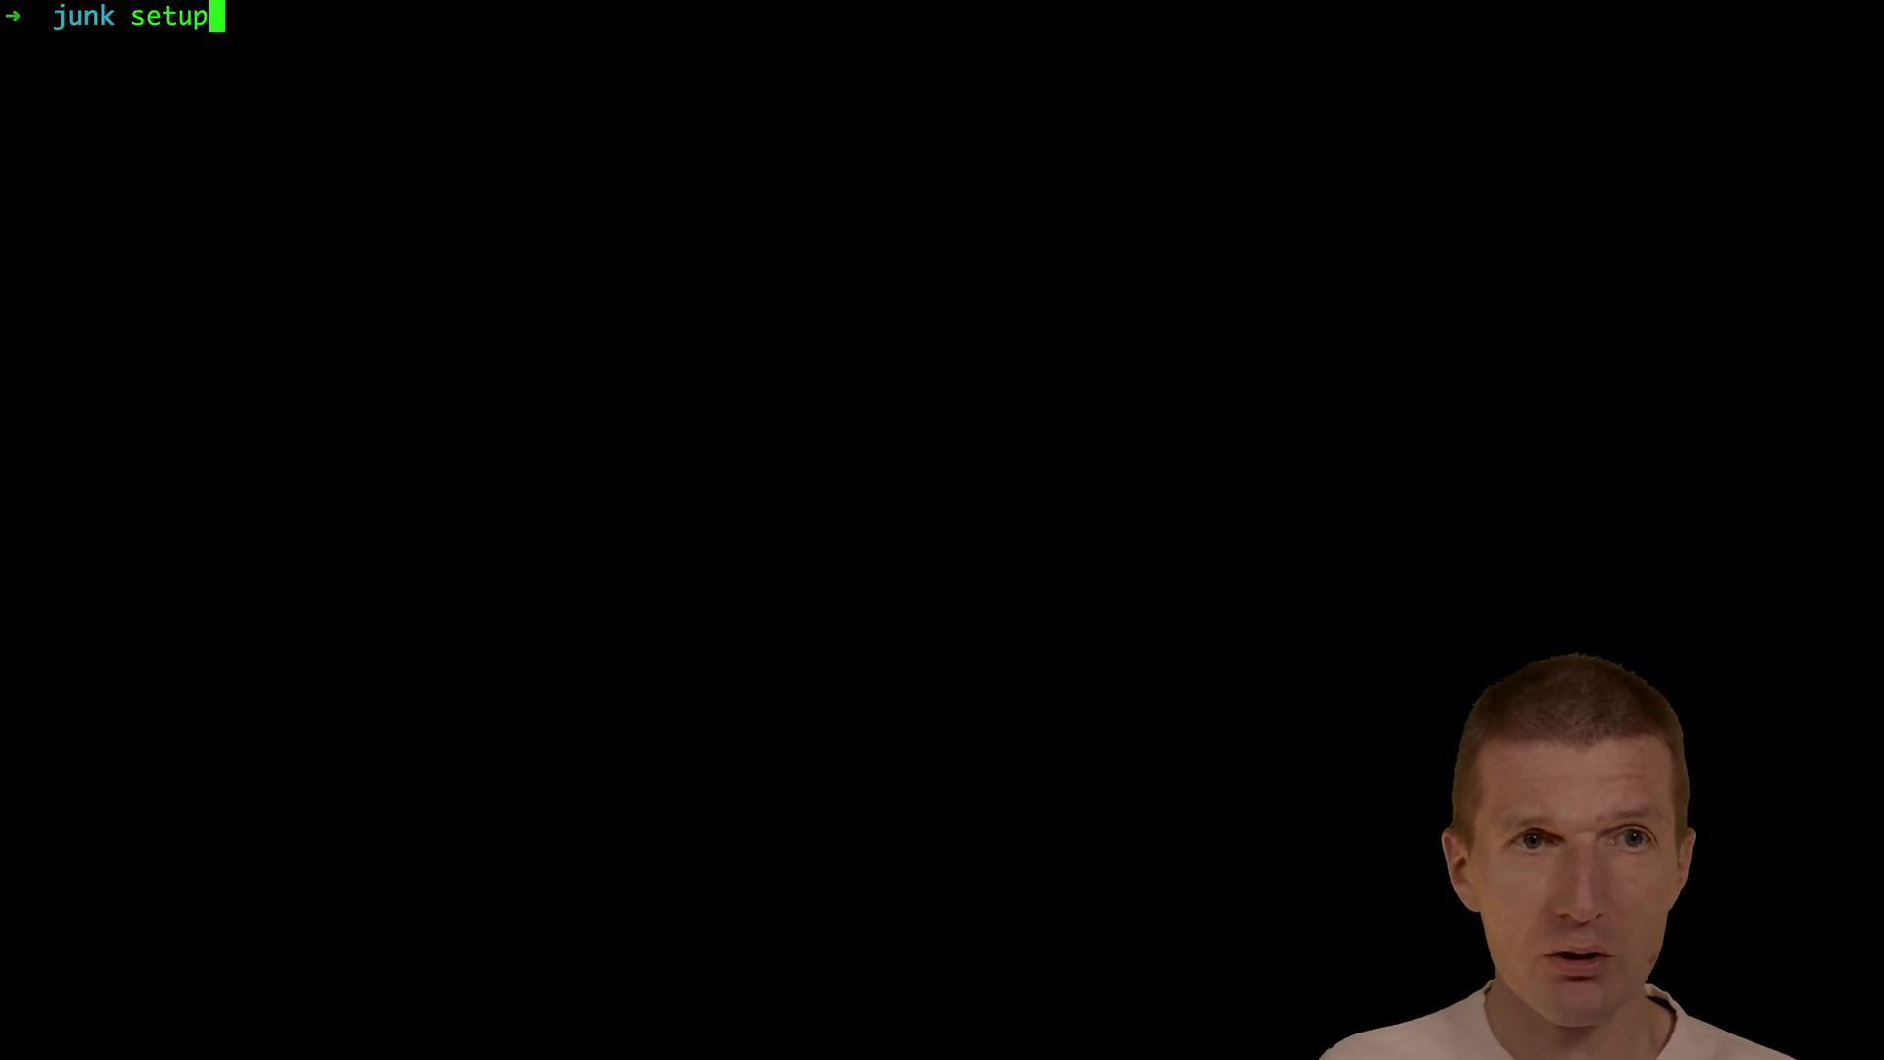
pyautogui.write('QuarkusLambdaWithCDKAWSProject.sh')
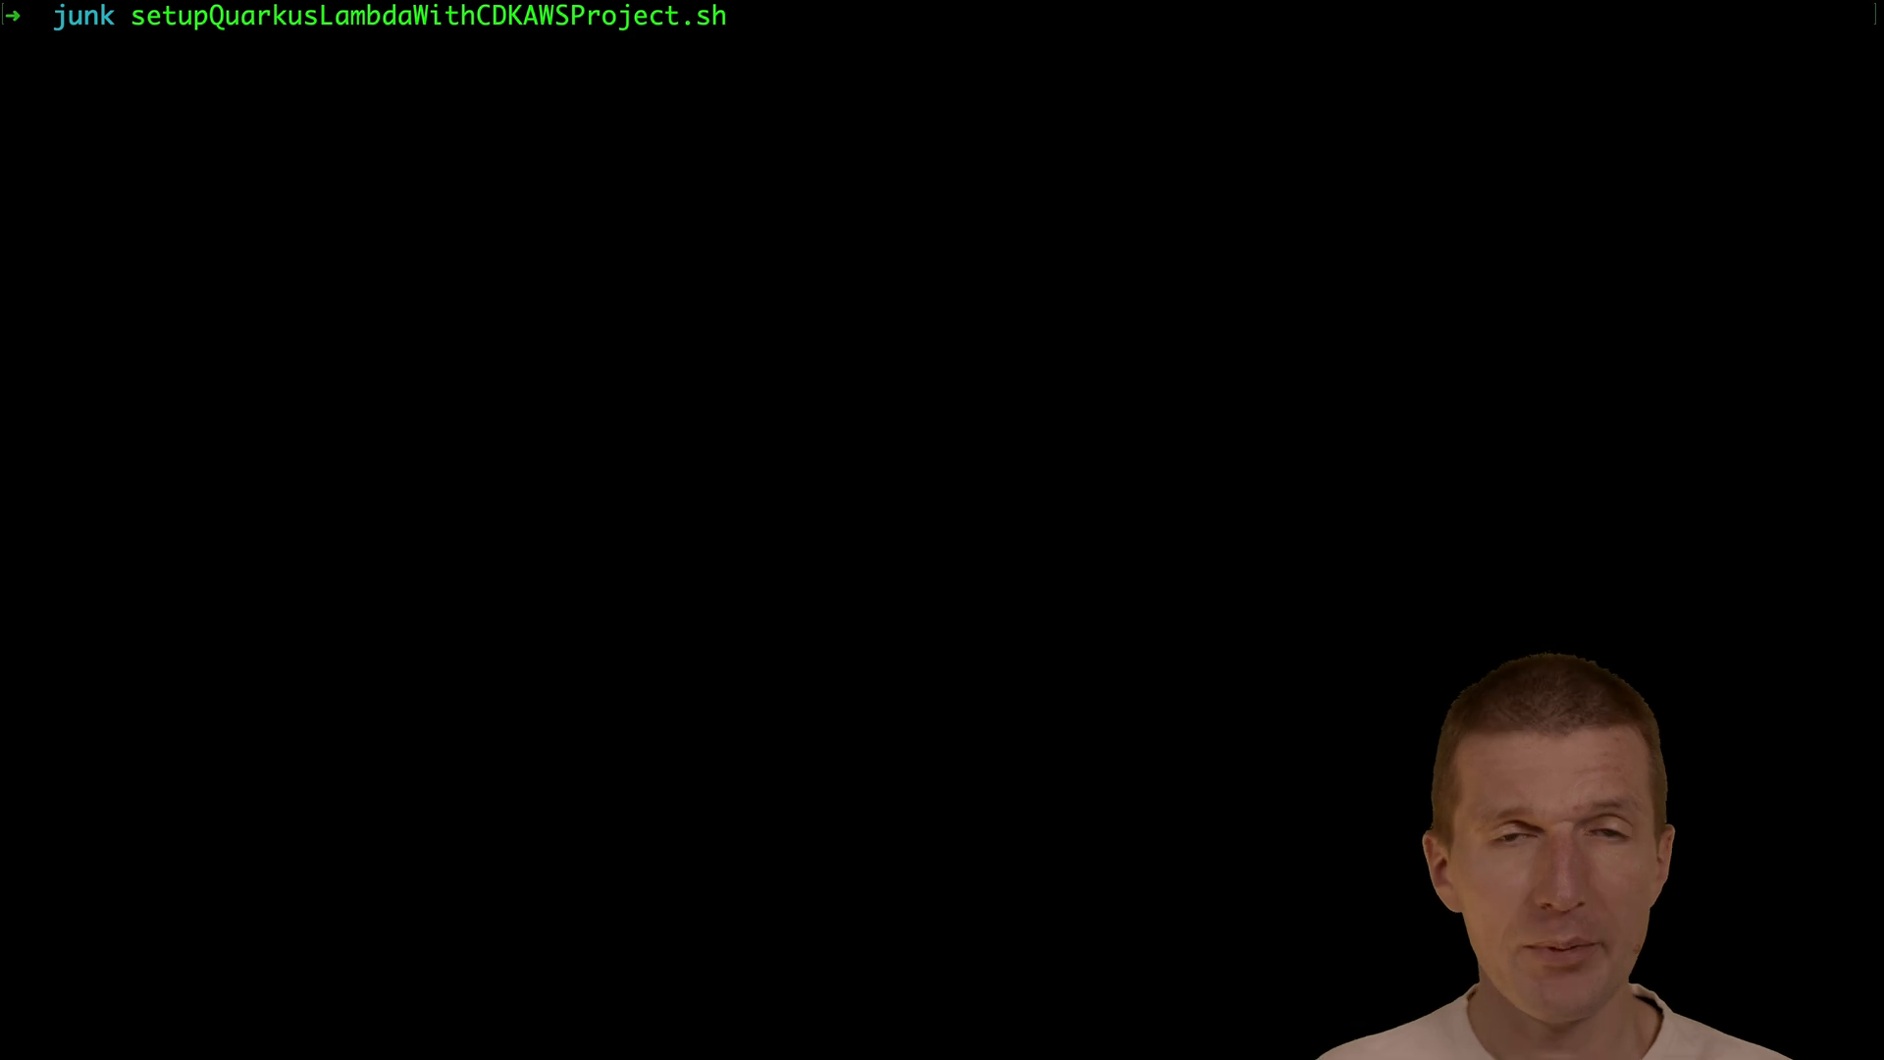
pyautogui.write('mp')
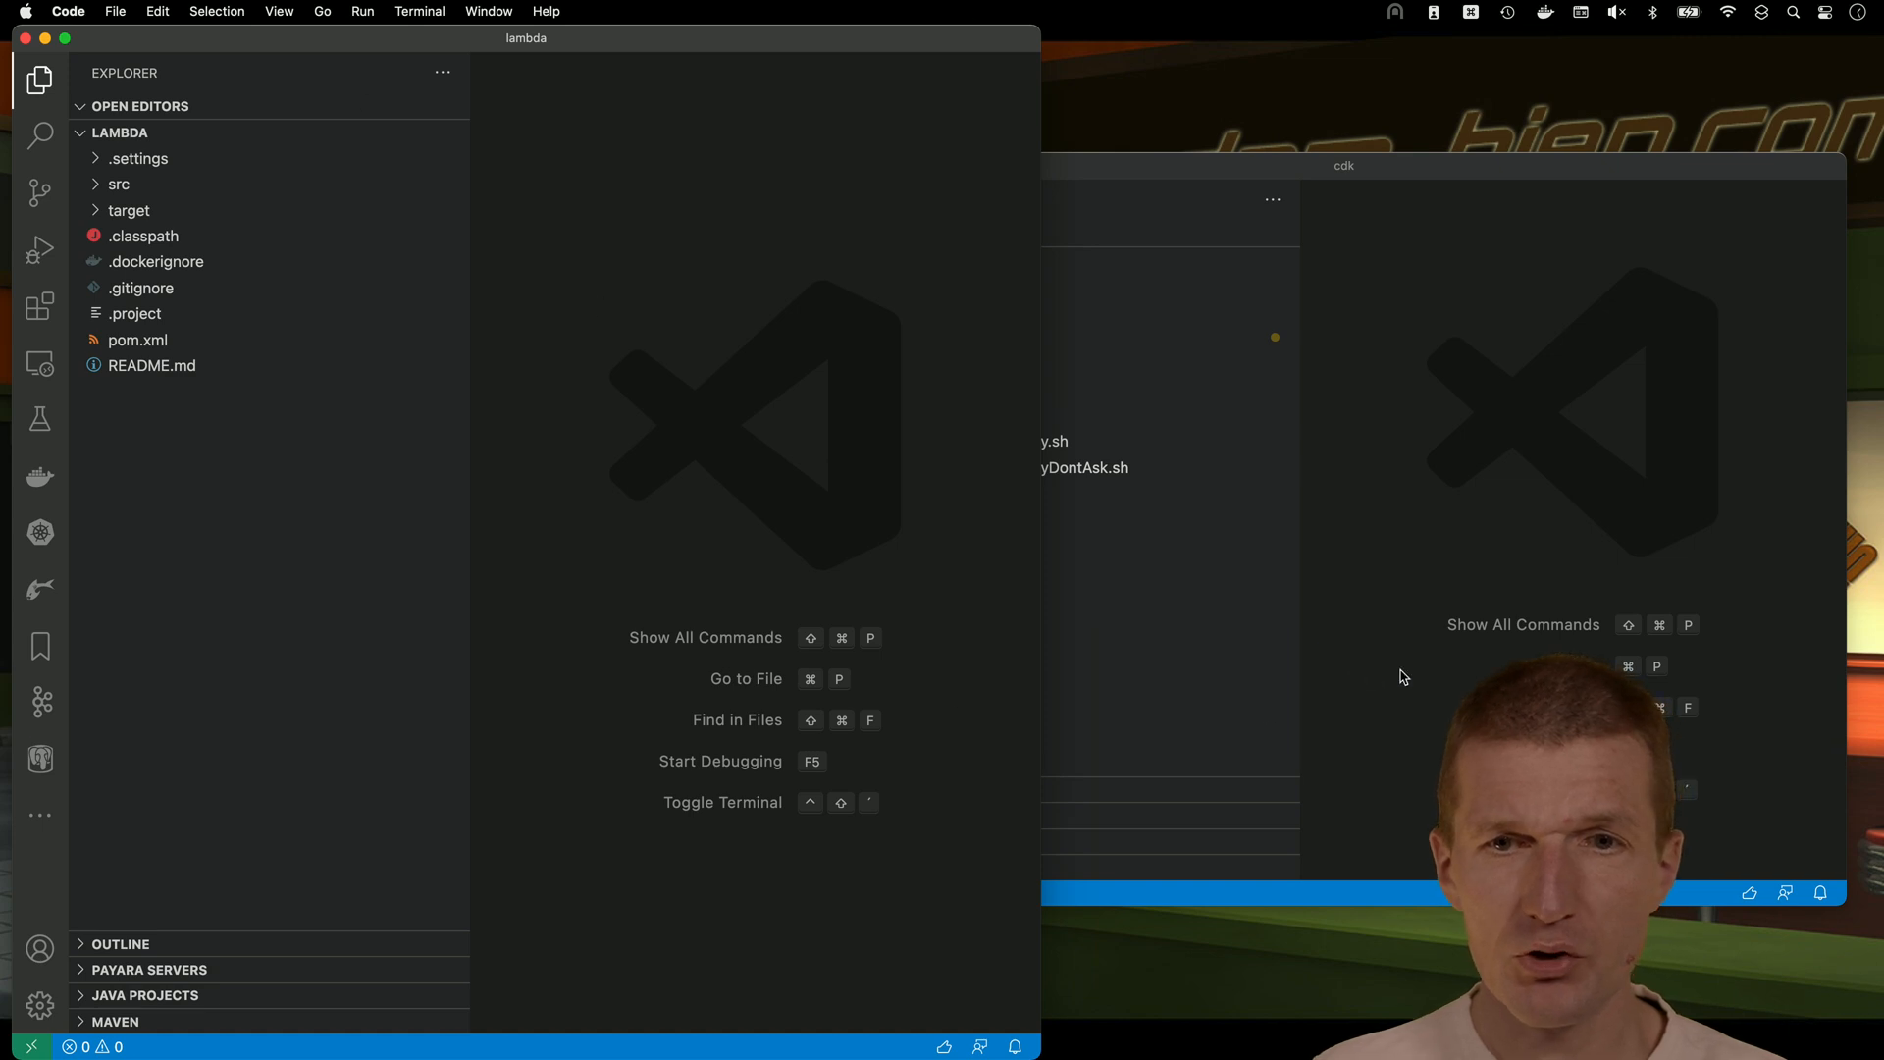
pyautogui.moveTo(660, 646)
pyautogui.write('ls')
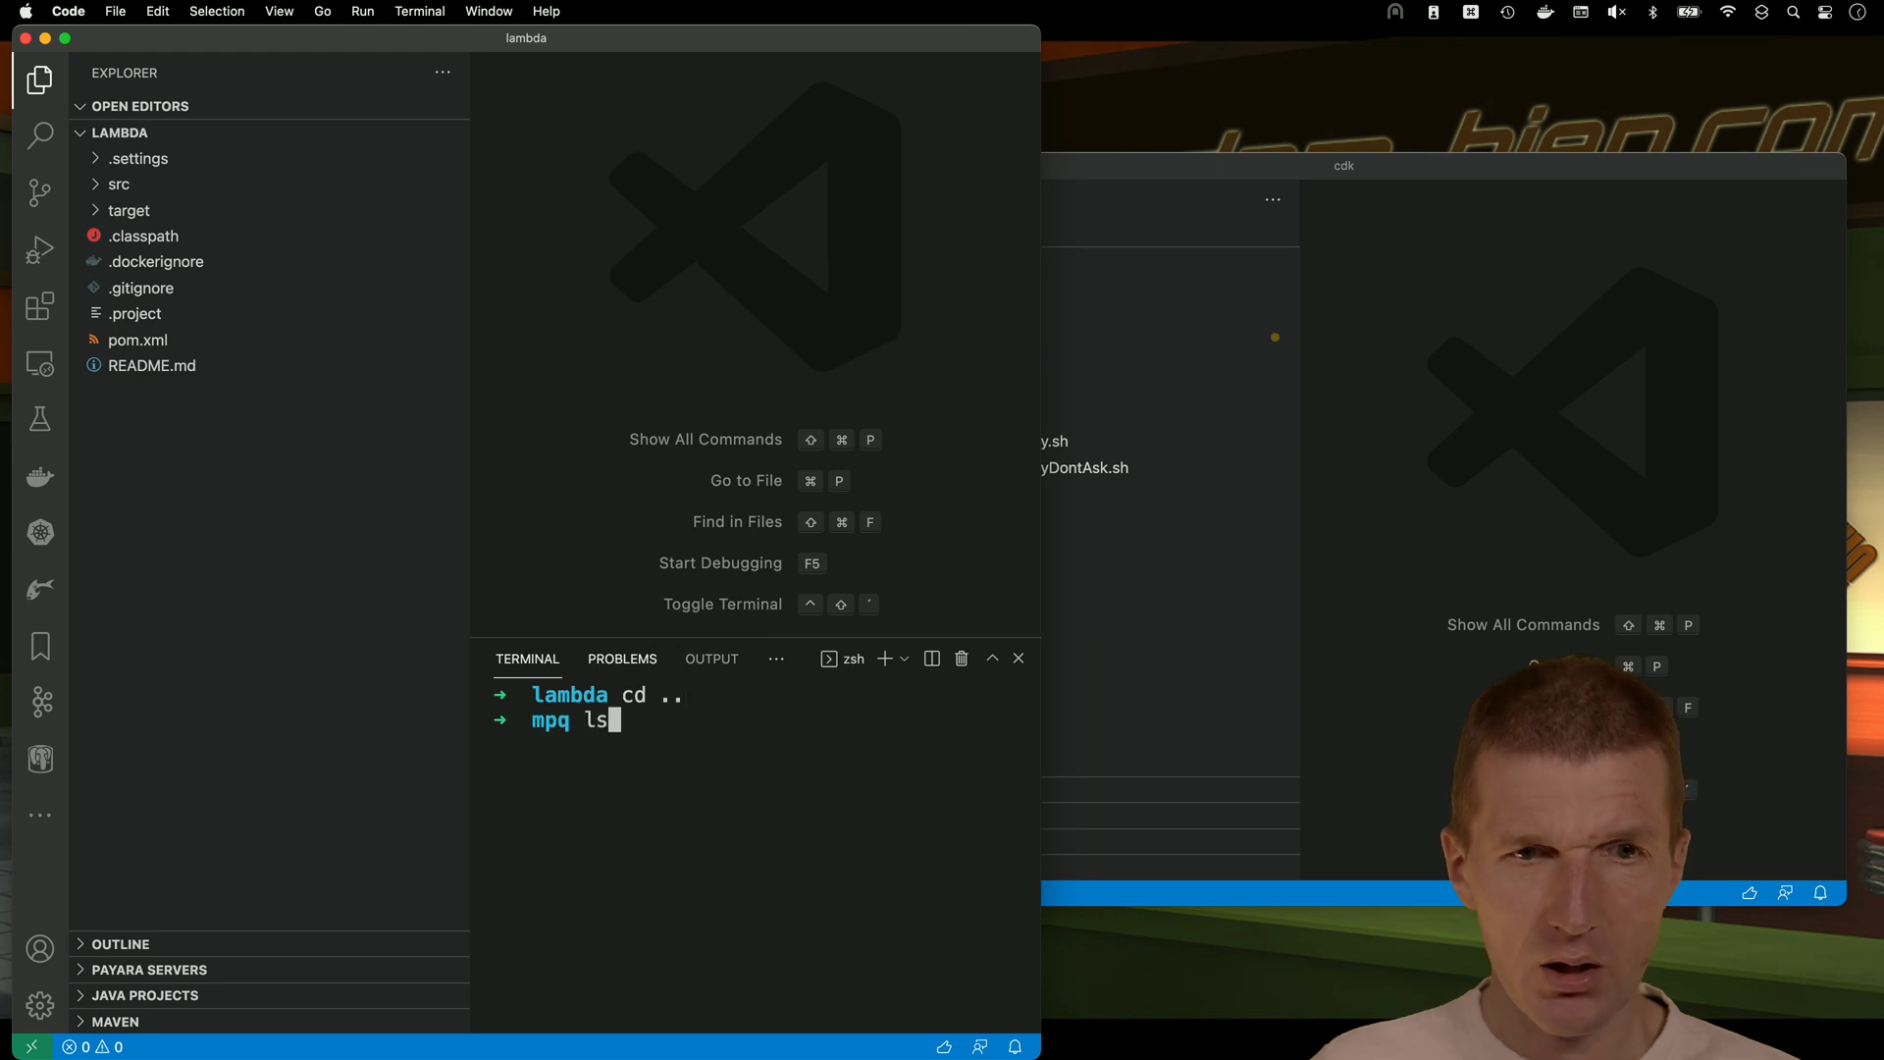
# List the project root files and launch ./buildAndDeploy.sh.
pyautogui.press('Enter')
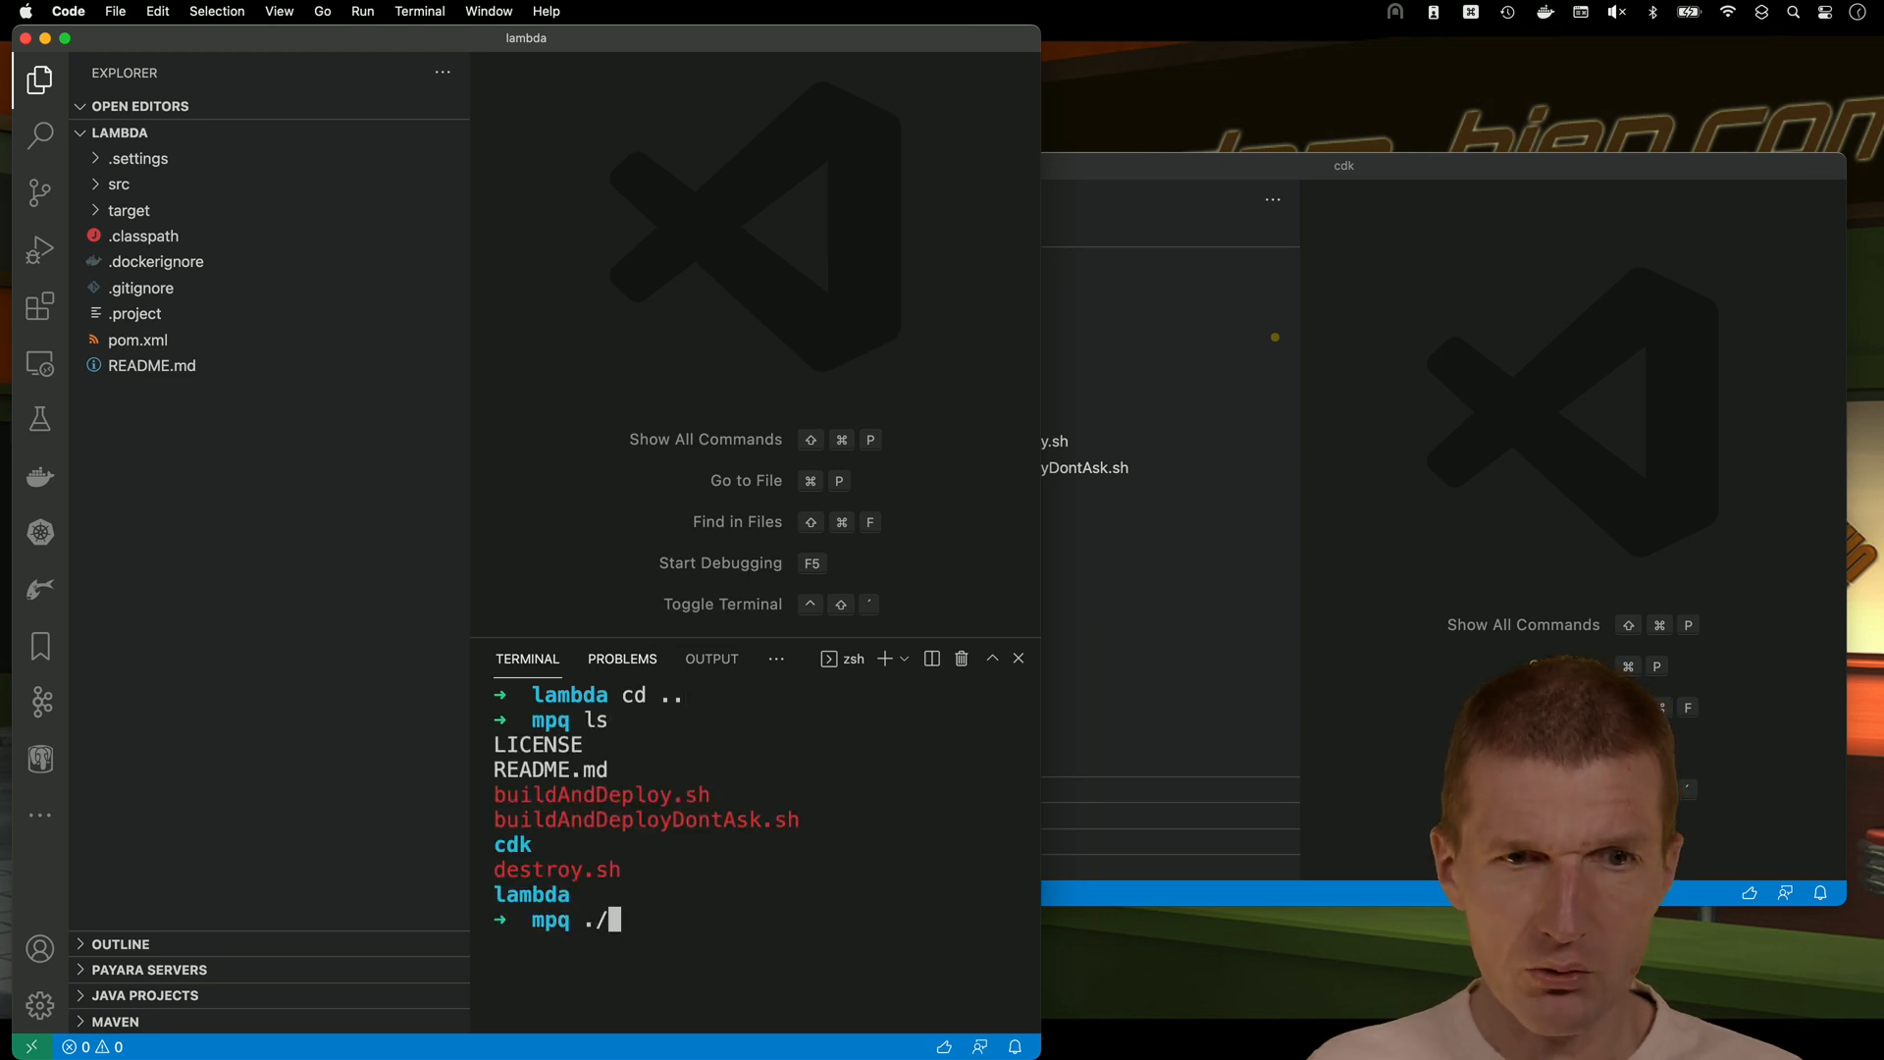
pyautogui.write('build')
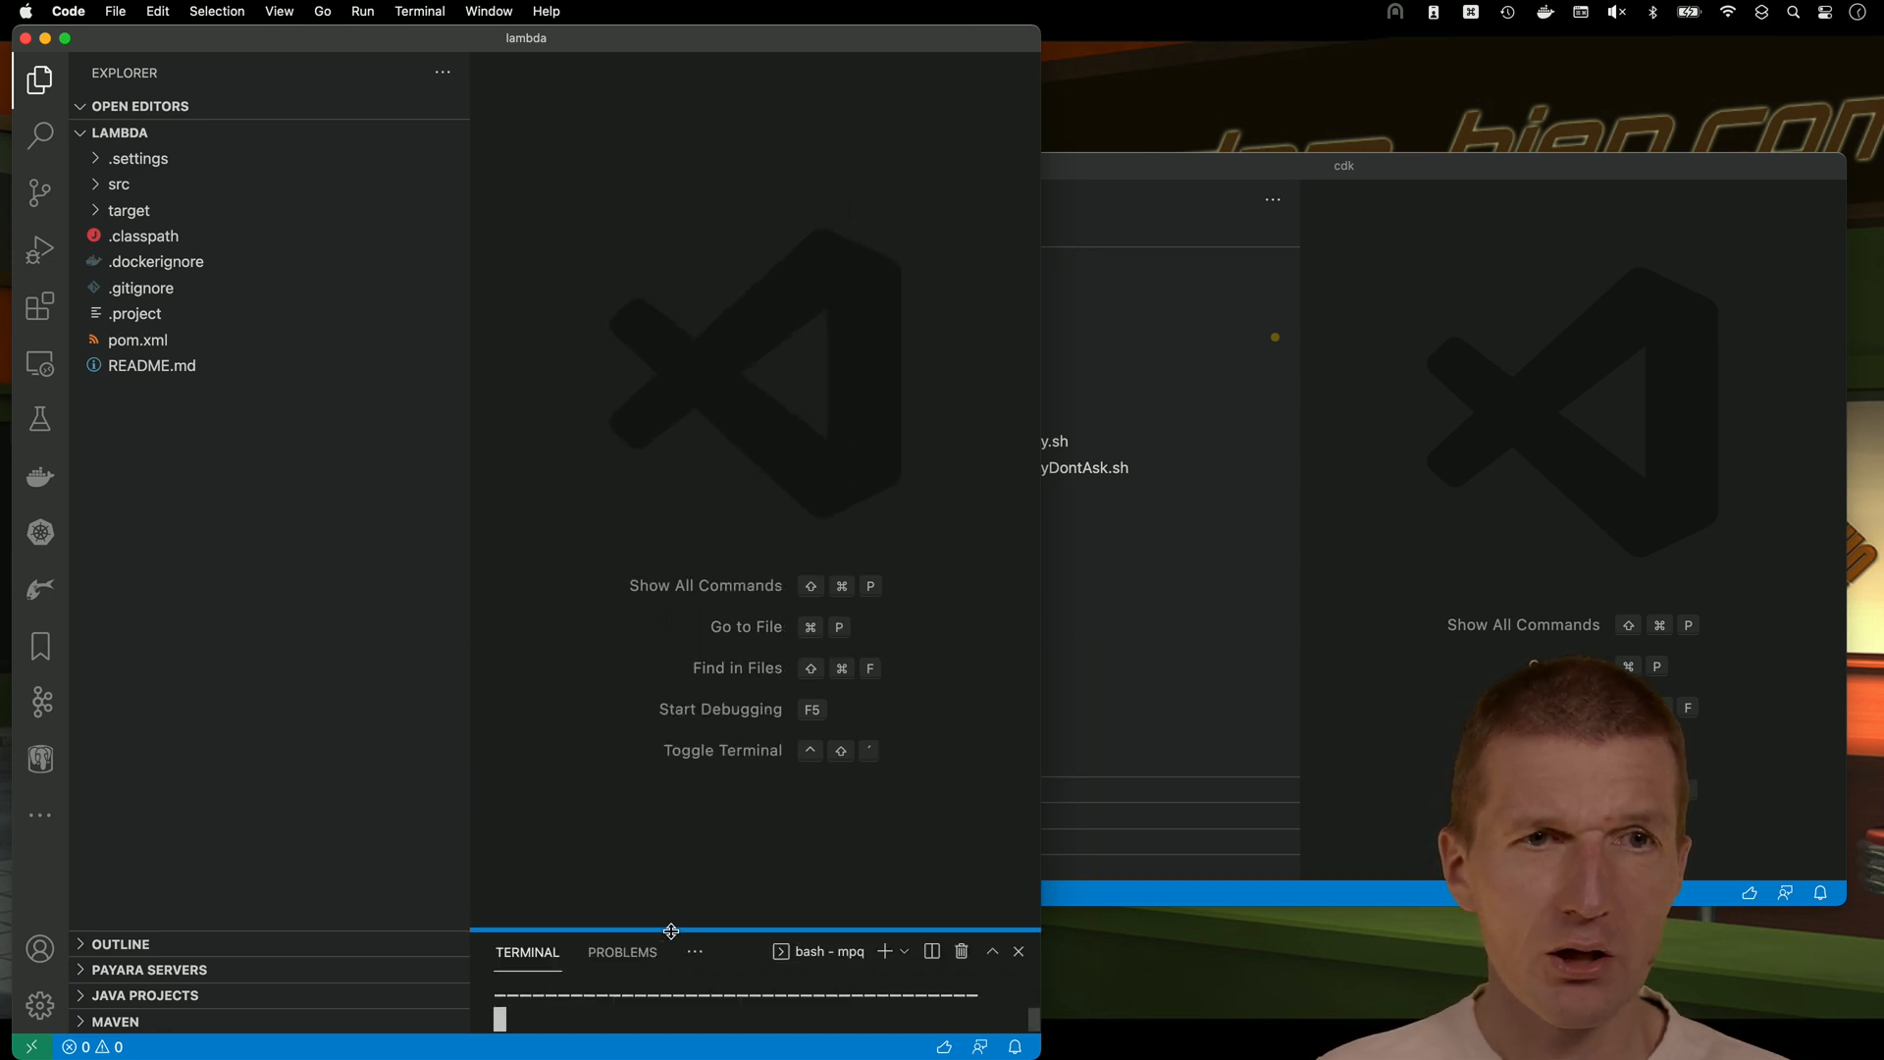
# Open GreetingResource.java from src/main/java, then the lambda project's pom.xml.
pyautogui.click(119, 184)
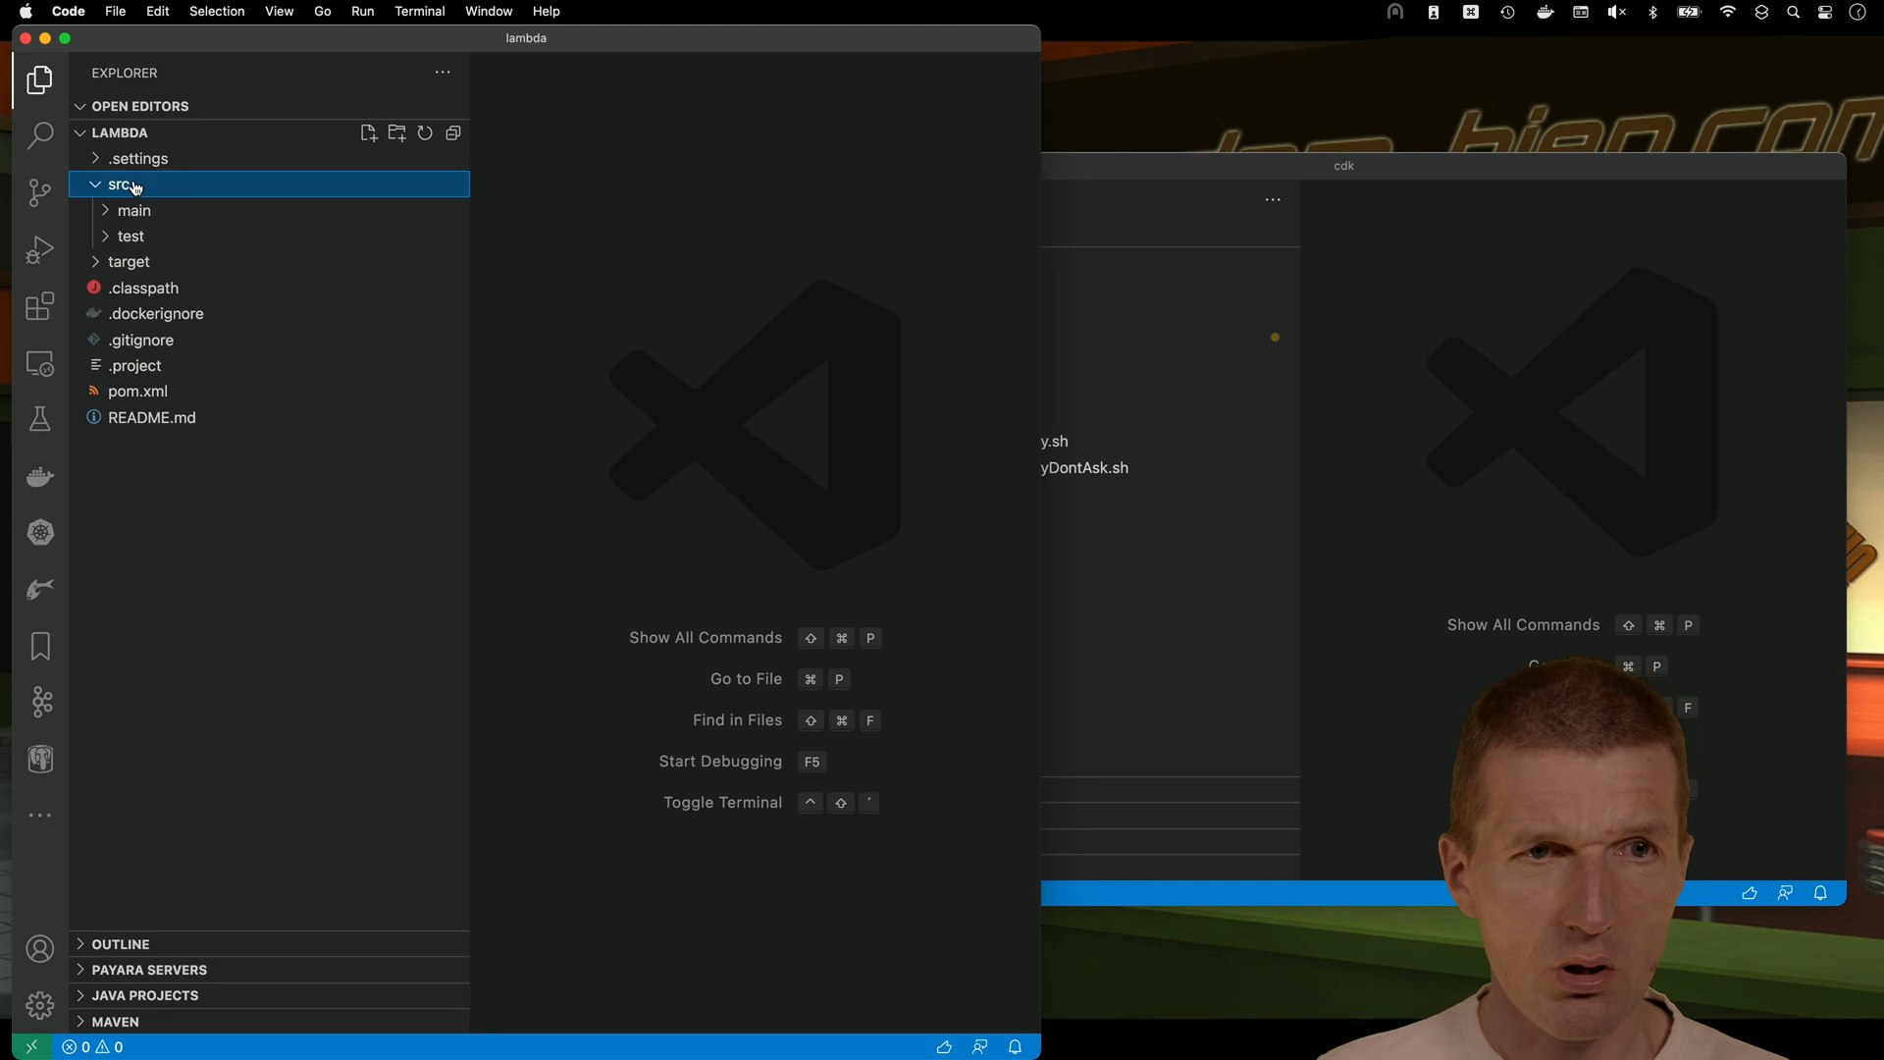
pyautogui.click(133, 209)
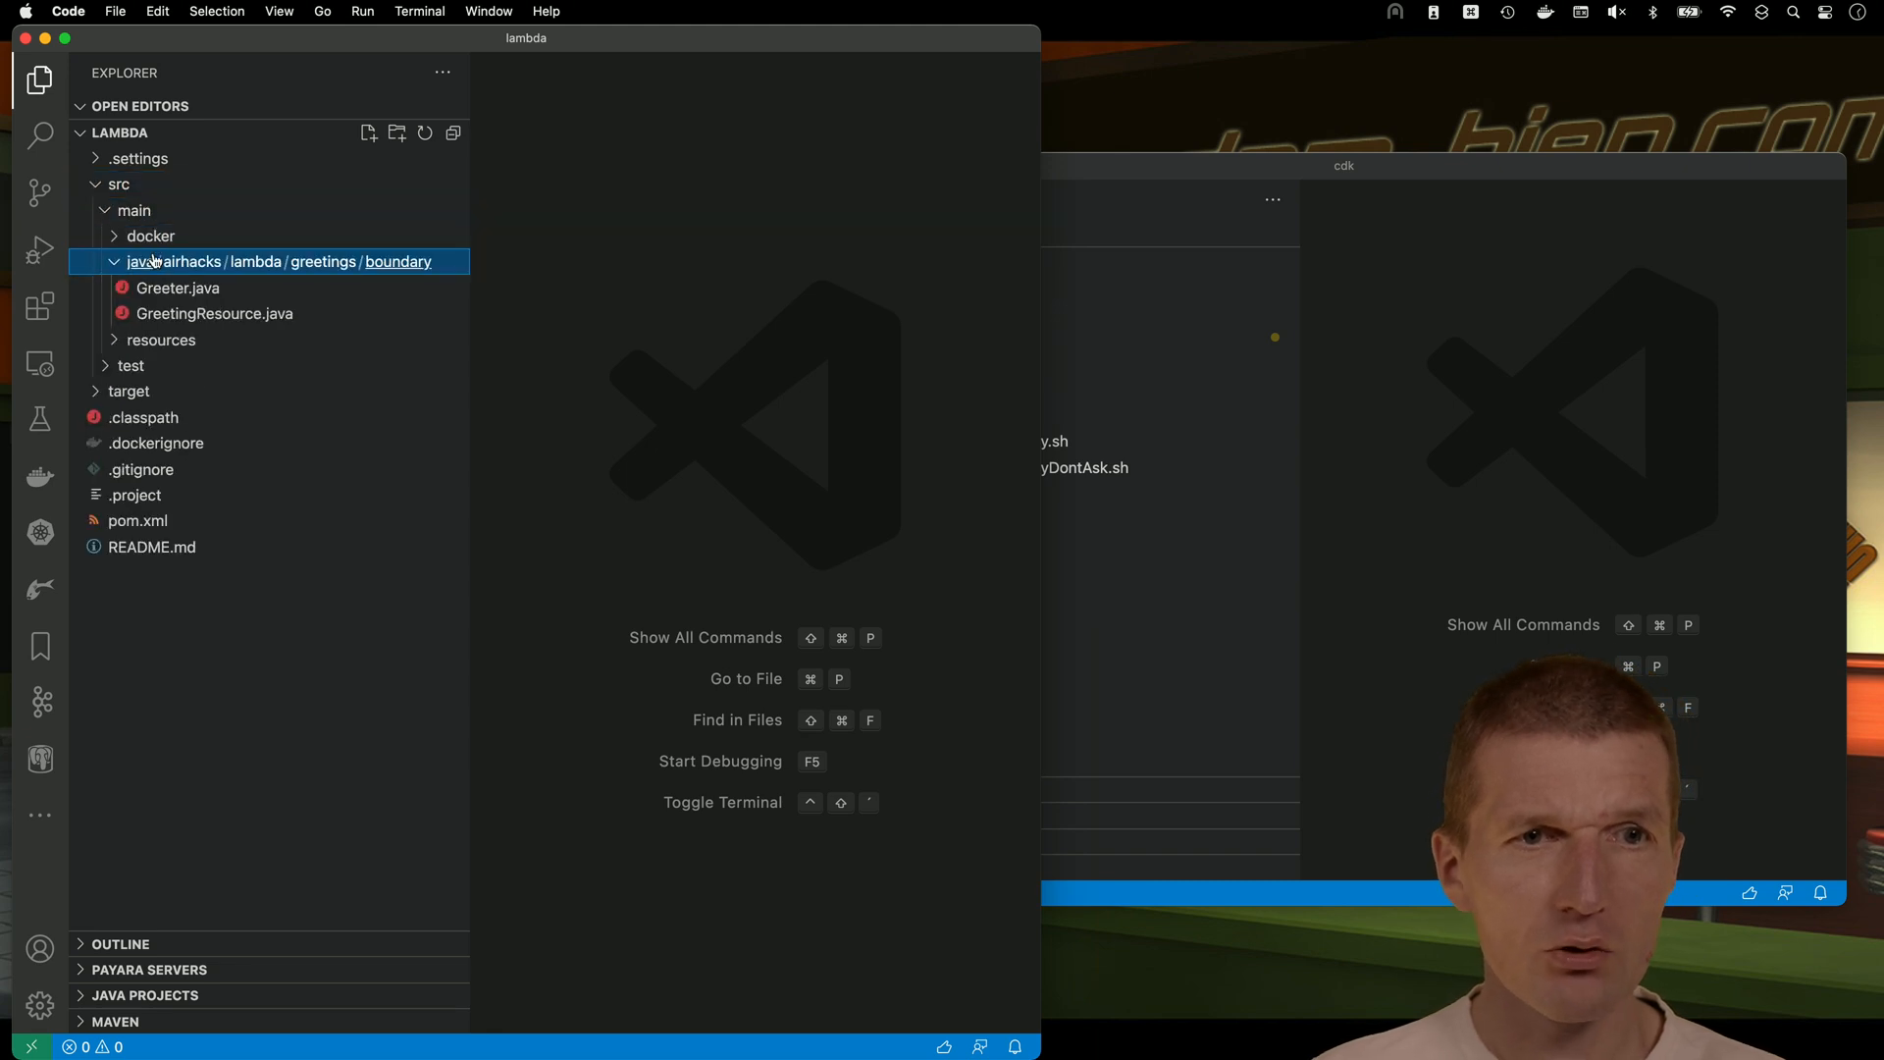
pyautogui.doubleClick(214, 314)
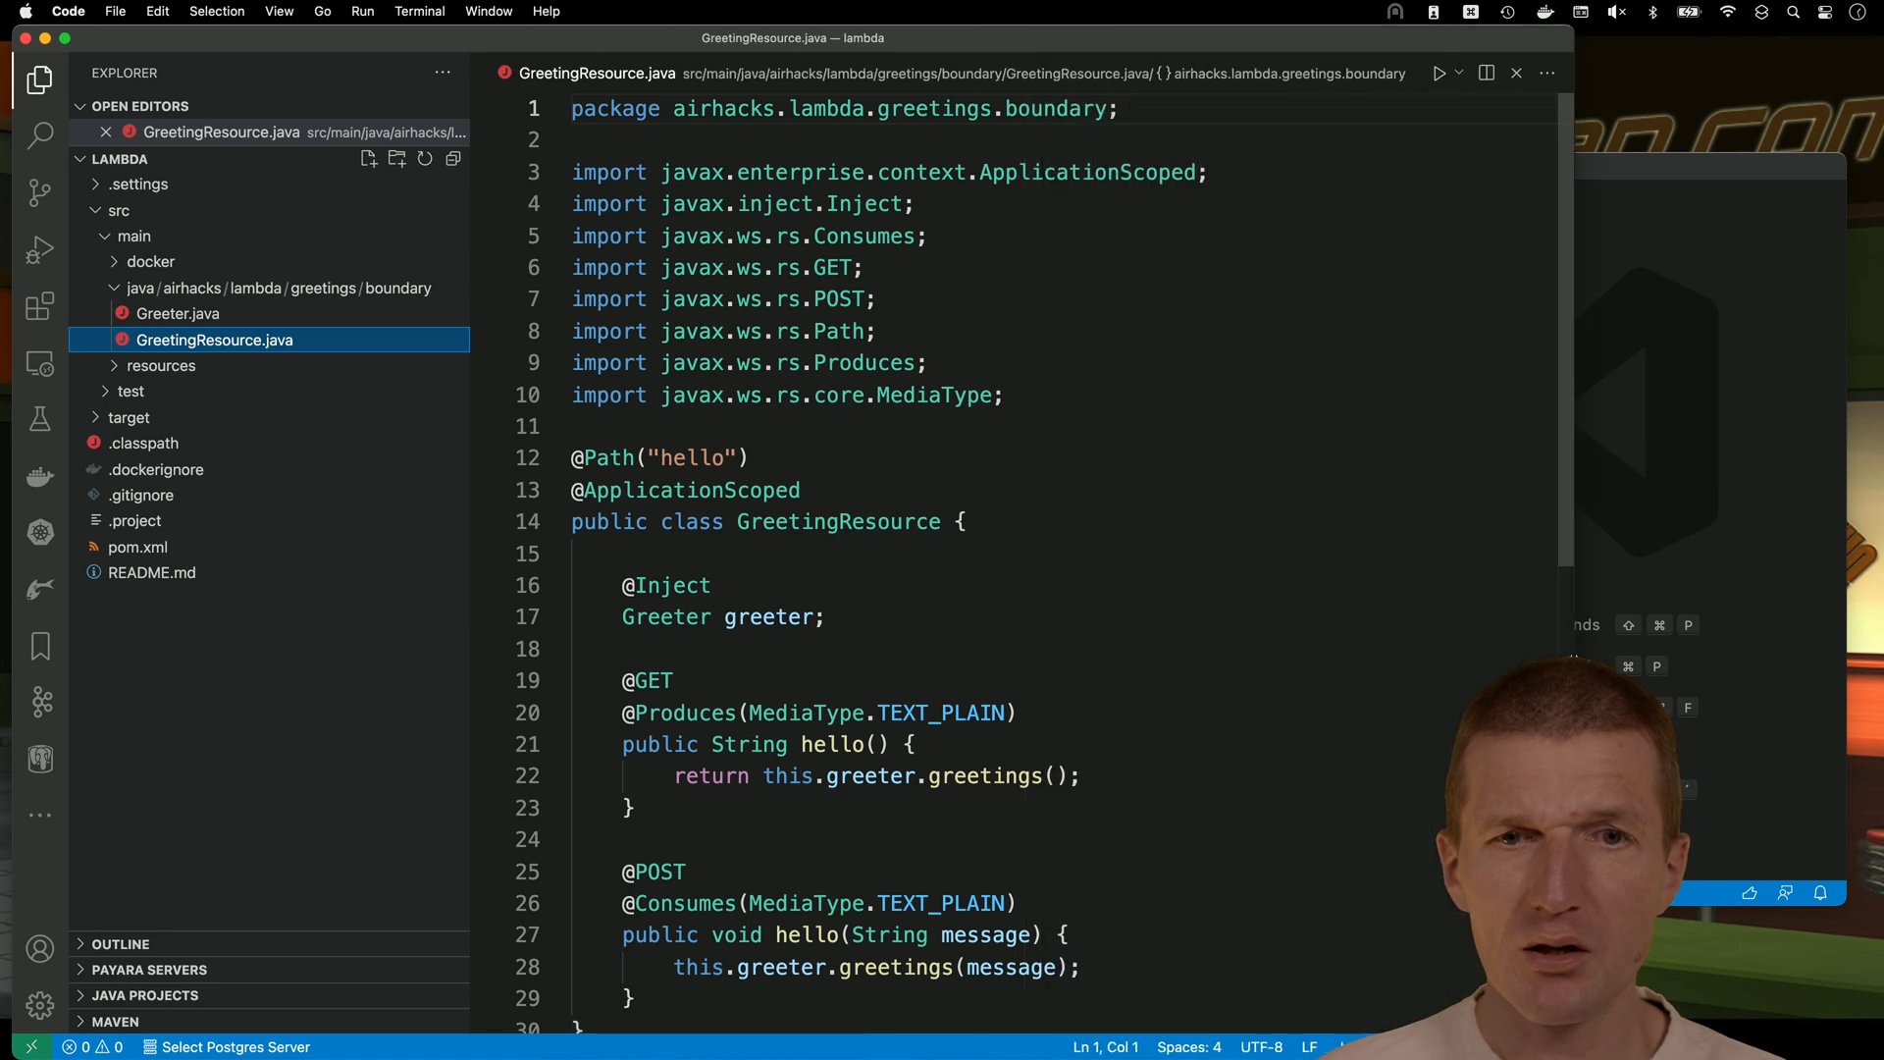
pyautogui.scroll(-3)
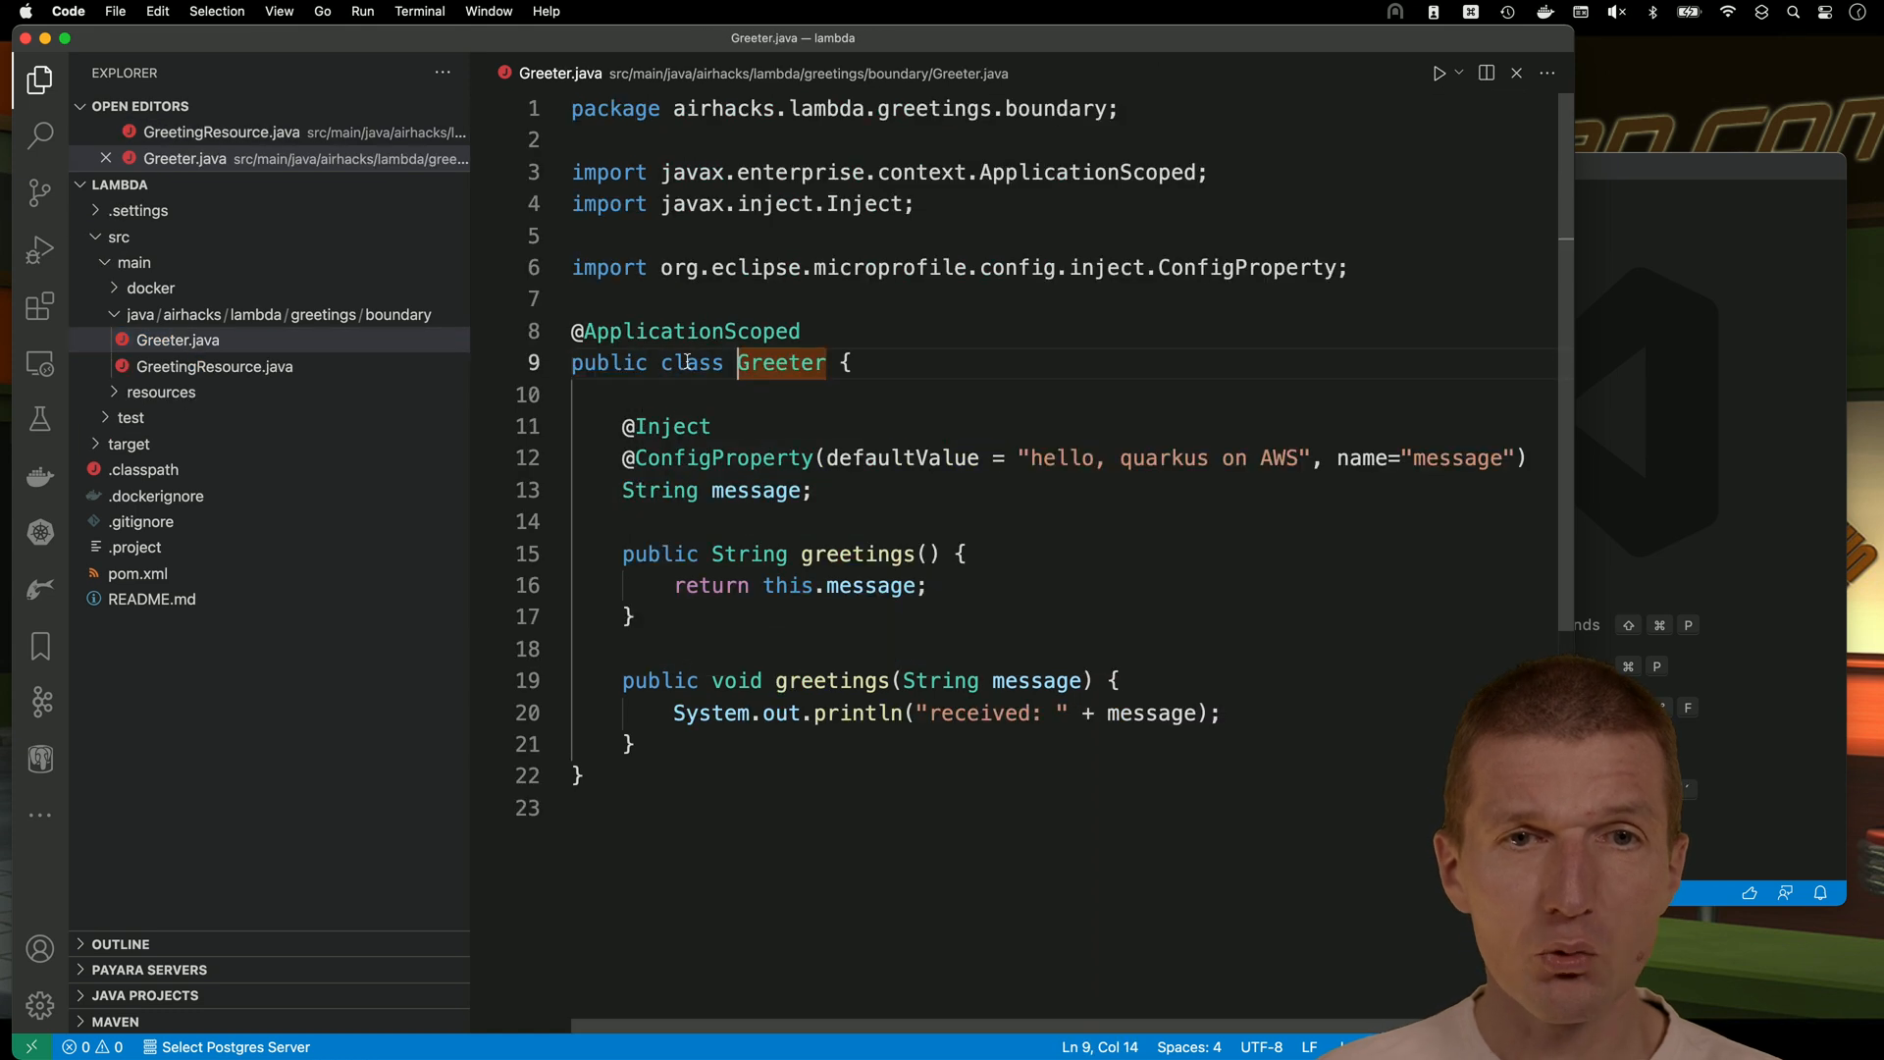
pyautogui.click(927, 366)
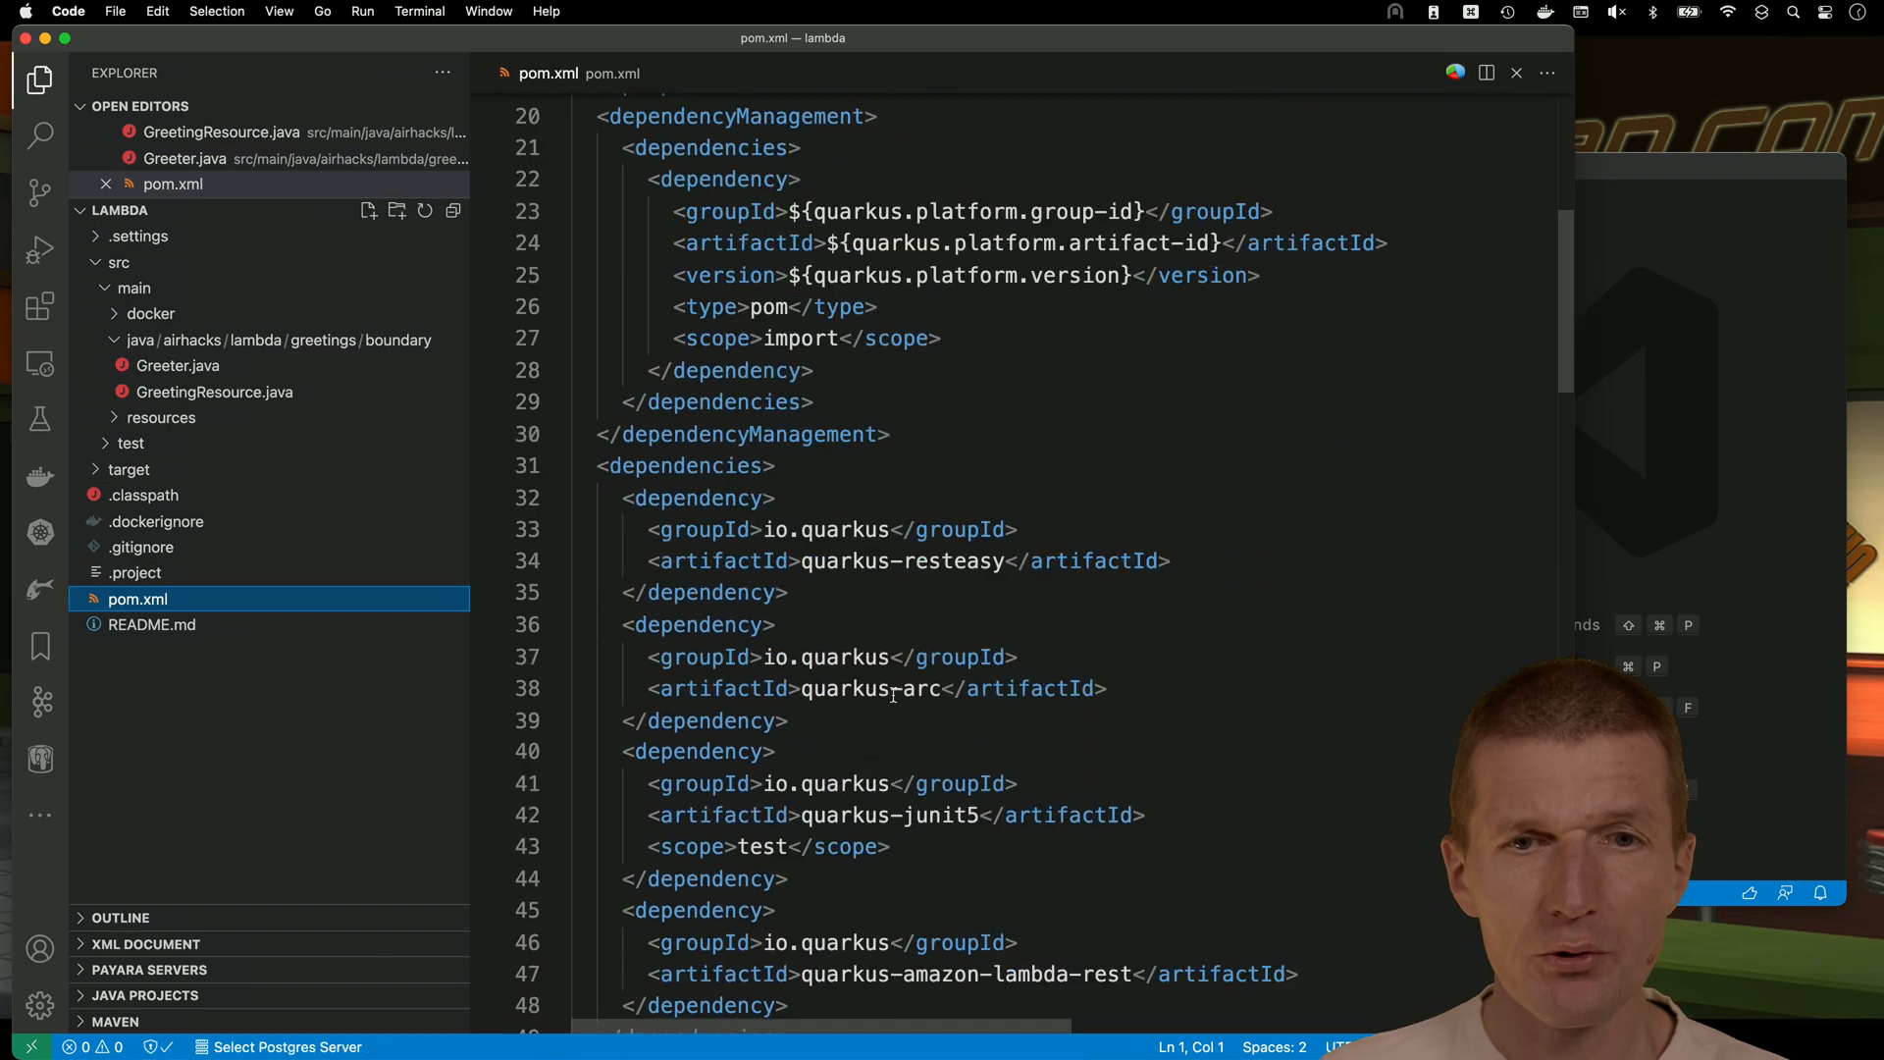
# Scroll pom.xml to the Quarkus Maven plugin and expand target to show function.zip.
pyautogui.scroll(-3)
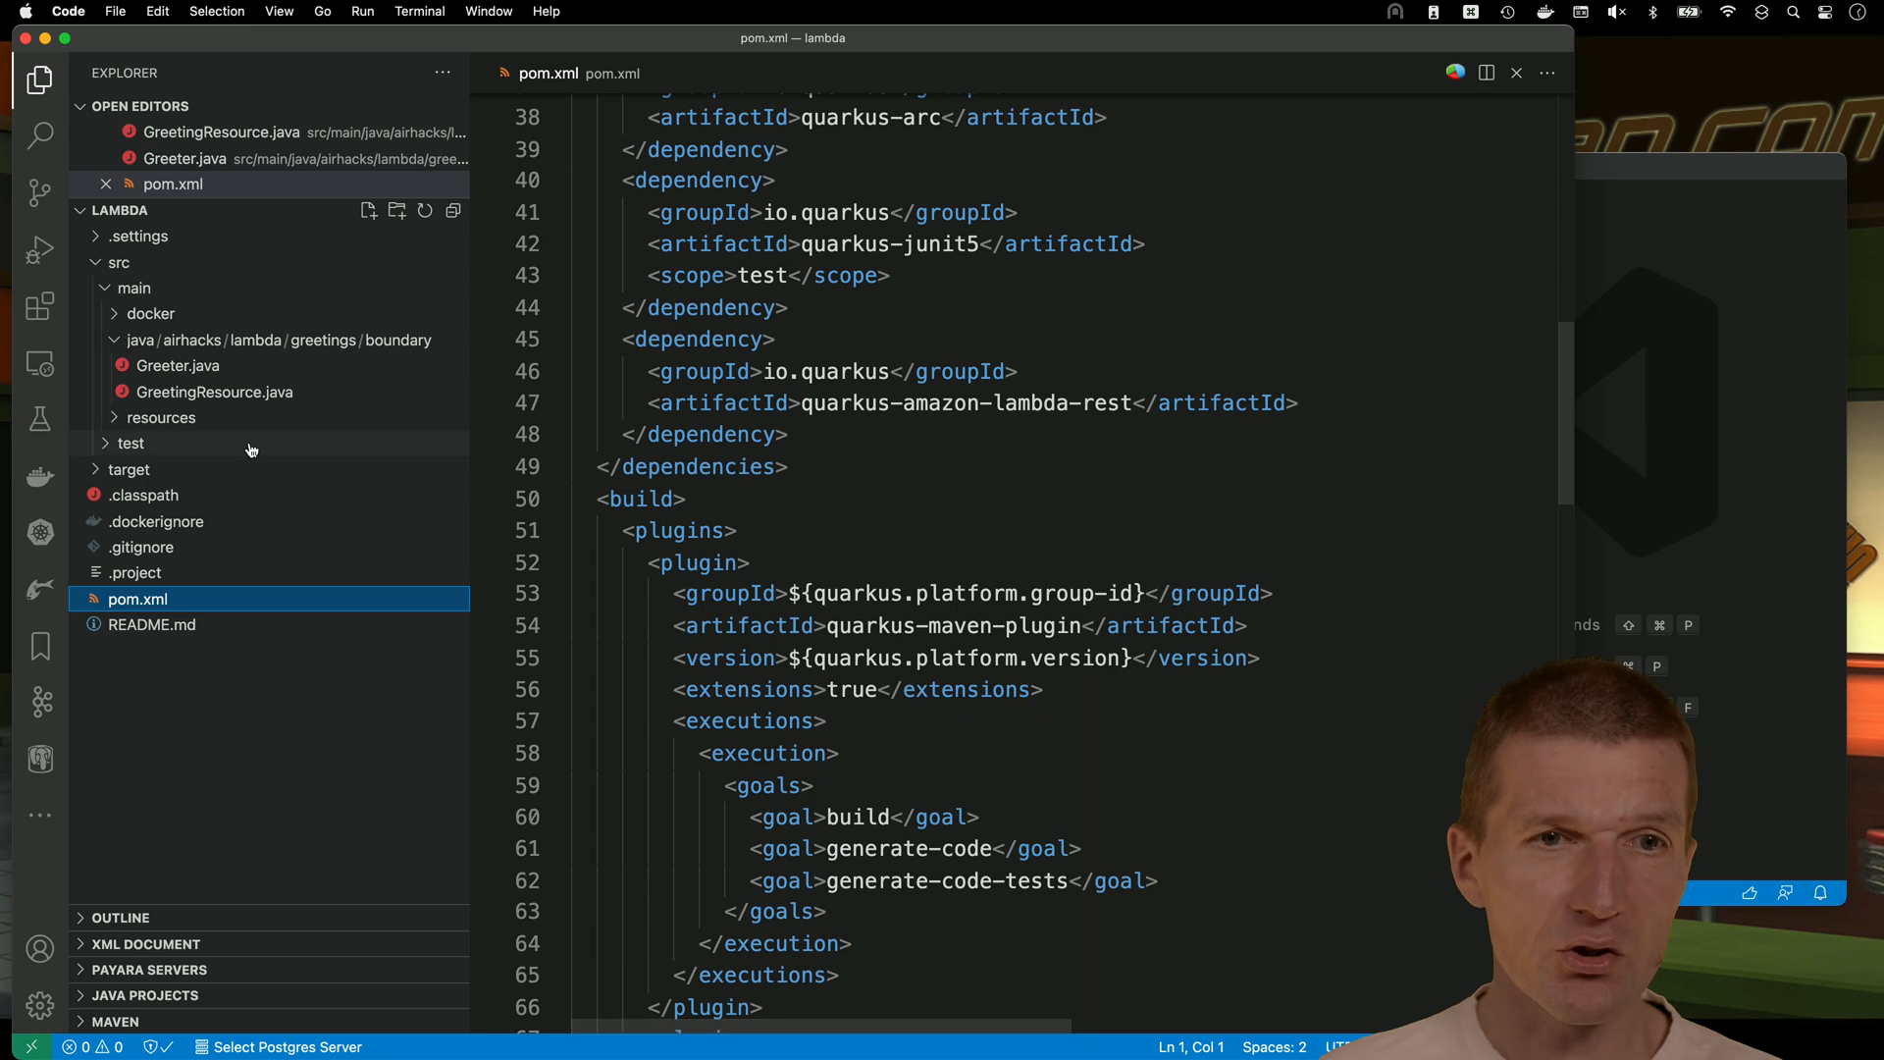
pyautogui.click(128, 470)
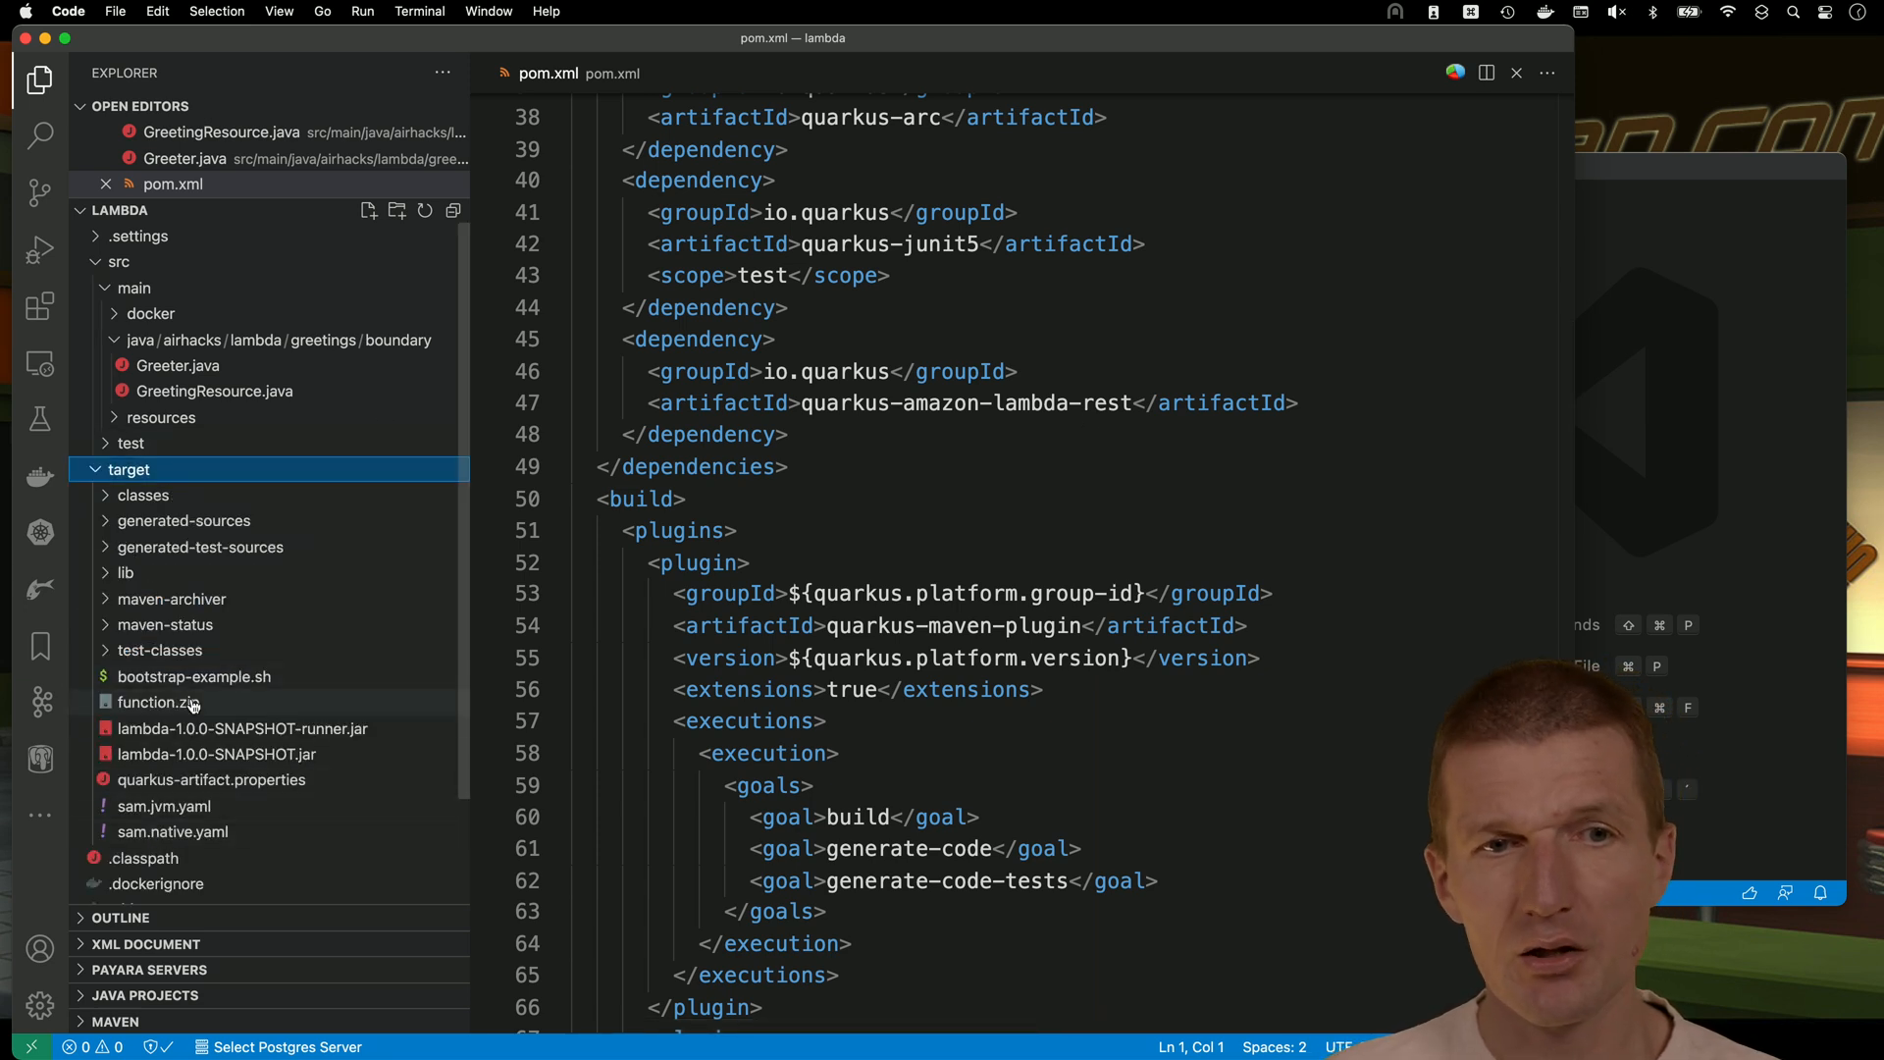
pyautogui.moveTo(157, 702)
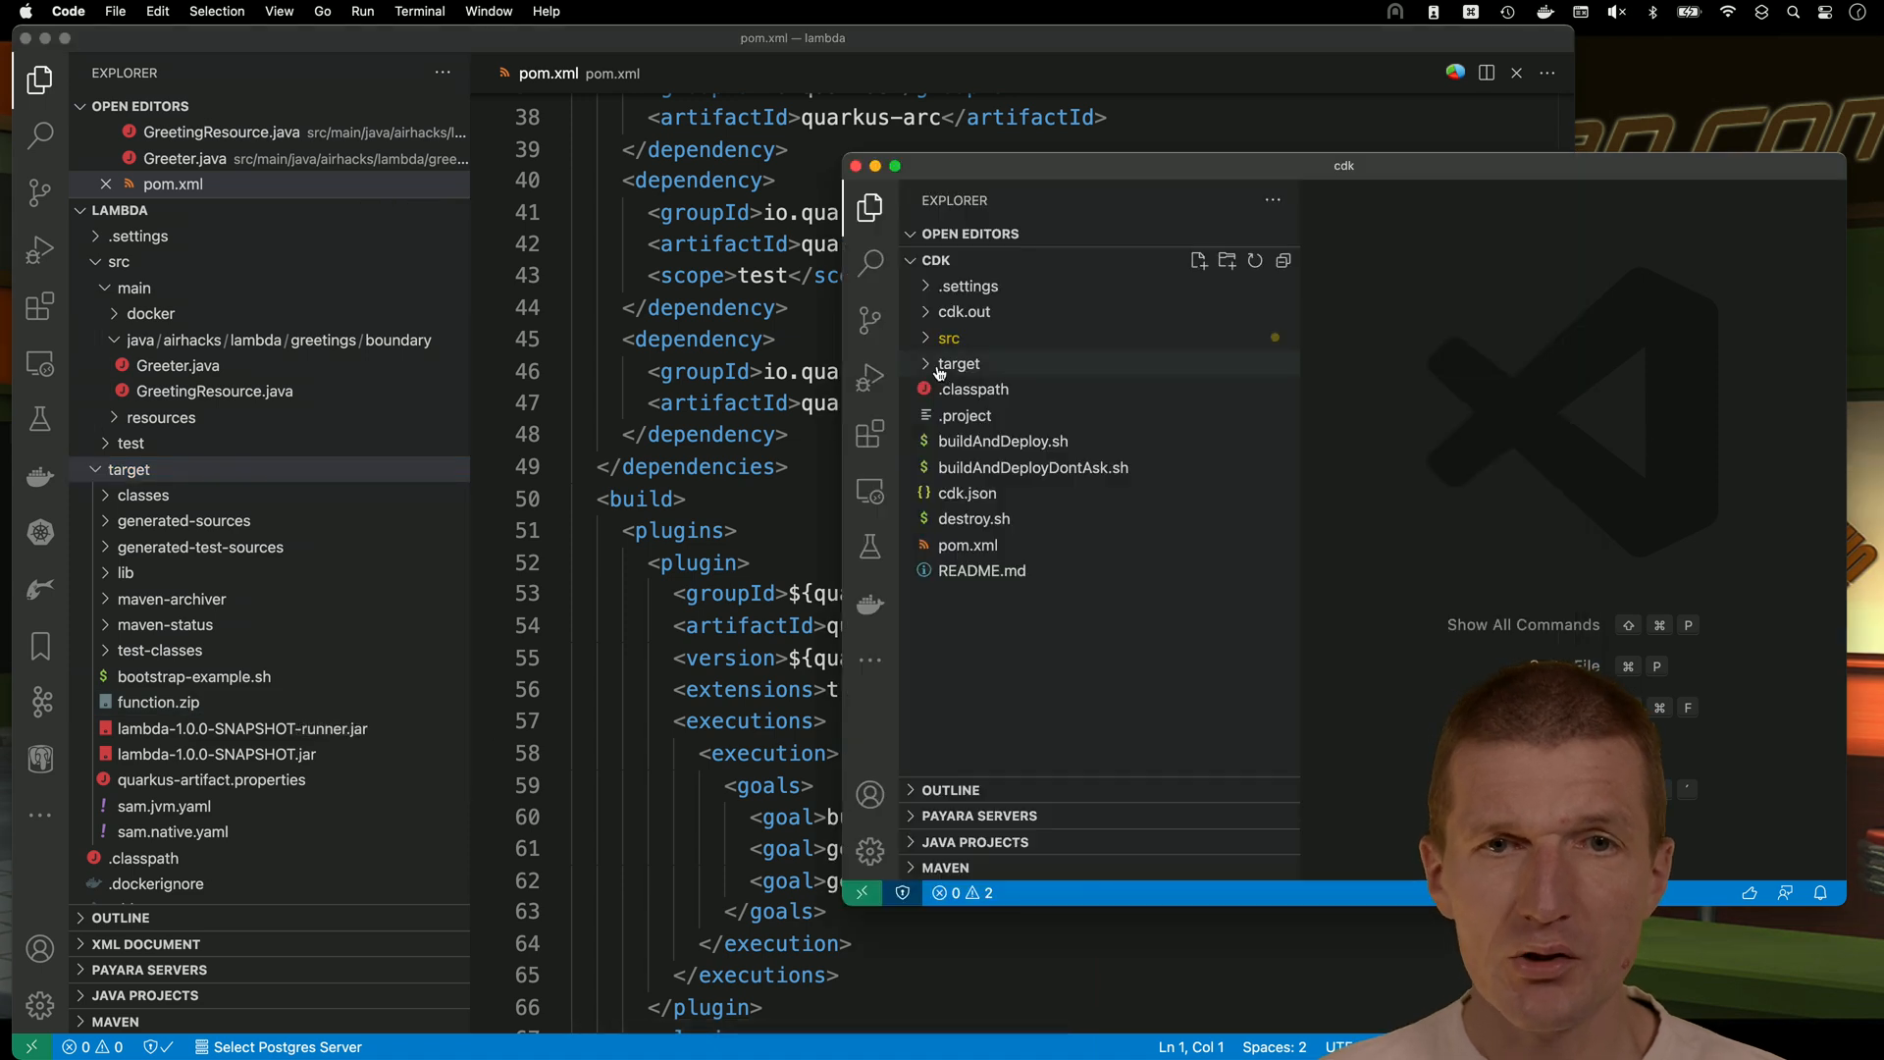
# Open CDKStack.java and scroll through its Lambda function and API gateway definitions.
pyautogui.click(949, 337)
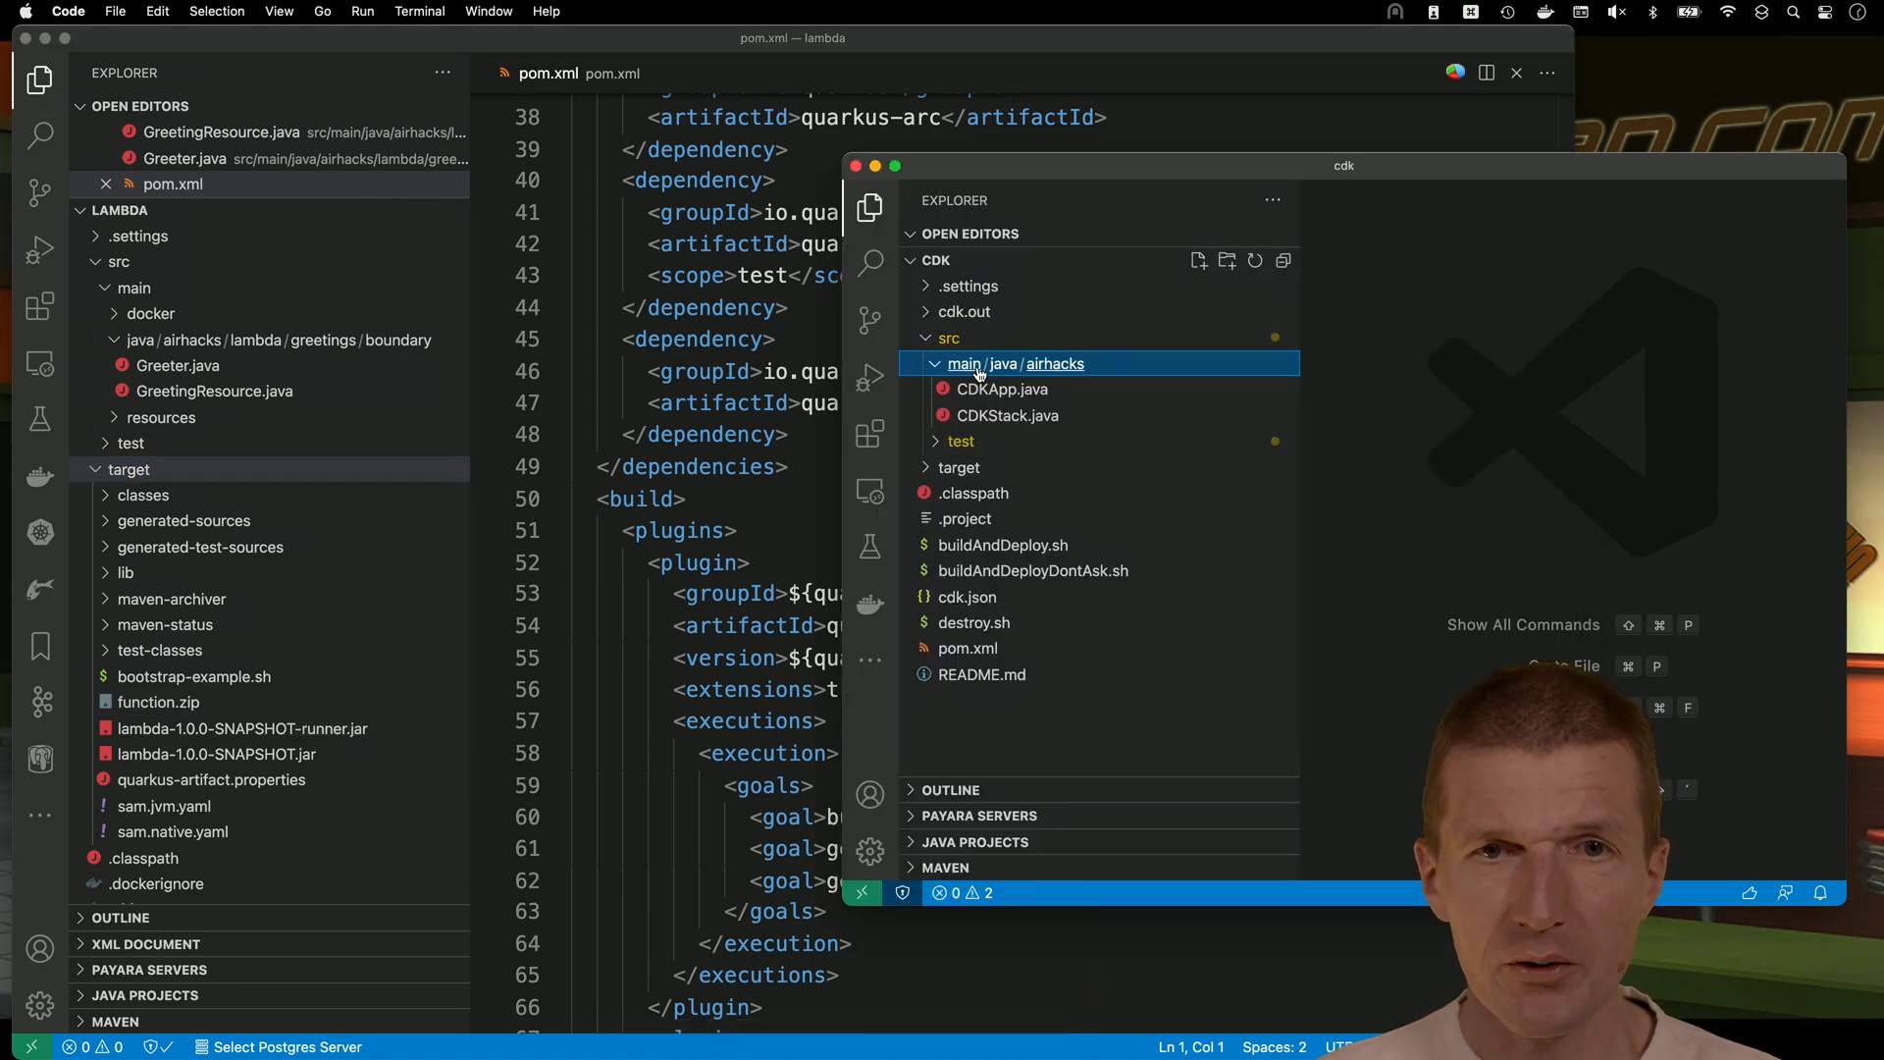
pyautogui.click(1007, 414)
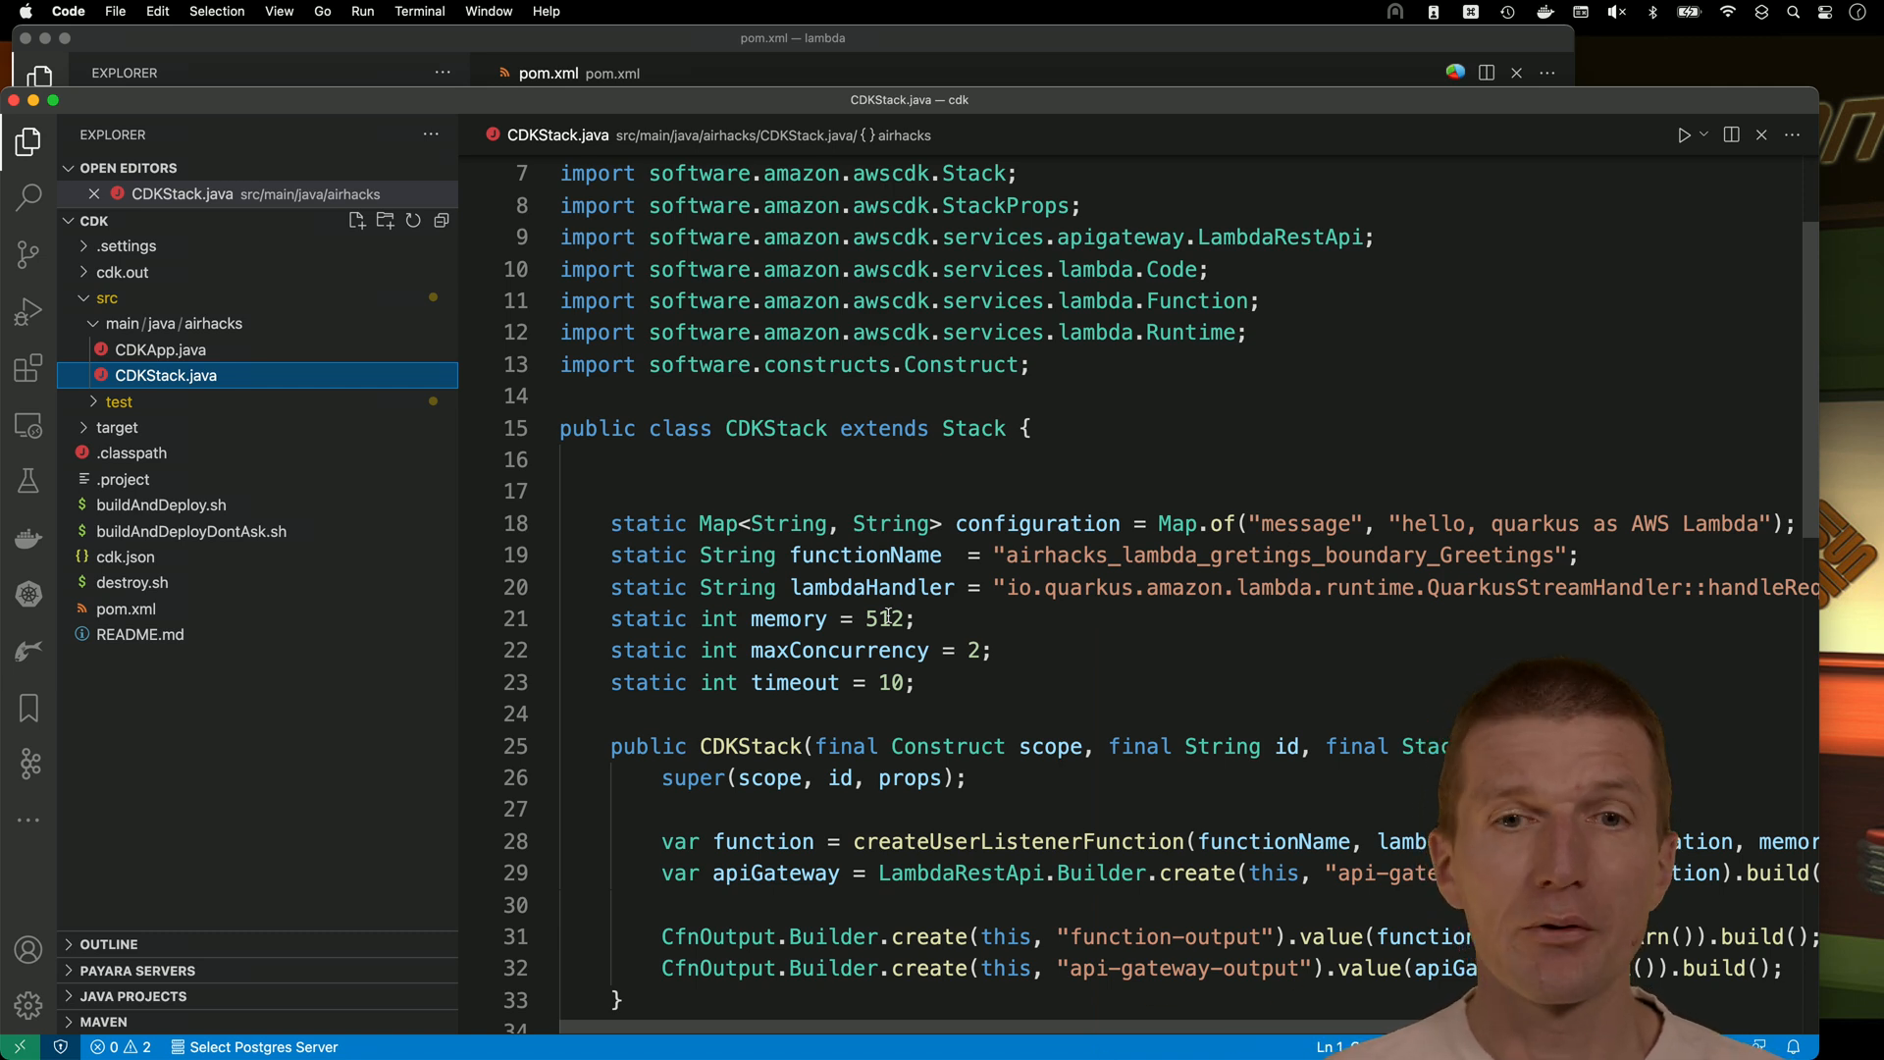
pyautogui.scroll(-3)
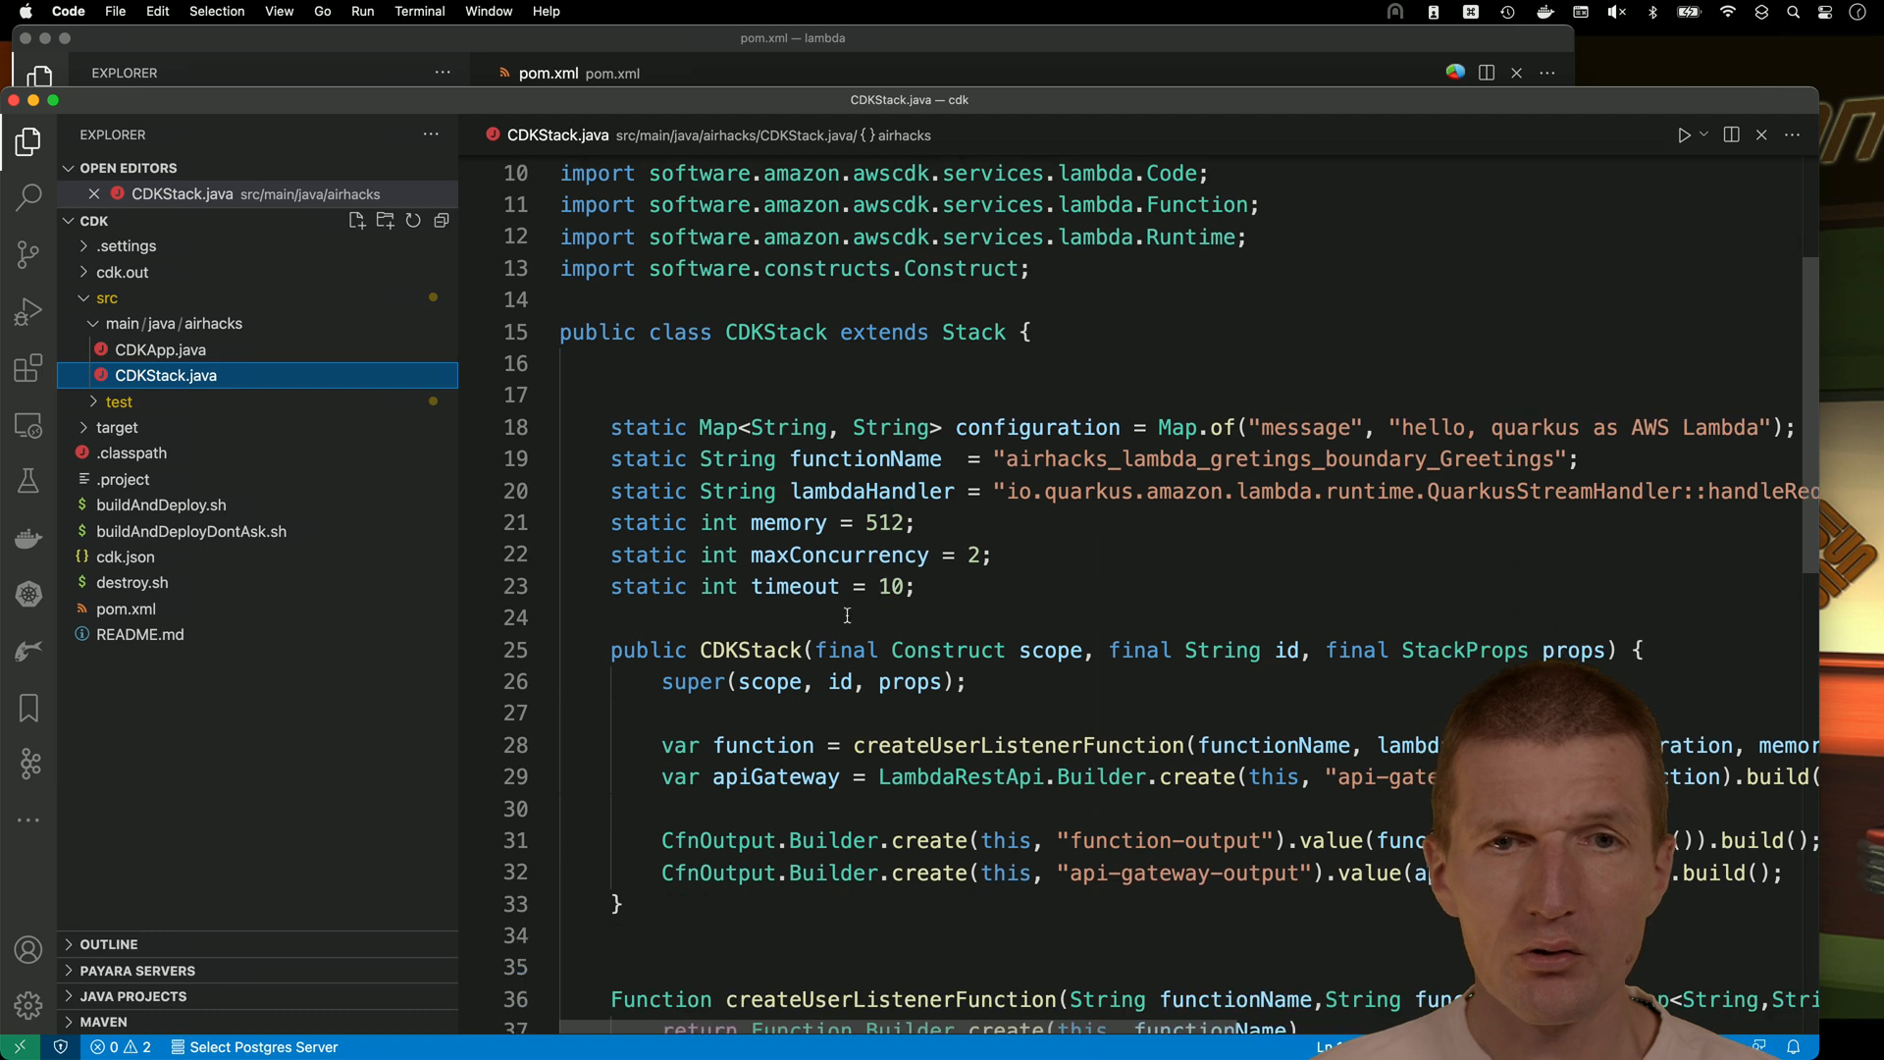
pyautogui.scroll(-3)
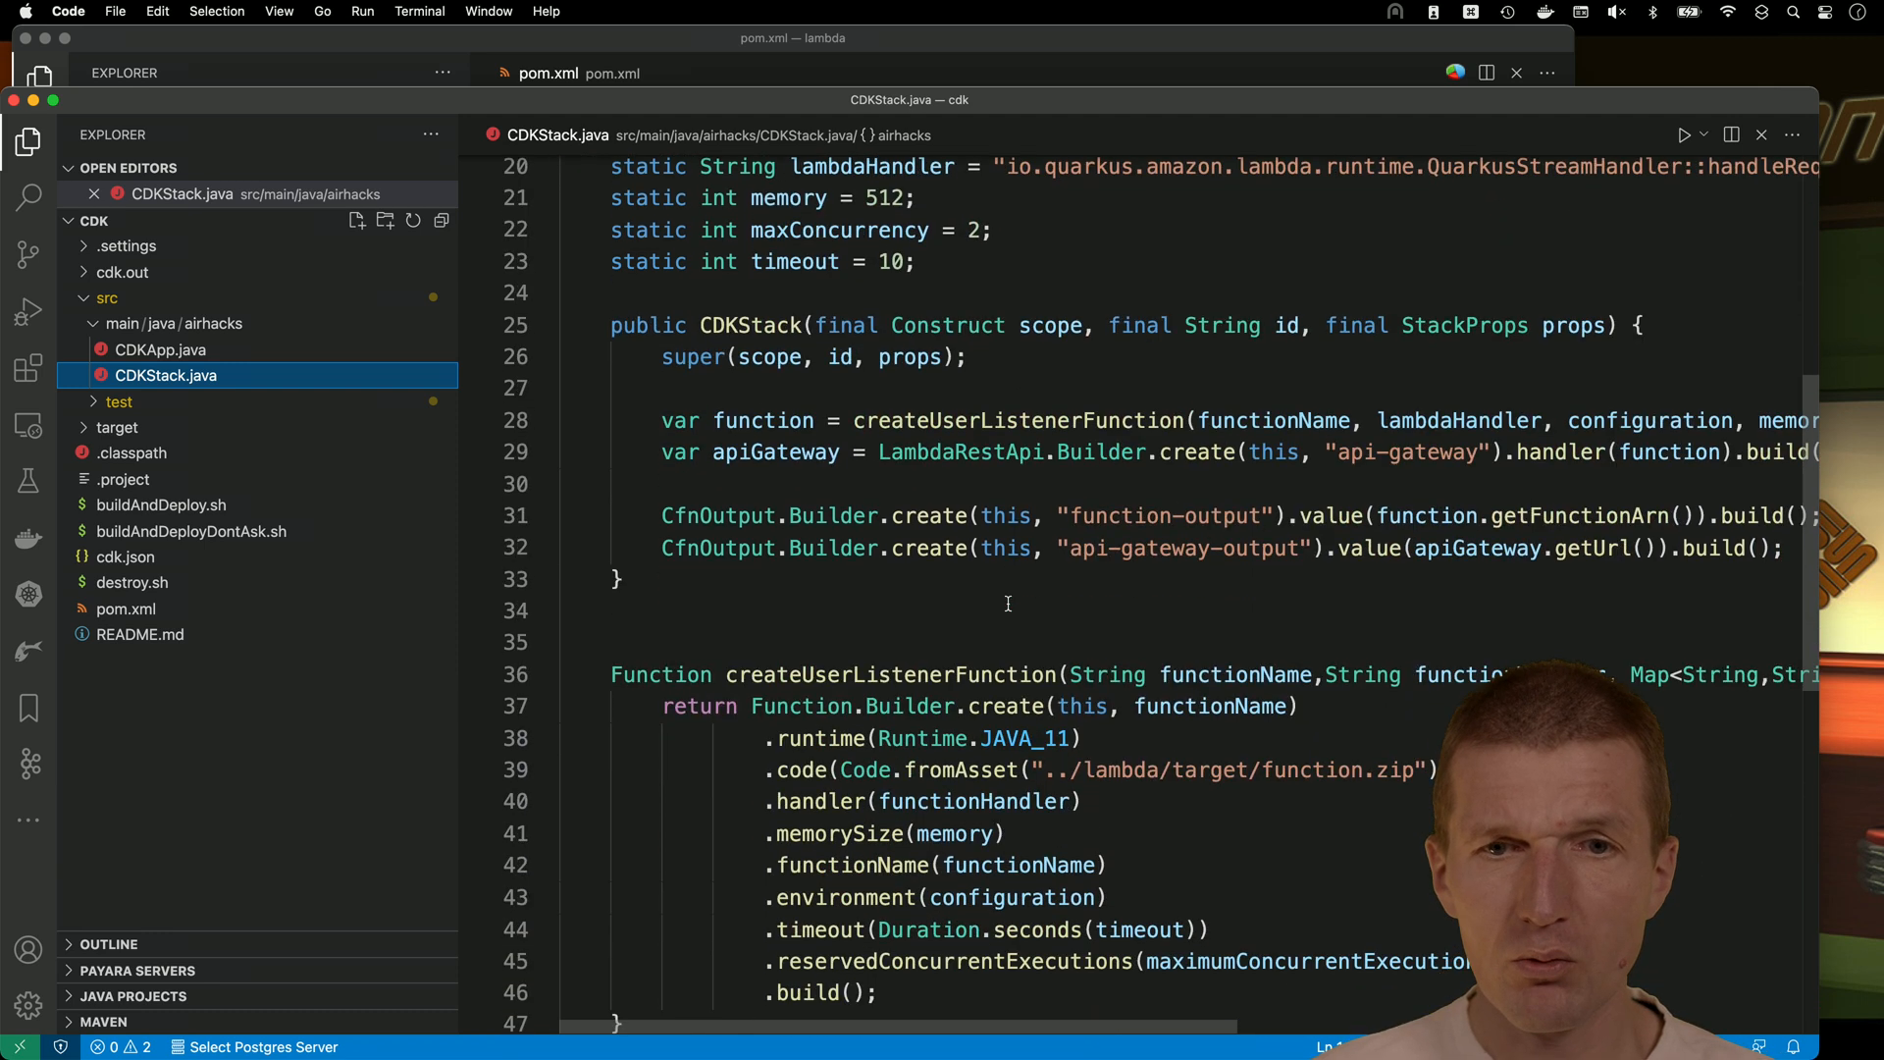
pyautogui.scroll(-3)
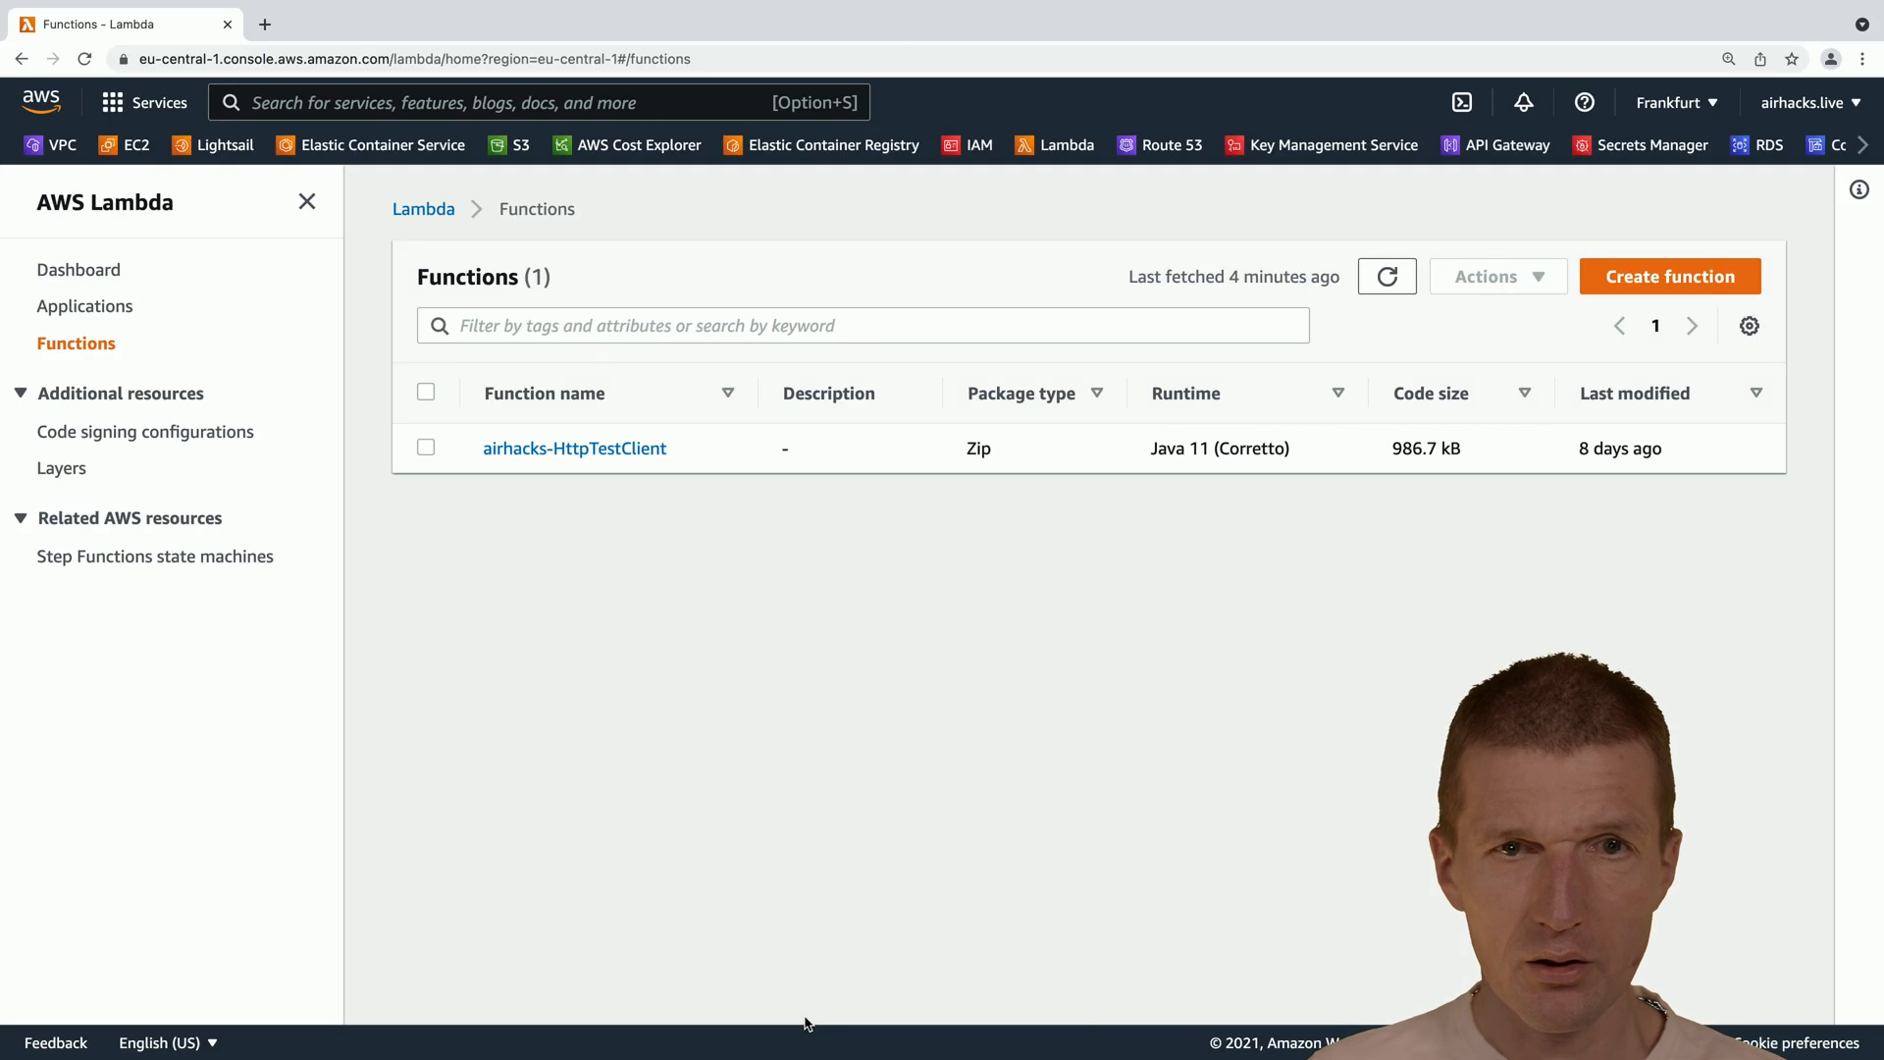
# Refresh Functions, open airhacks_lambda_gretings_boundary_Greetings, and switch to its Test tab.
pyautogui.click(1386, 275)
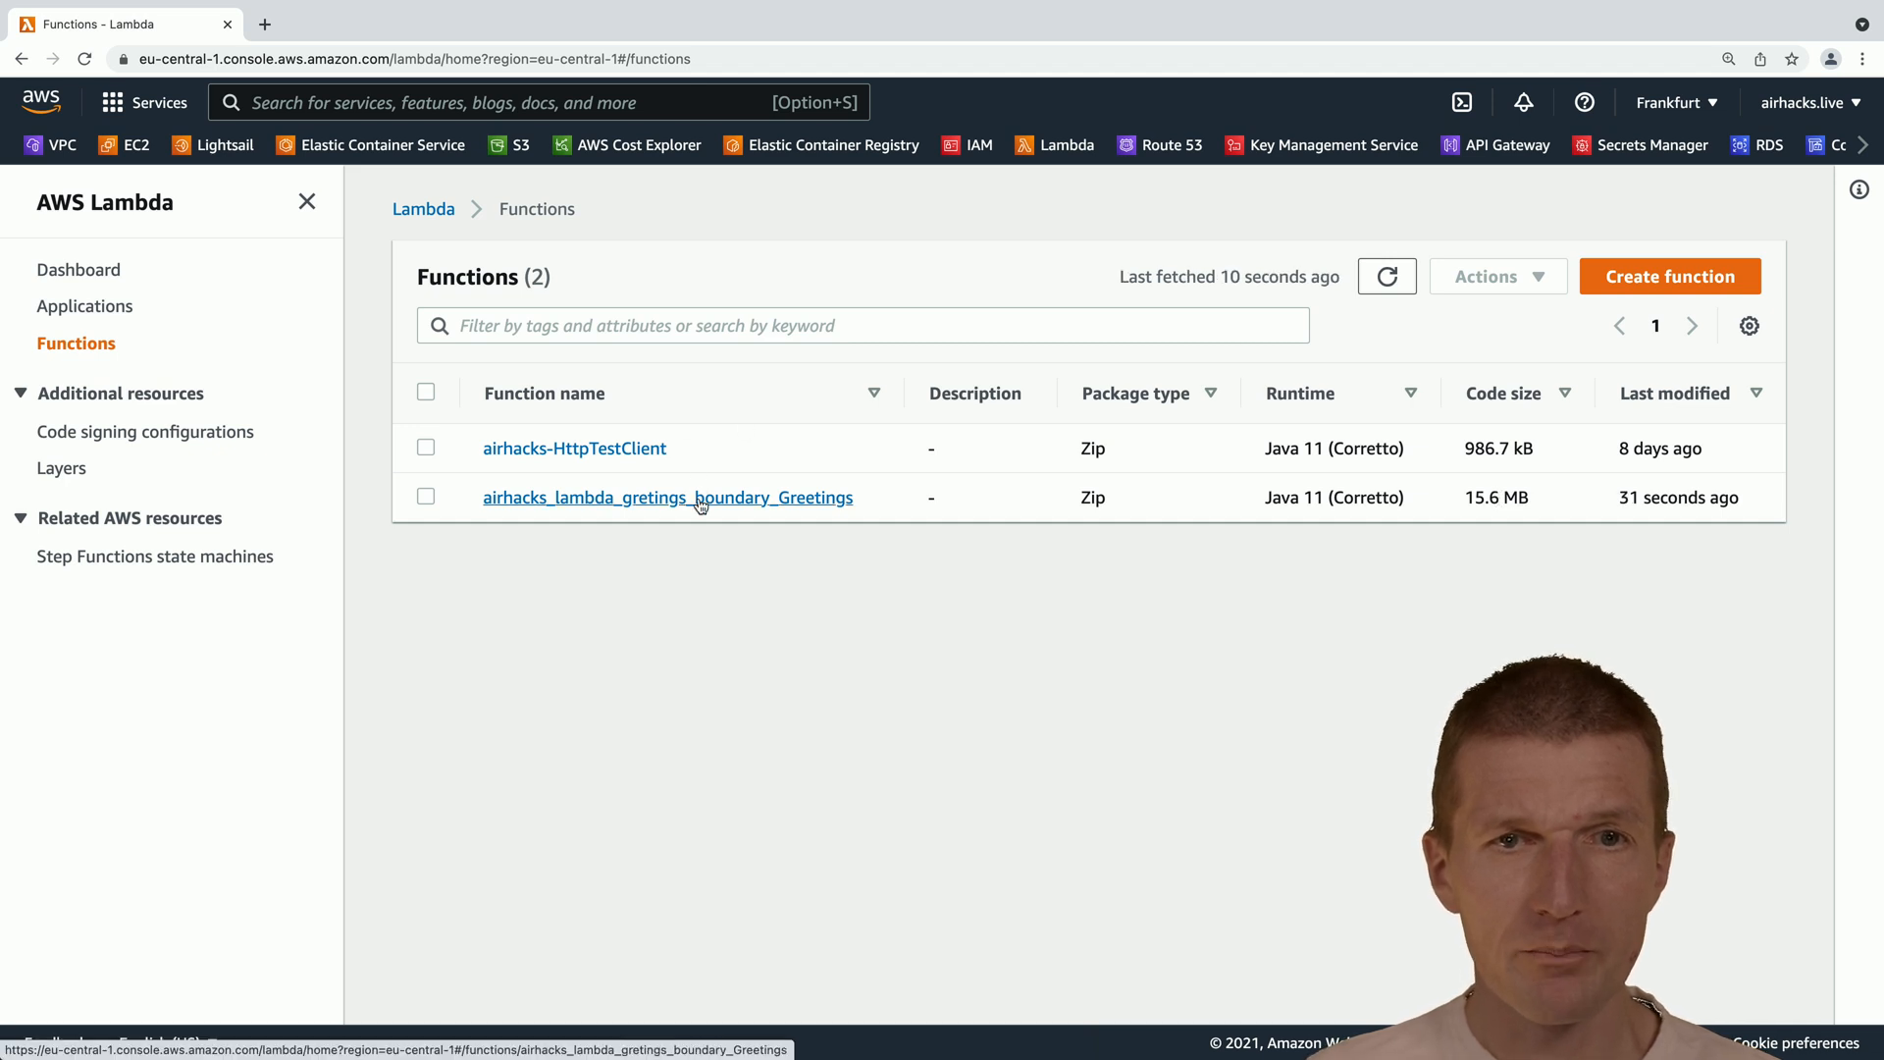
pyautogui.click(668, 496)
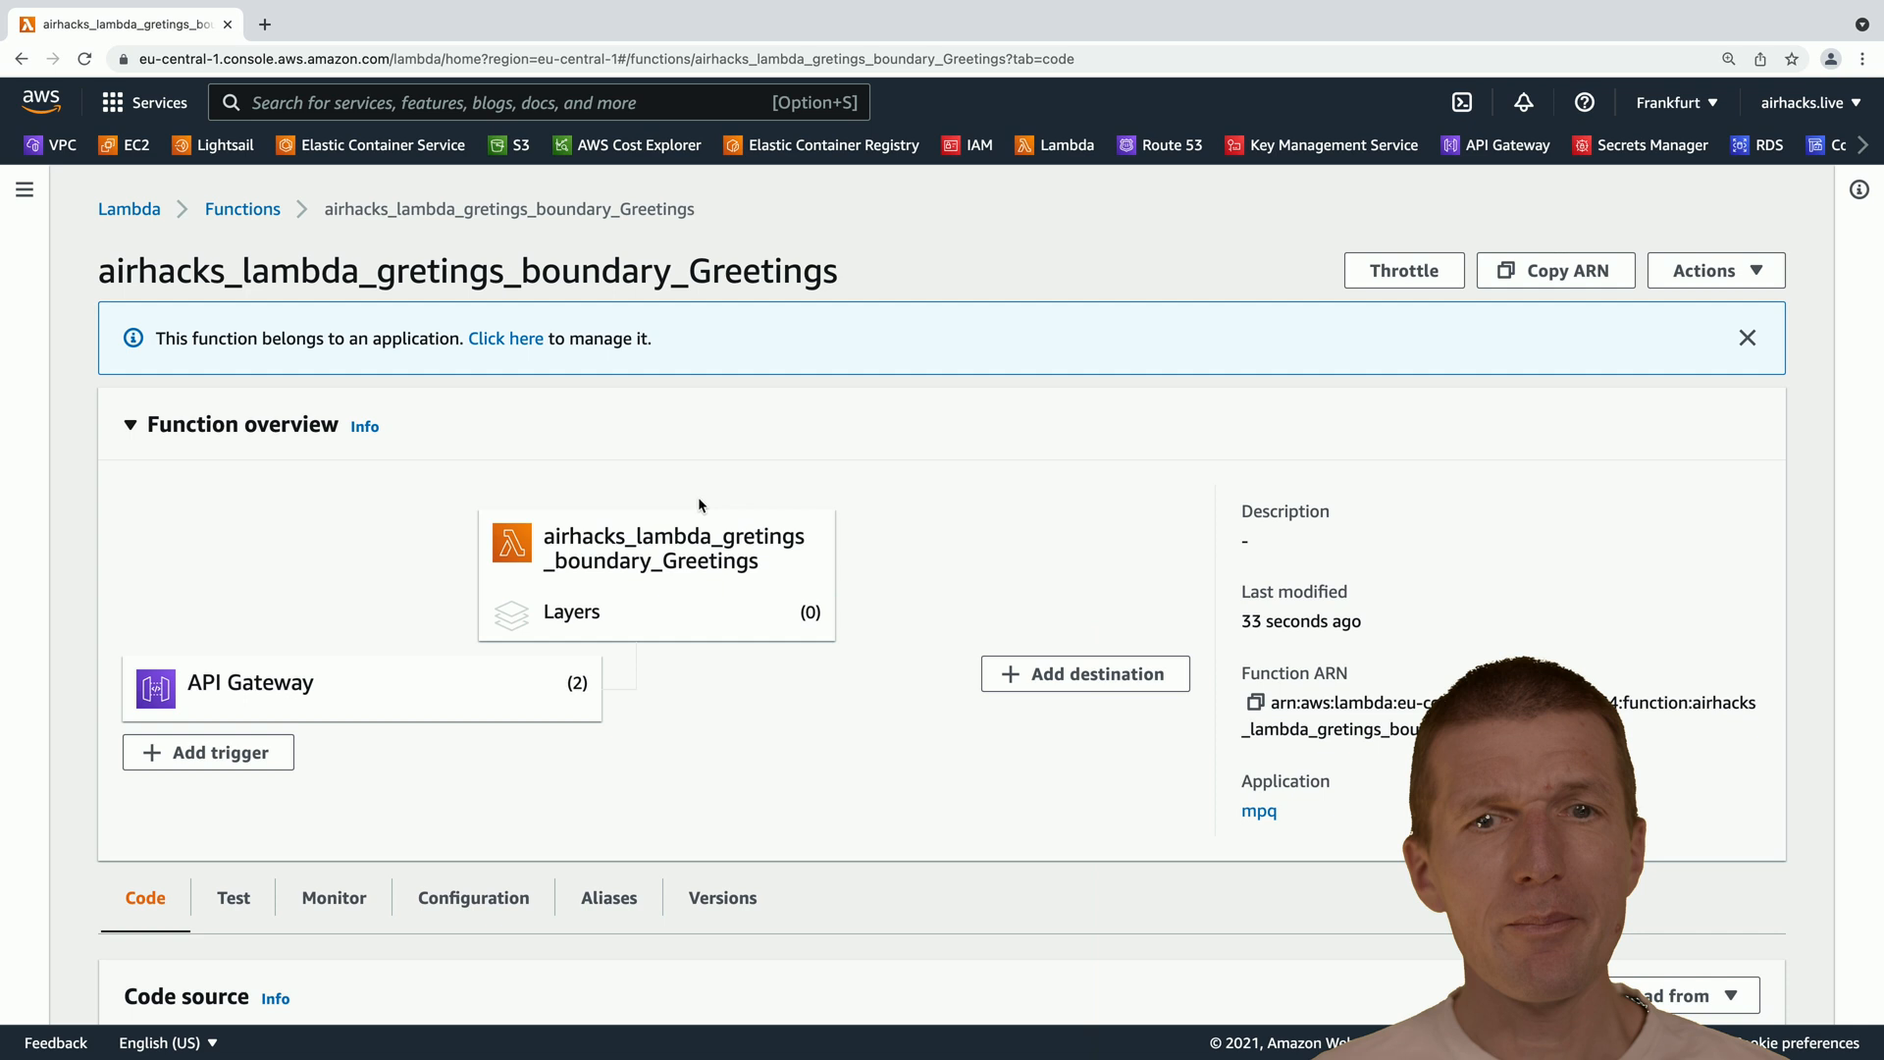
pyautogui.scroll(-3)
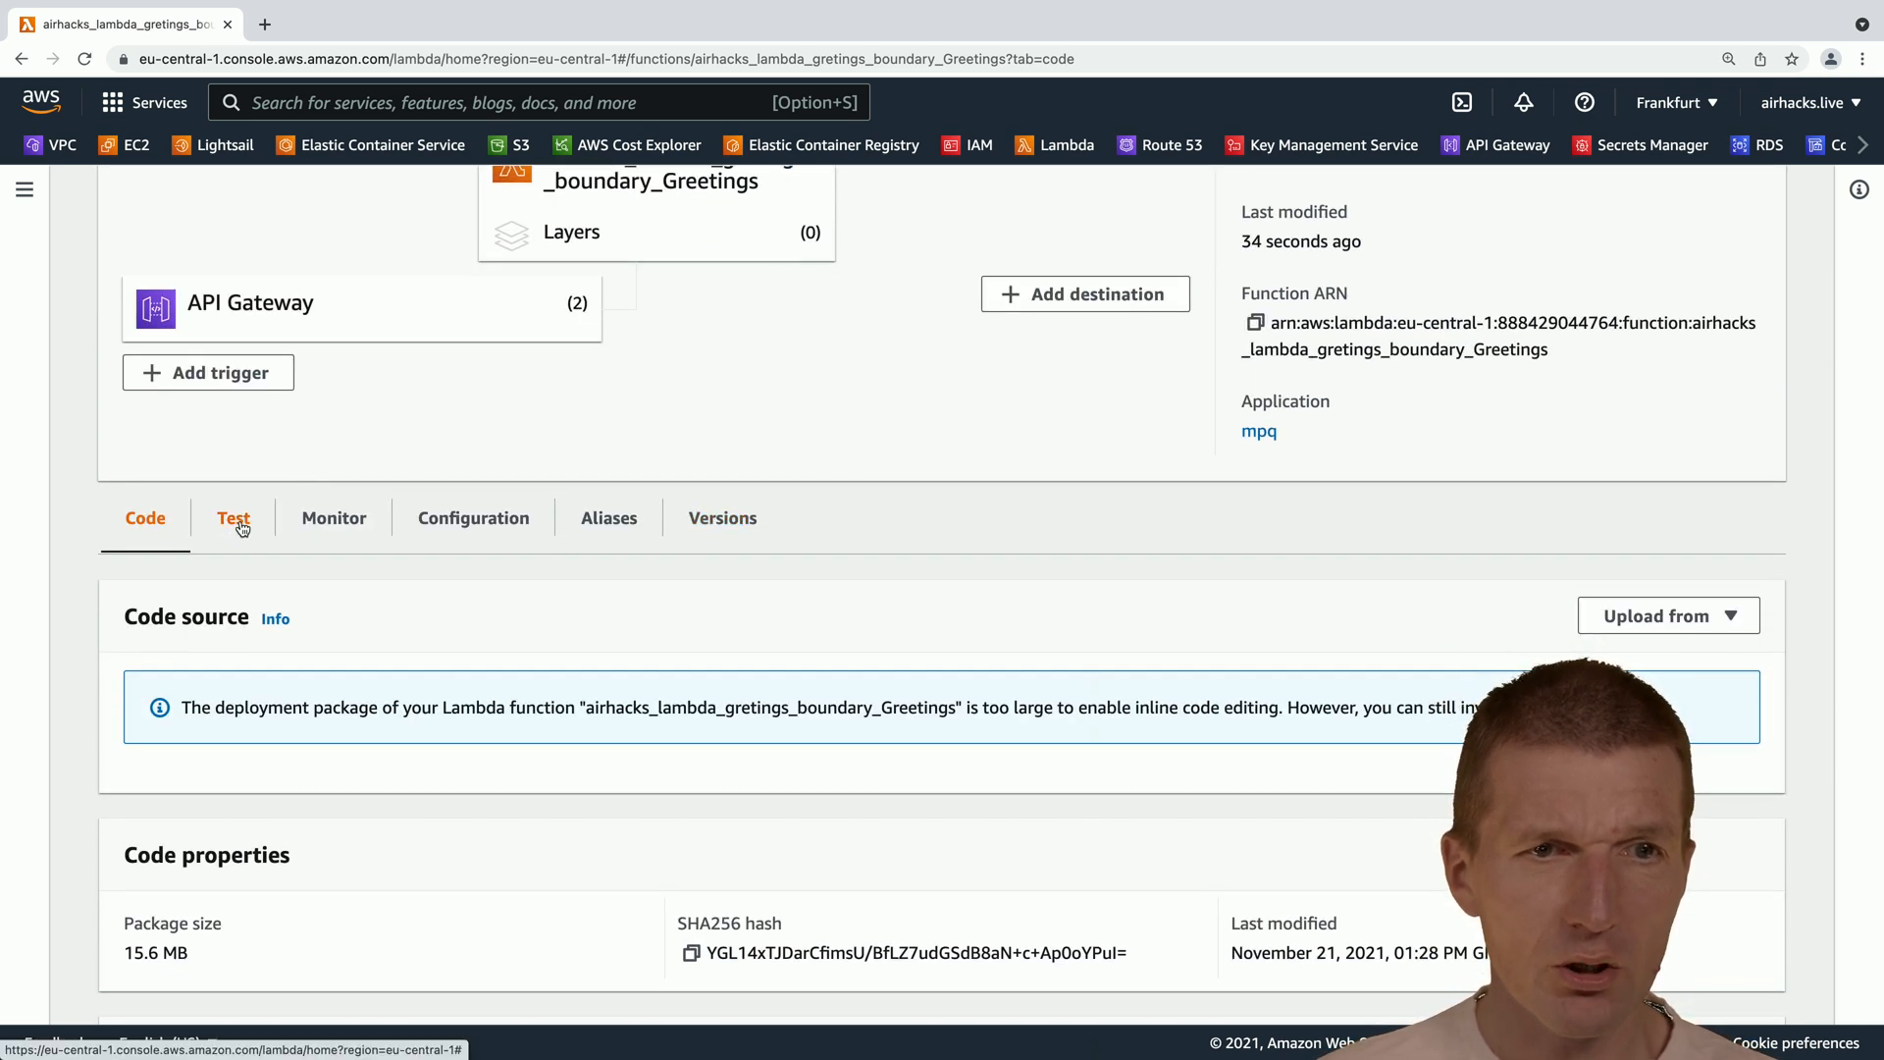
pyautogui.click(234, 517)
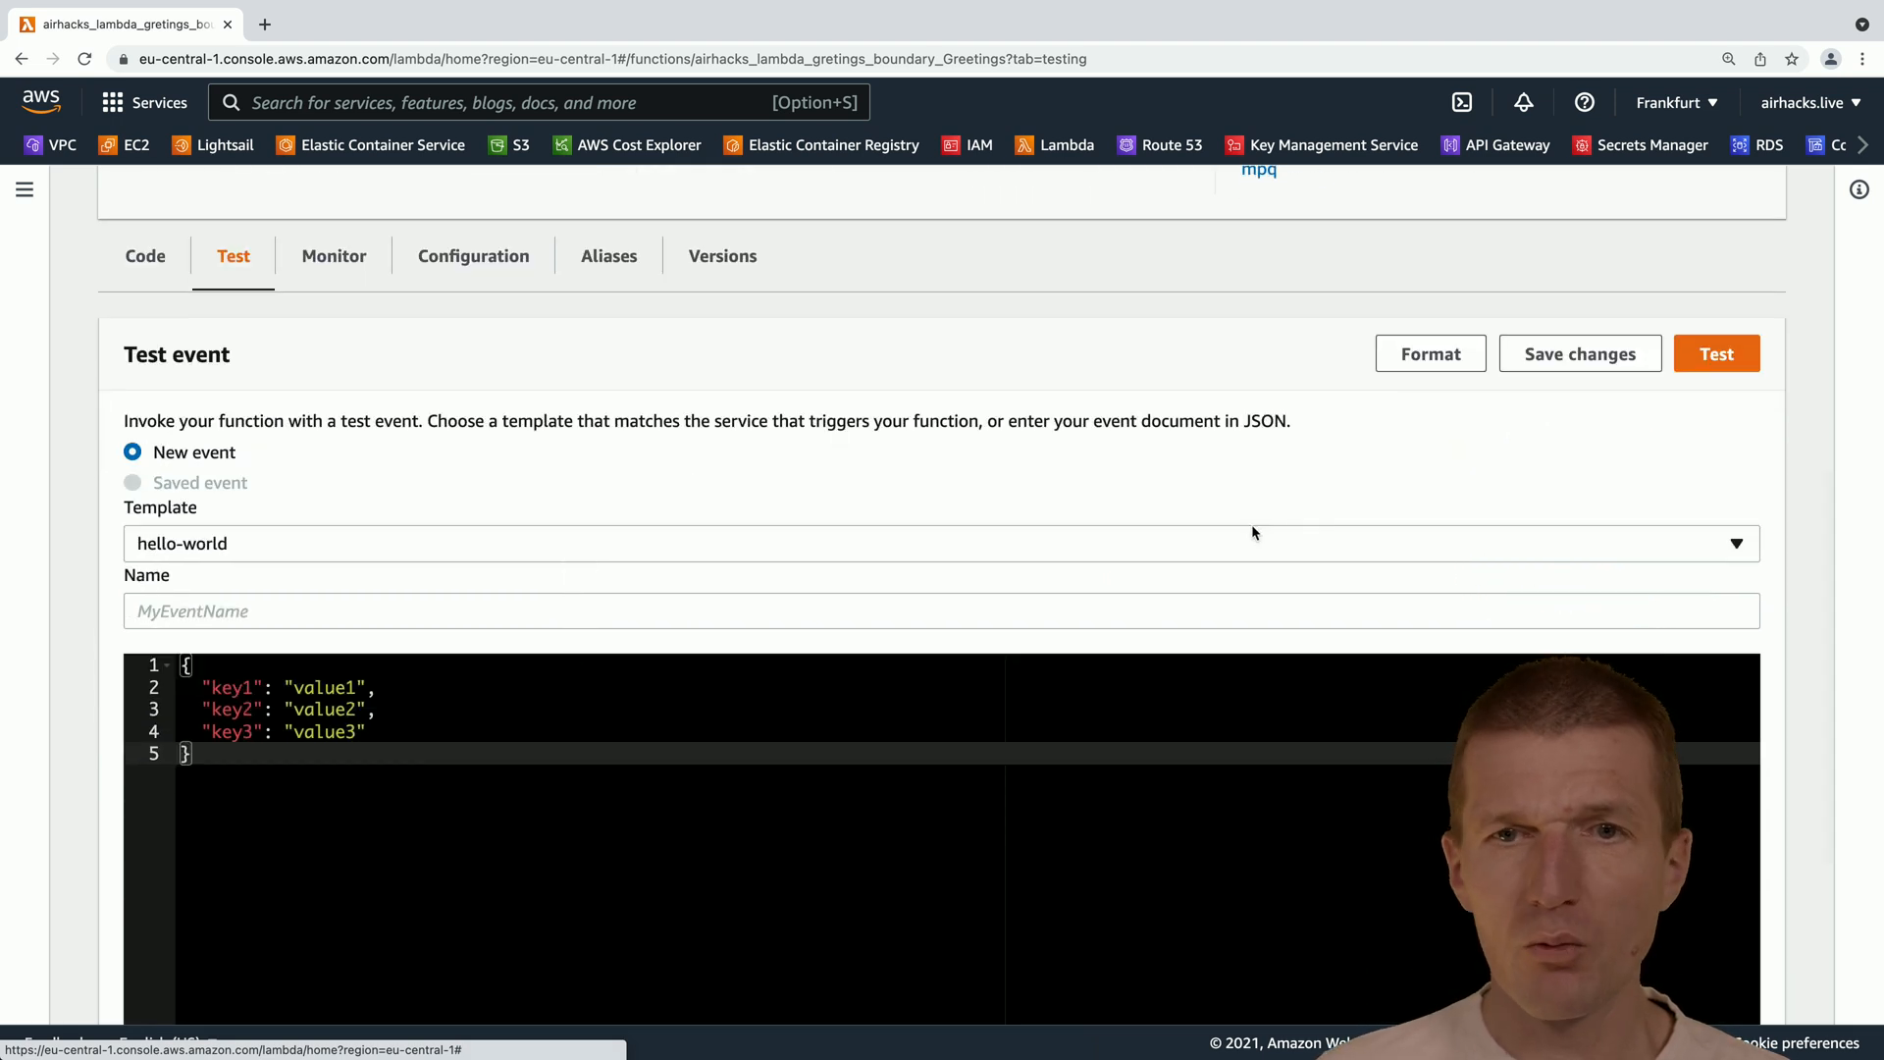
# Choose the API Gateway AWS Proxy test event template.
pyautogui.click(1730, 542)
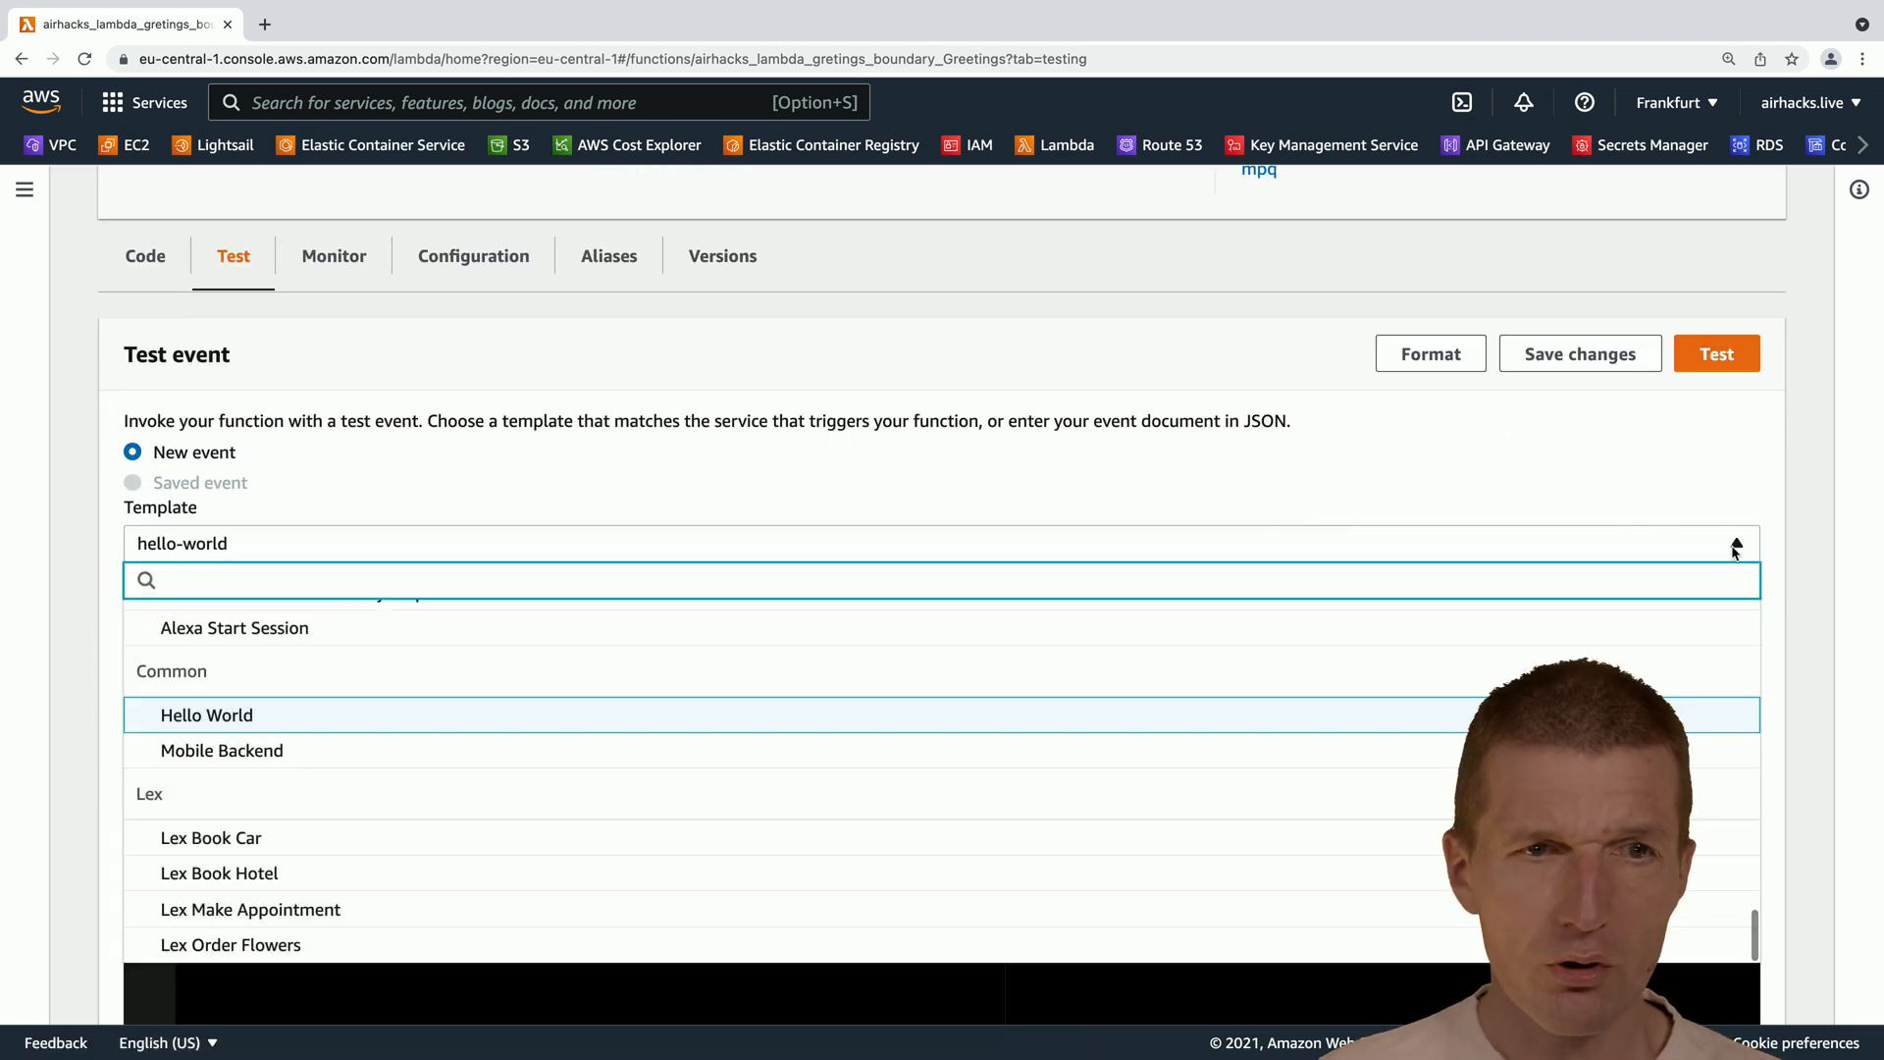
pyautogui.write('api')
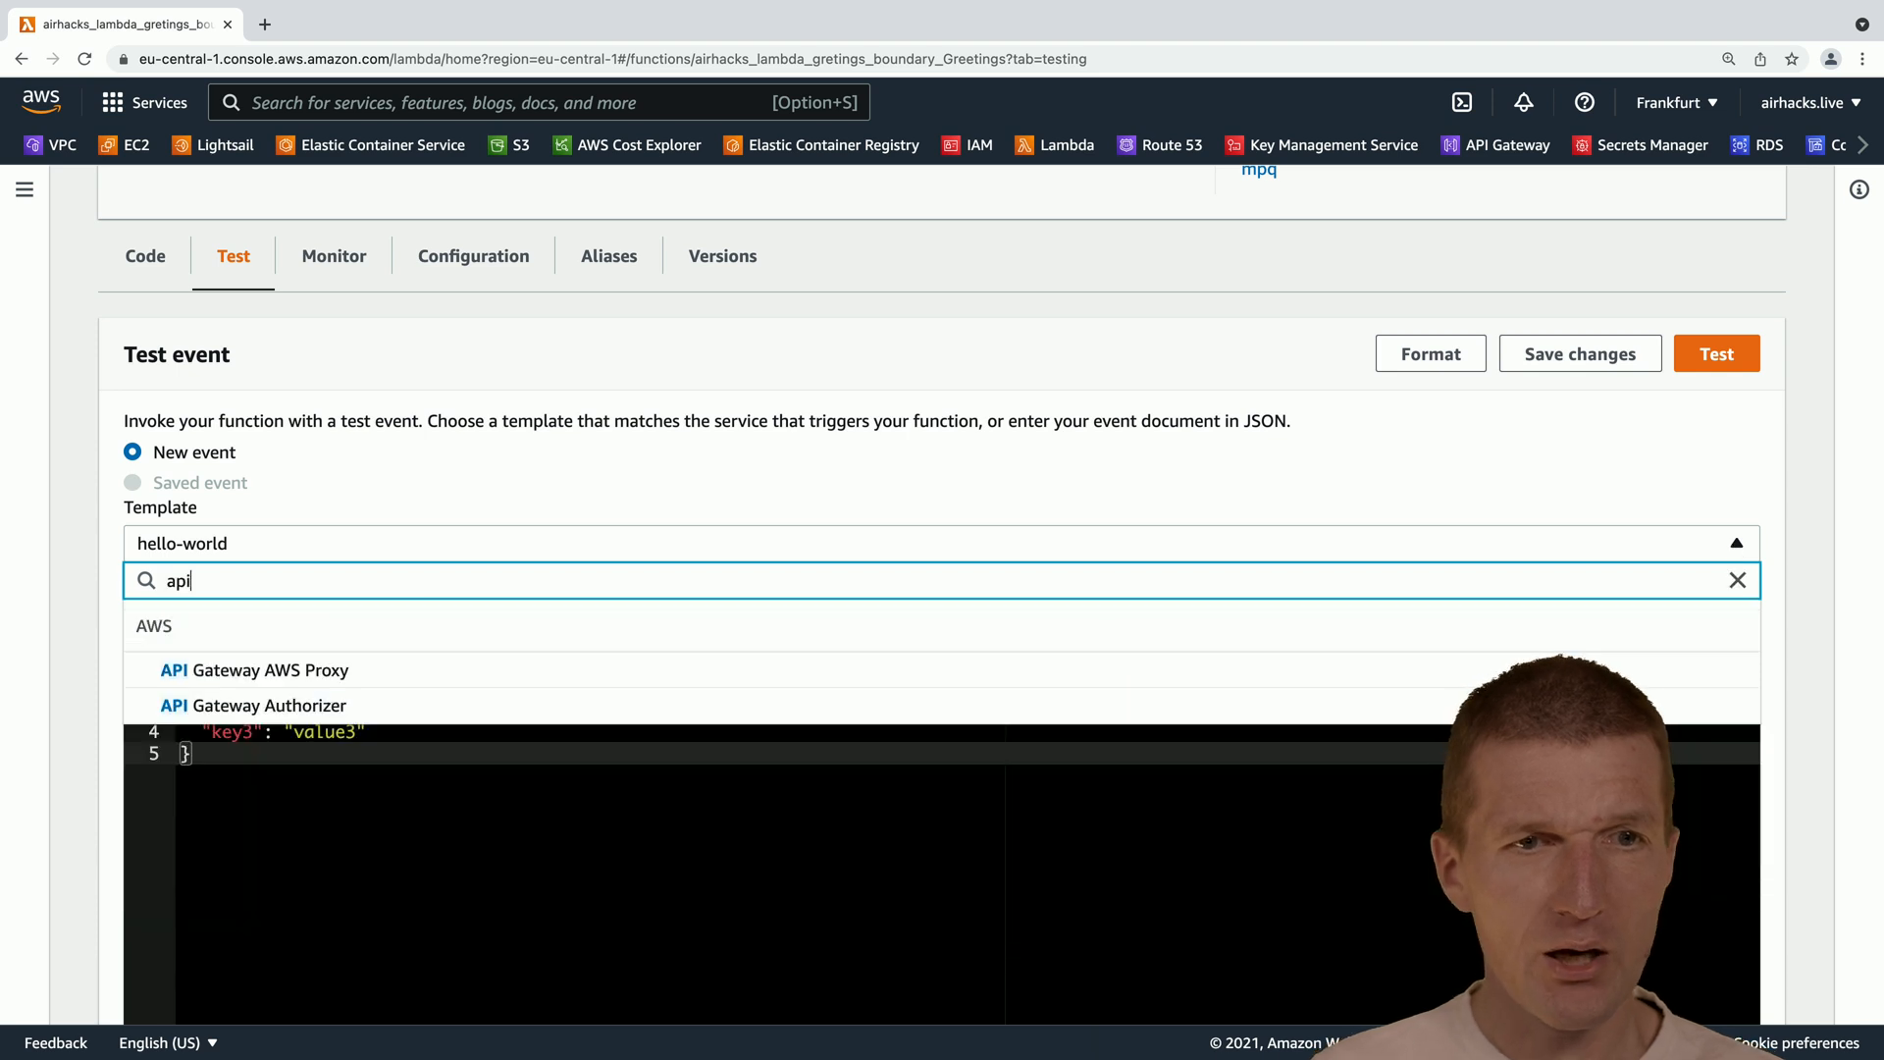
pyautogui.moveTo(252, 669)
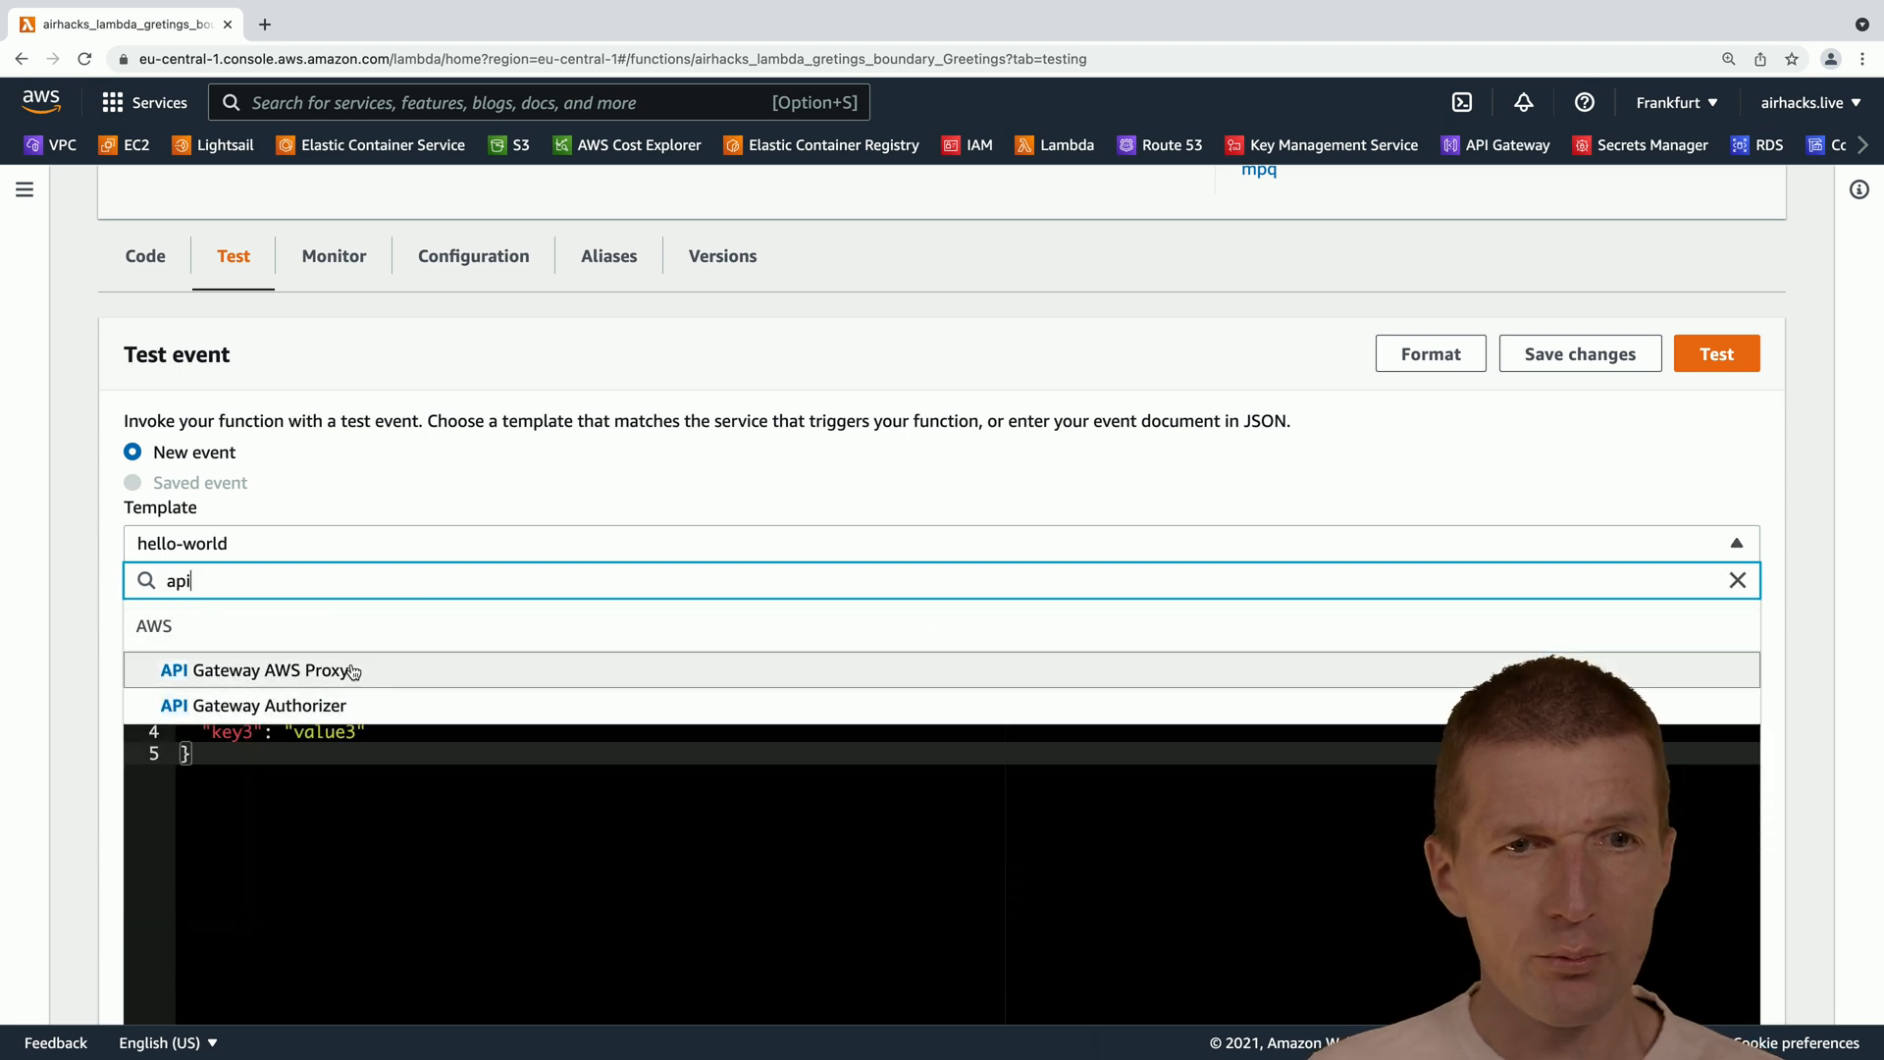
pyautogui.click(257, 669)
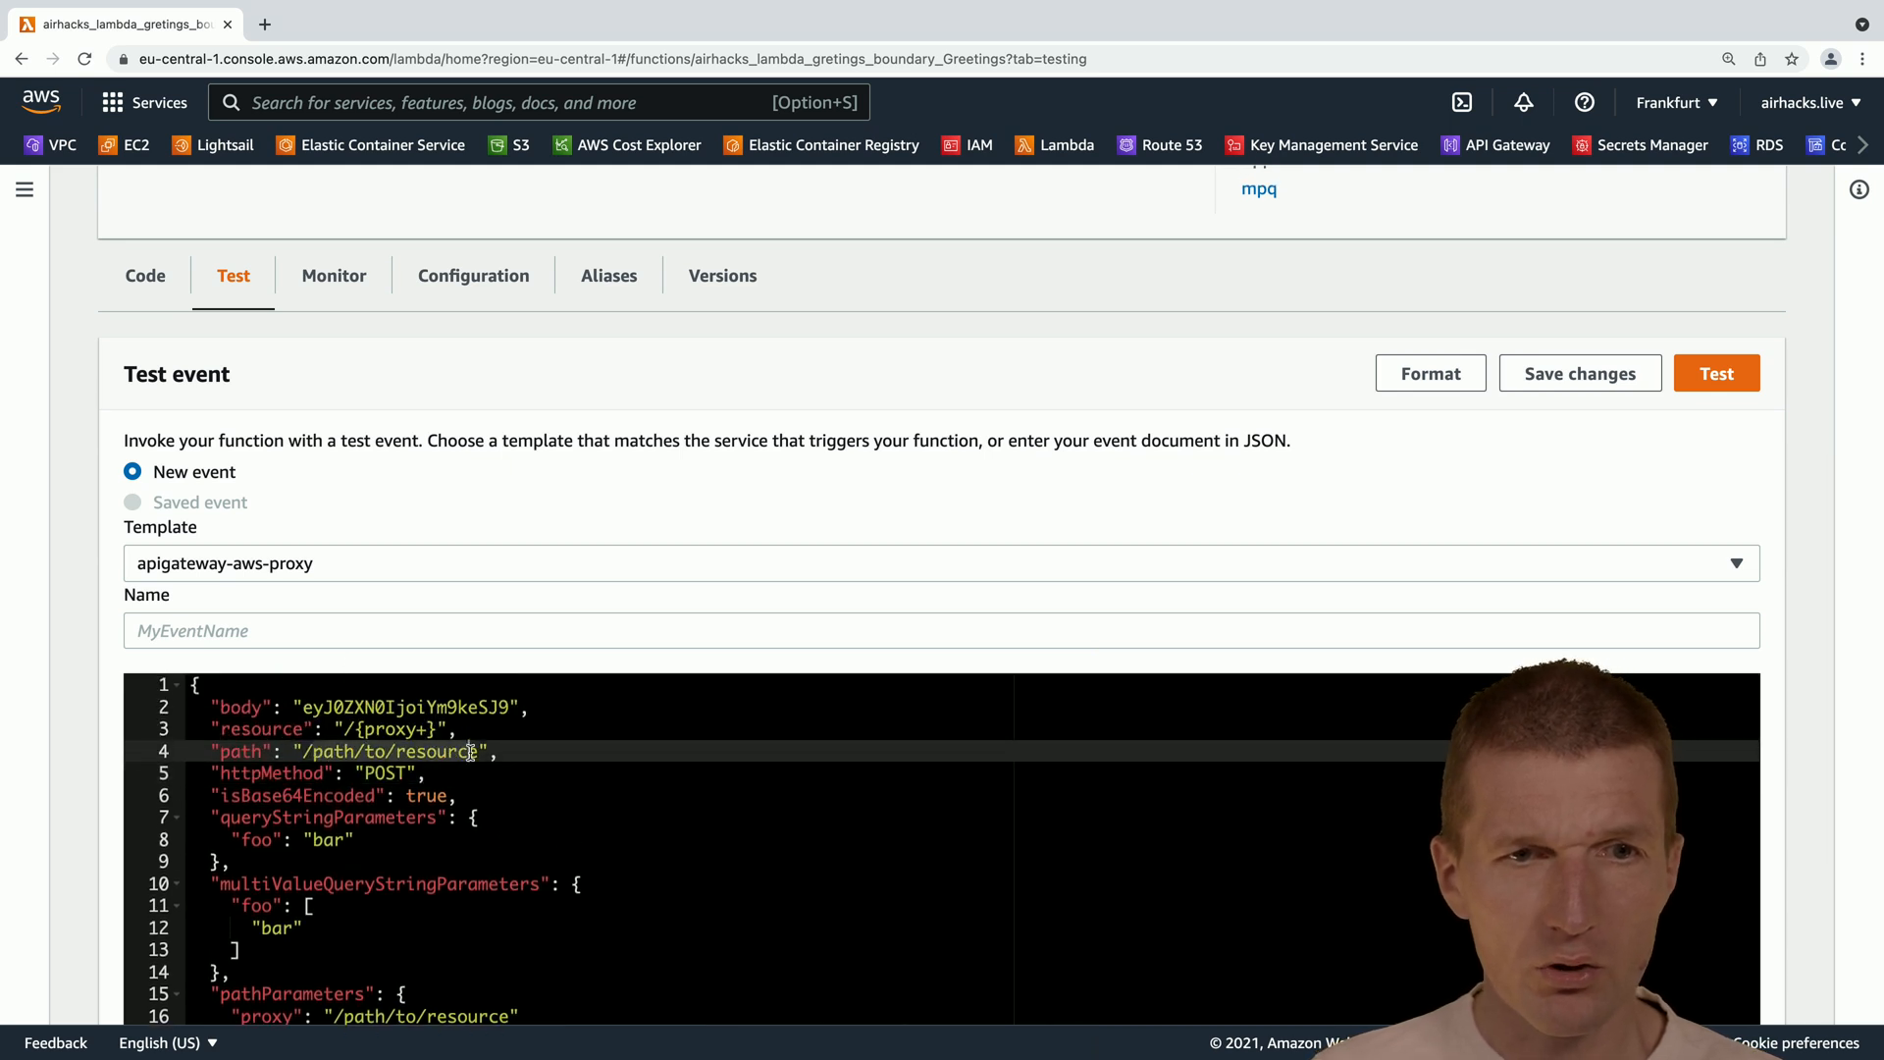
# Set the event path to /hello and httpMethod to GET, then run the test.
pyautogui.doubleClick(401, 751)
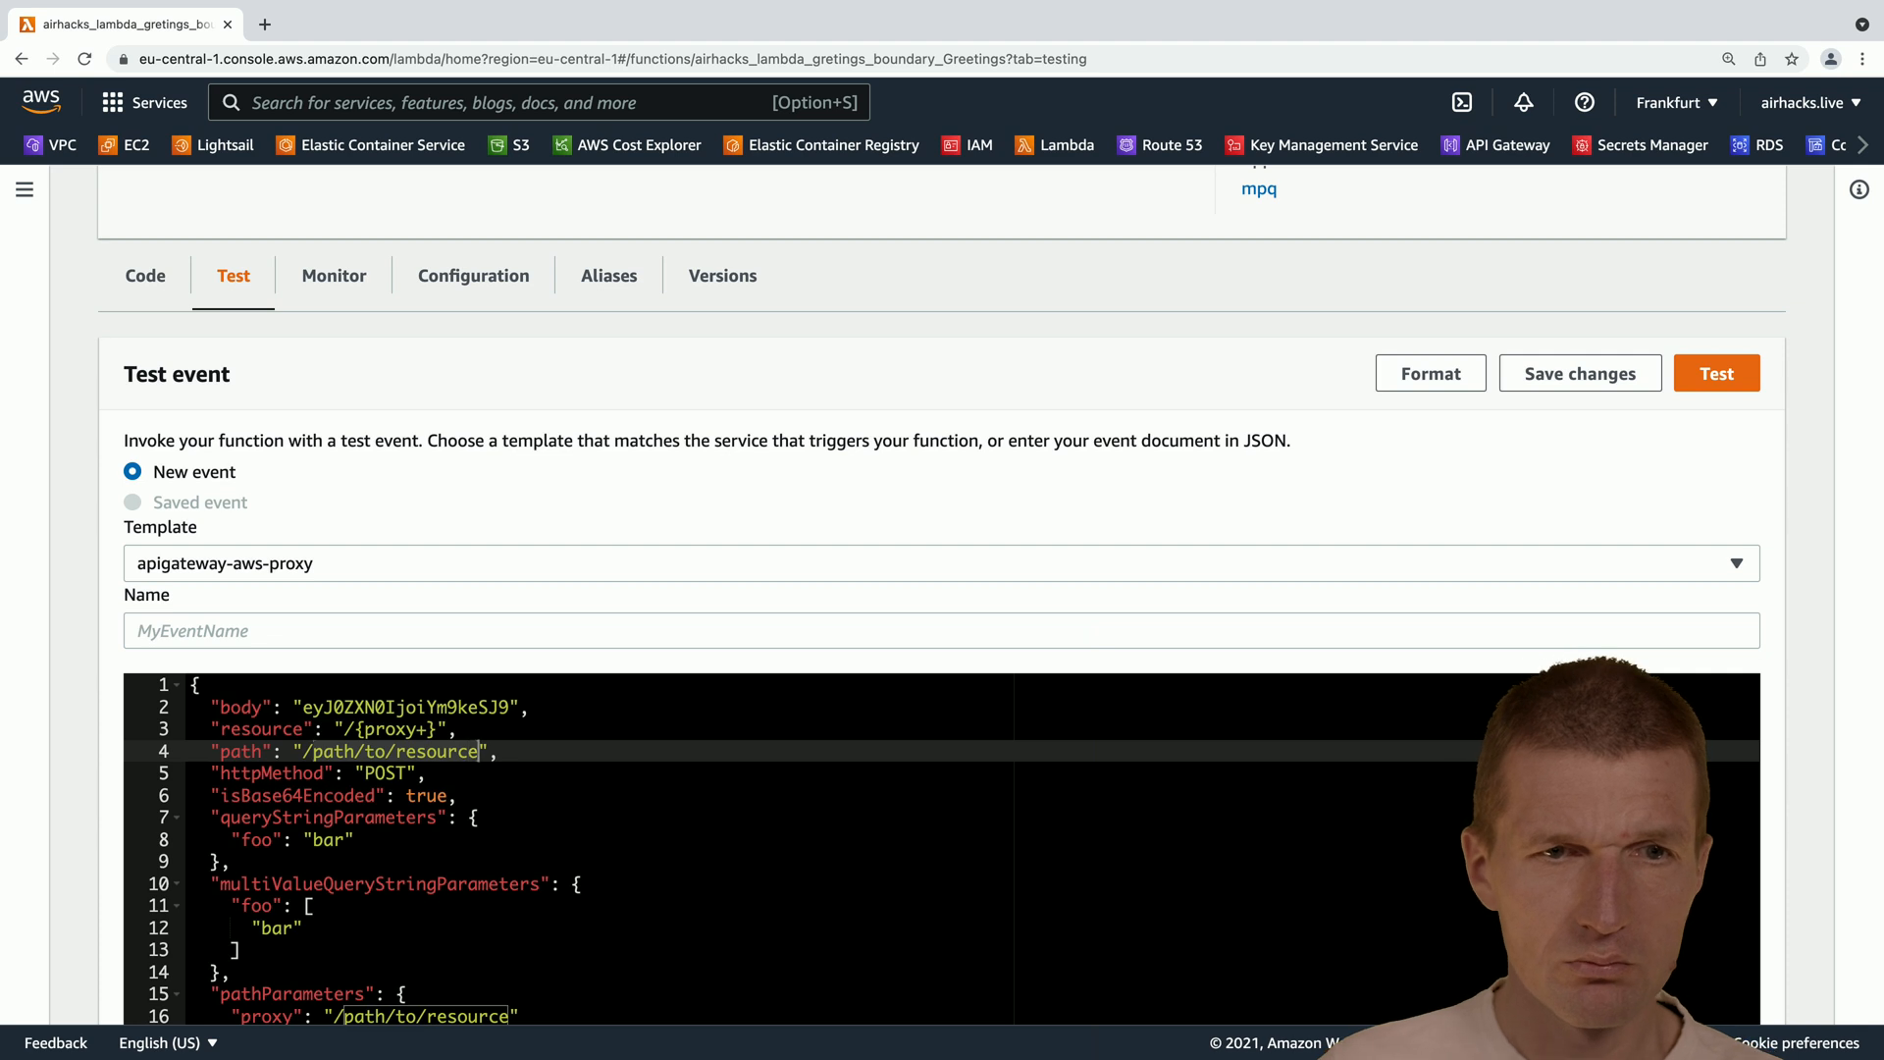
pyautogui.write('/hello')
pyautogui.click(974, 774)
pyautogui.write('G')
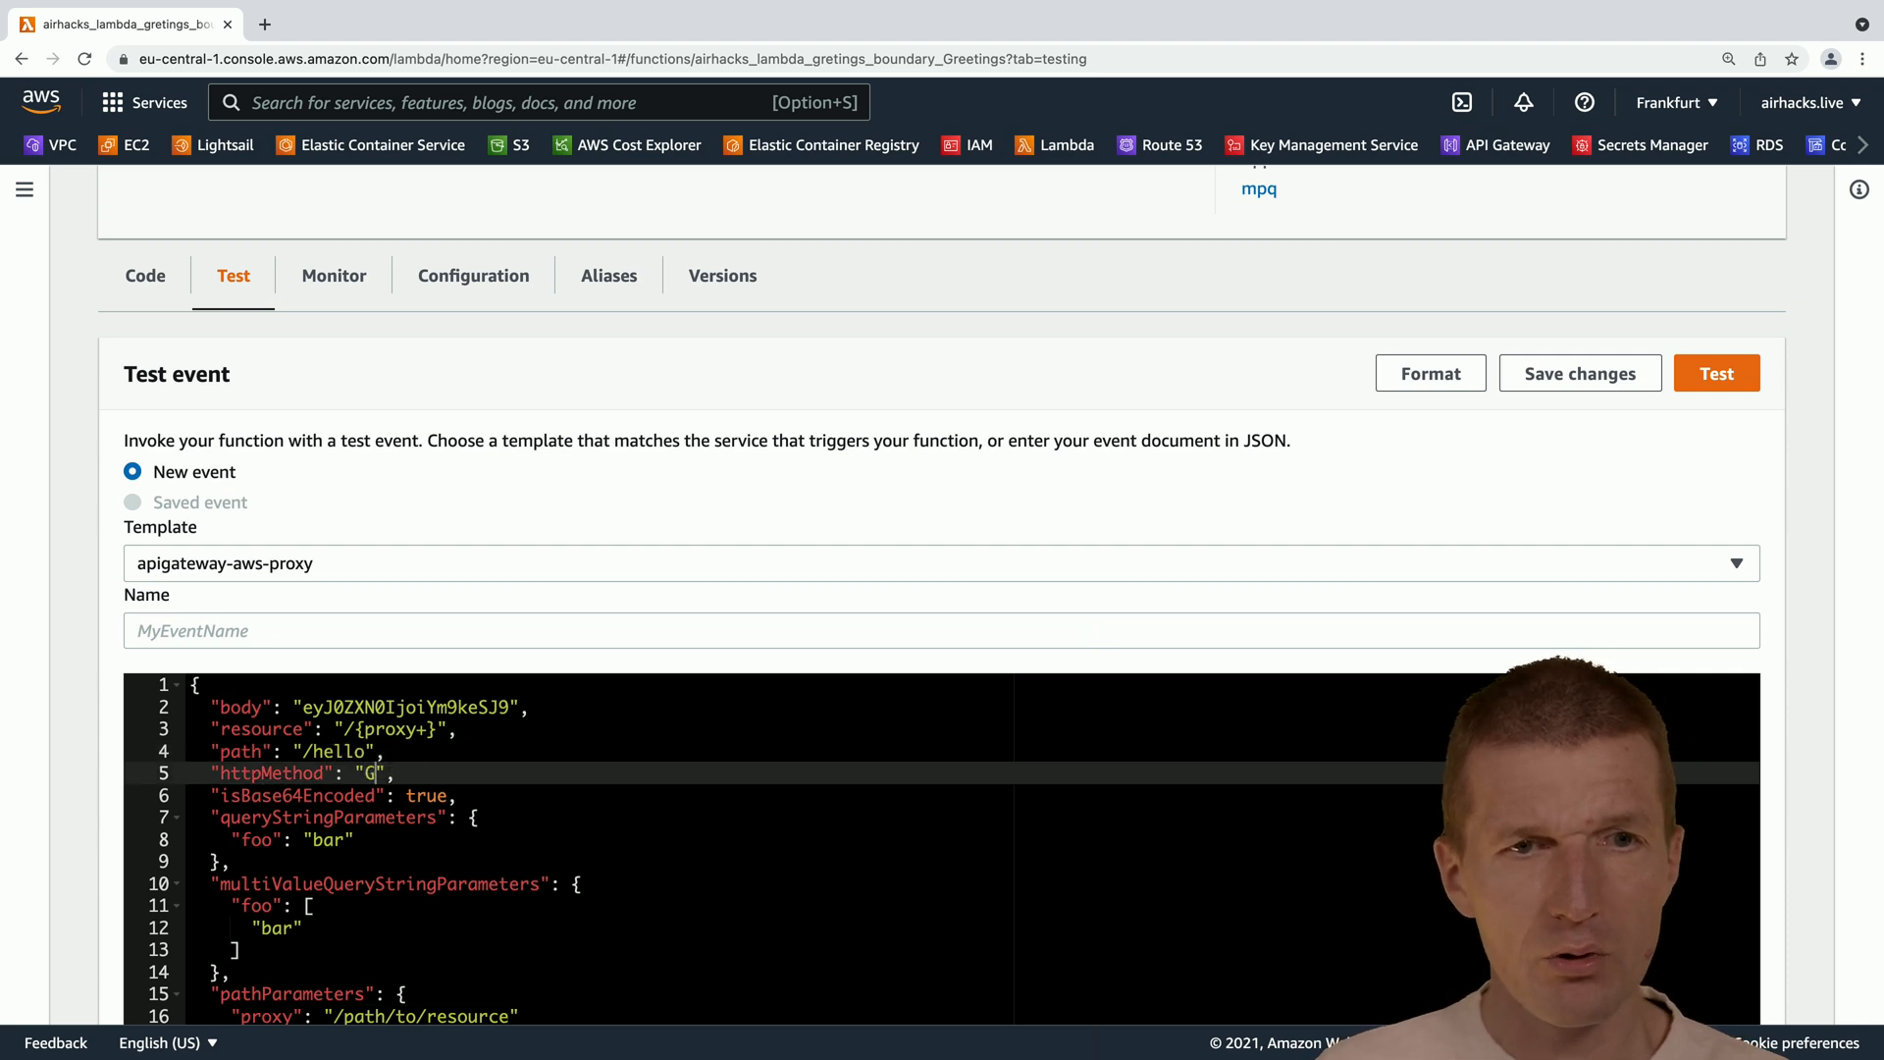
pyautogui.write('ET')
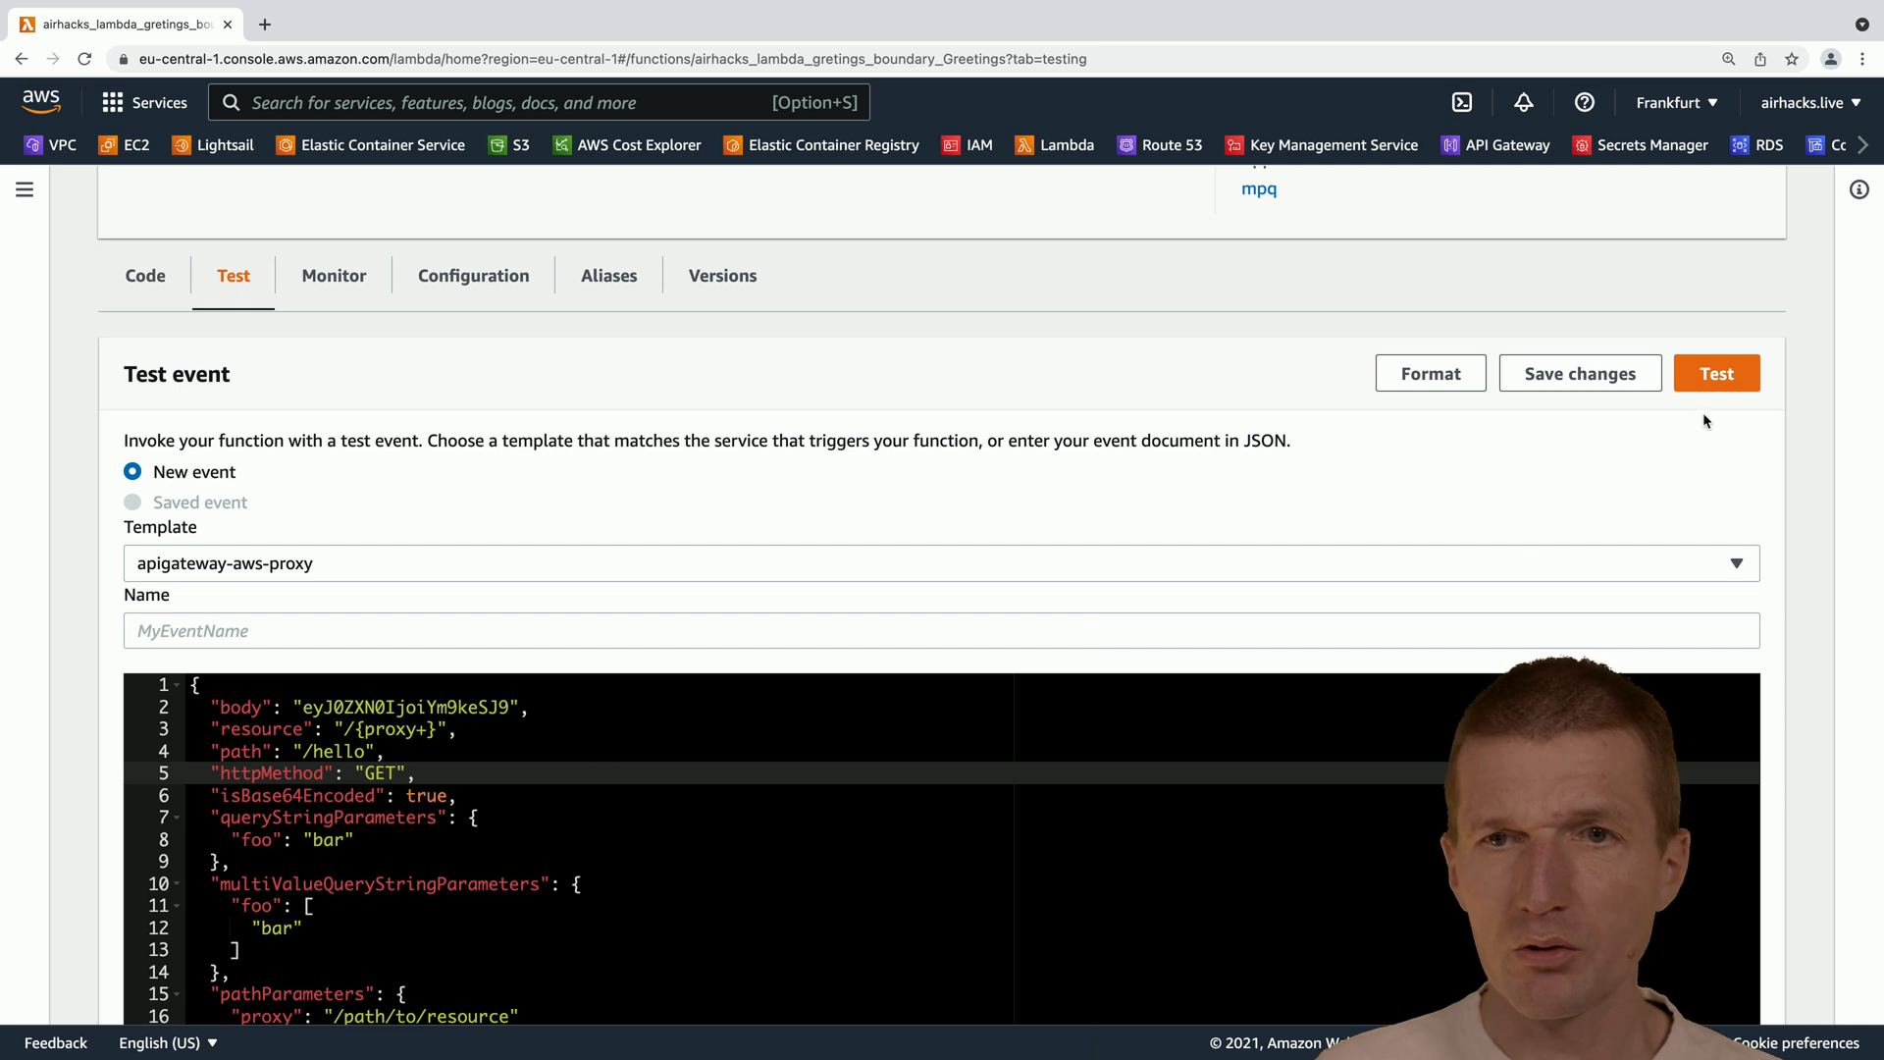
pyautogui.click(1716, 373)
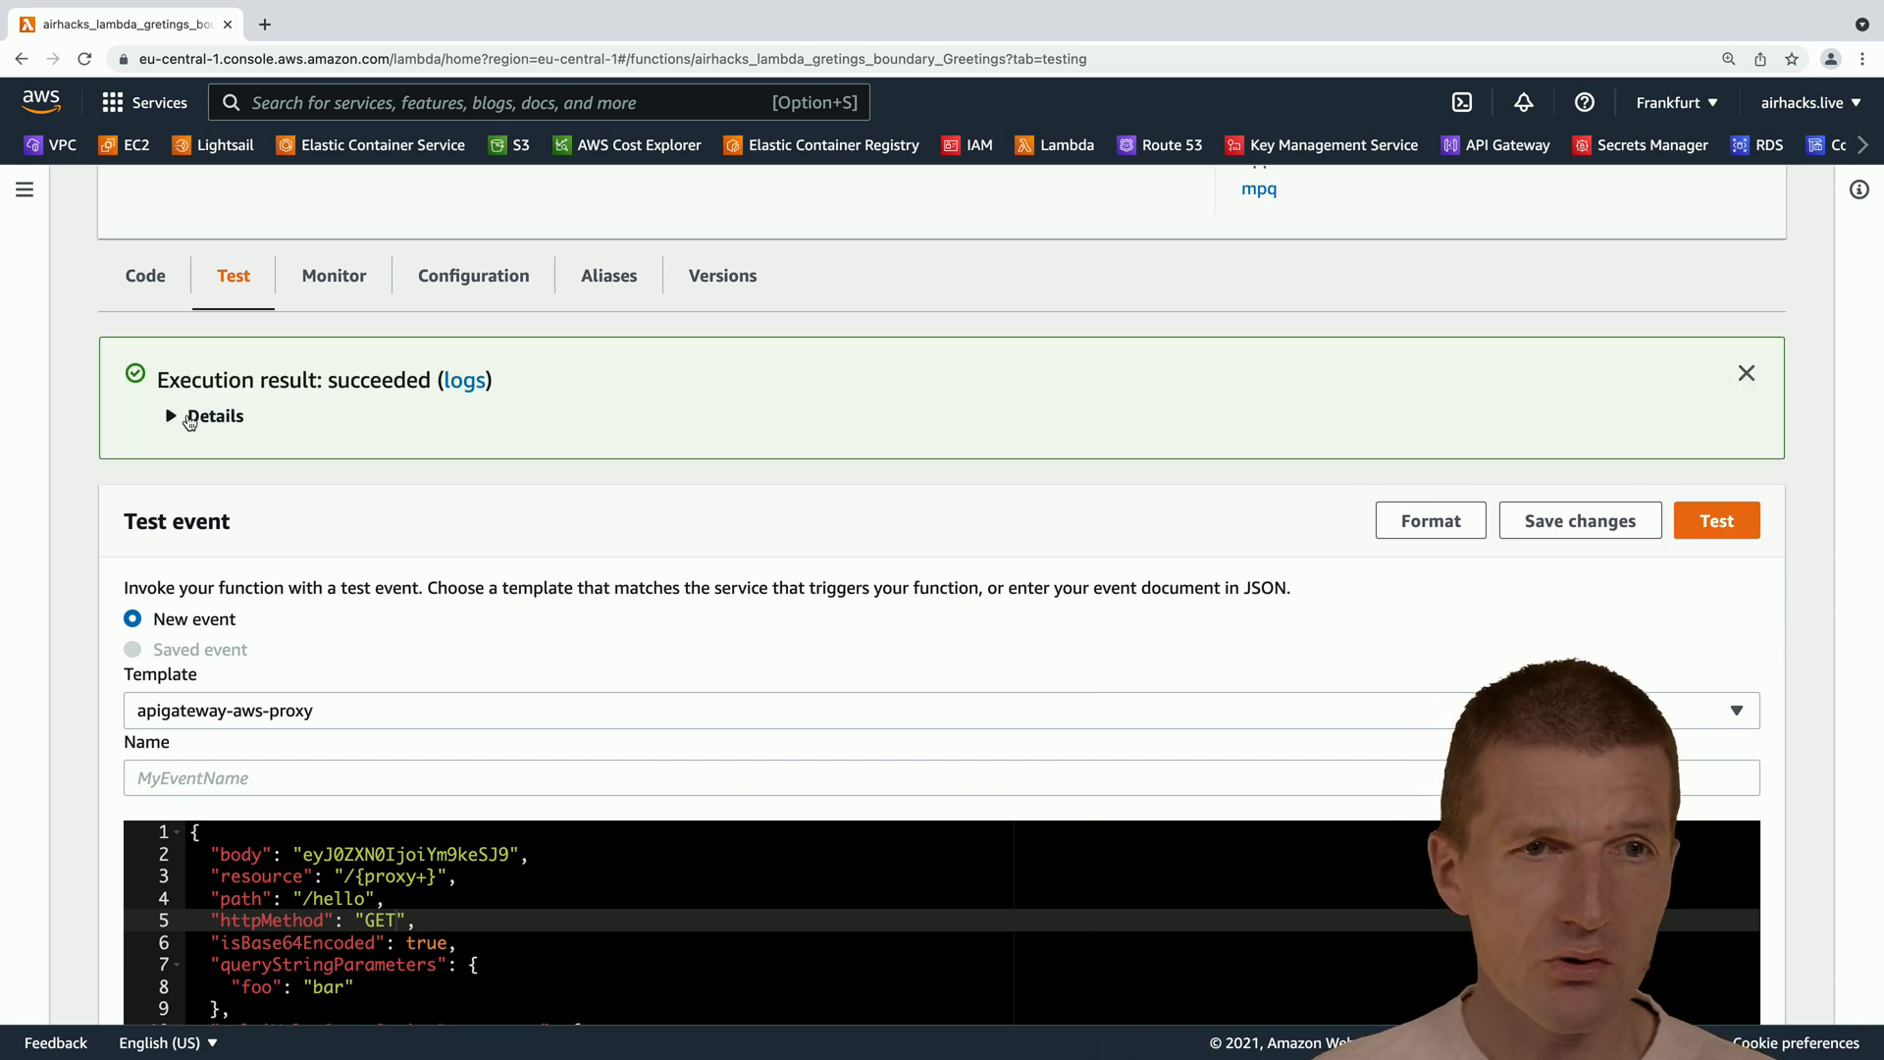
# Expand the execution details and highlight the body 'hello, quarkus as AWS Lambda'.
pyautogui.click(171, 416)
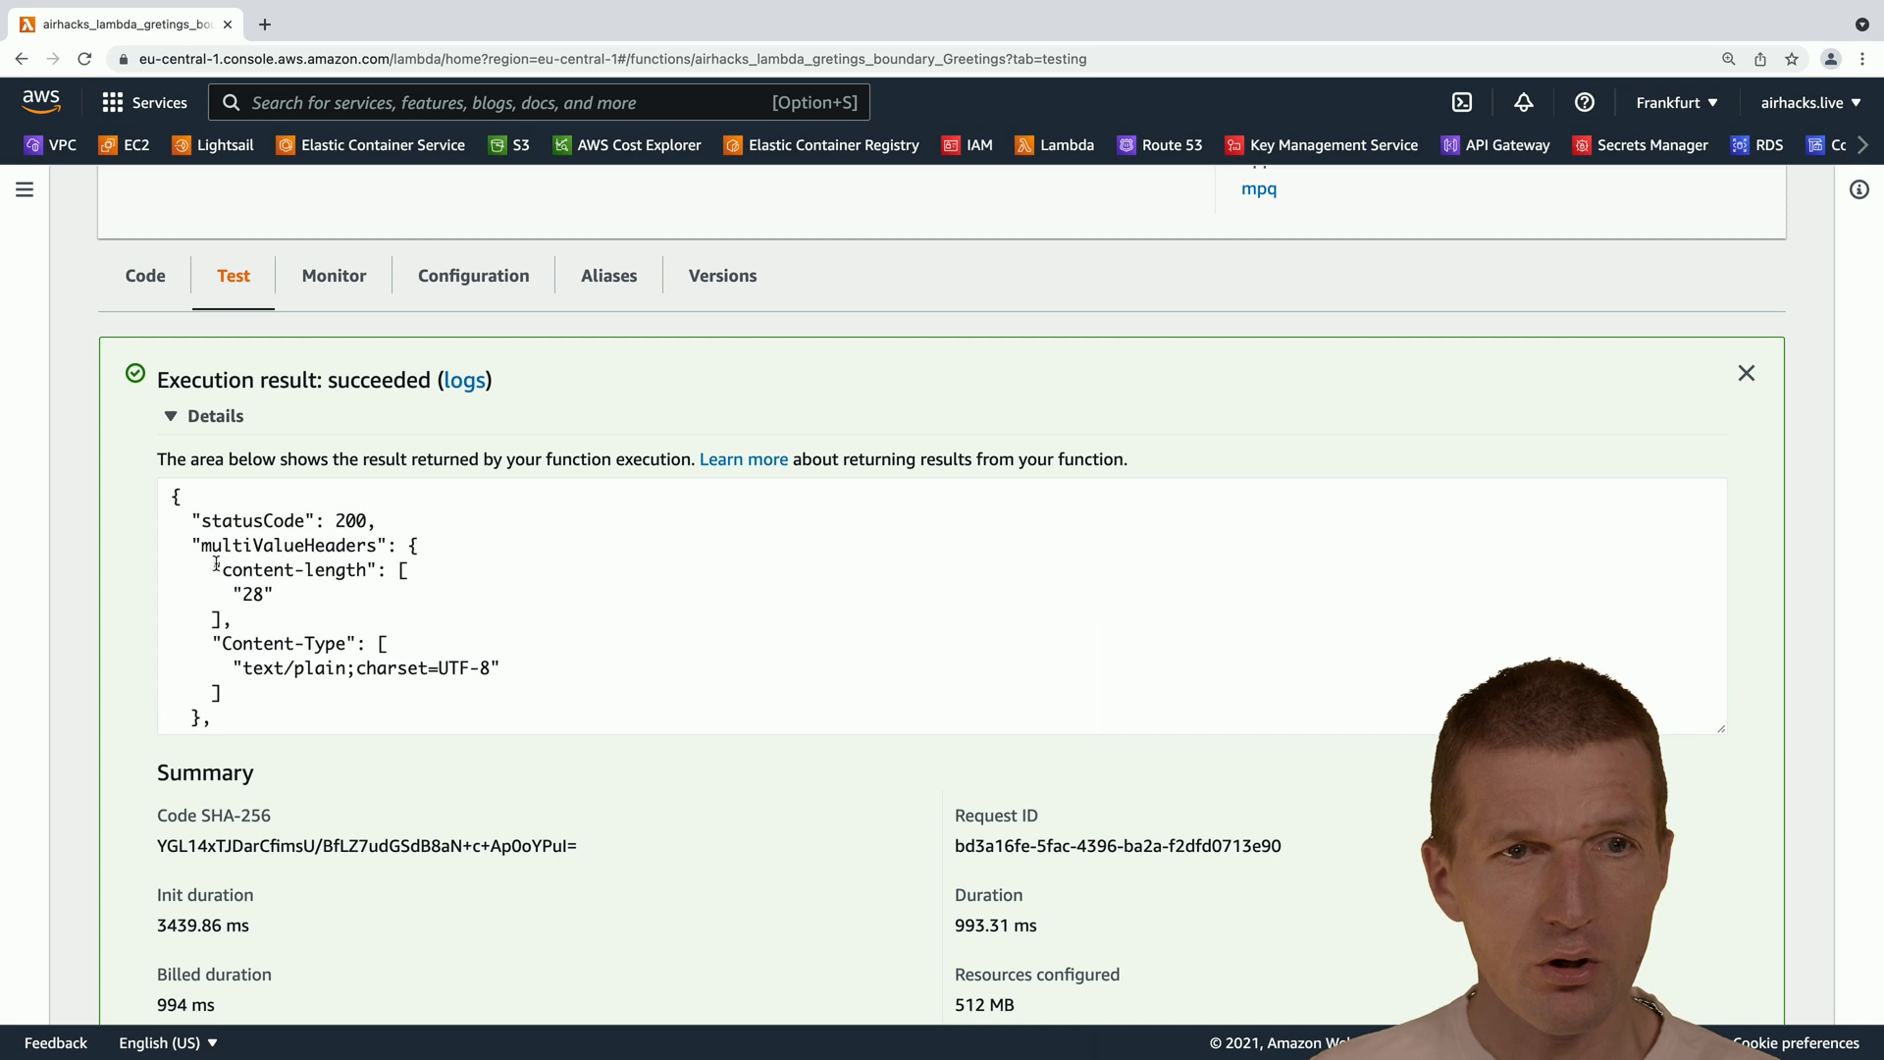
pyautogui.scroll(-3)
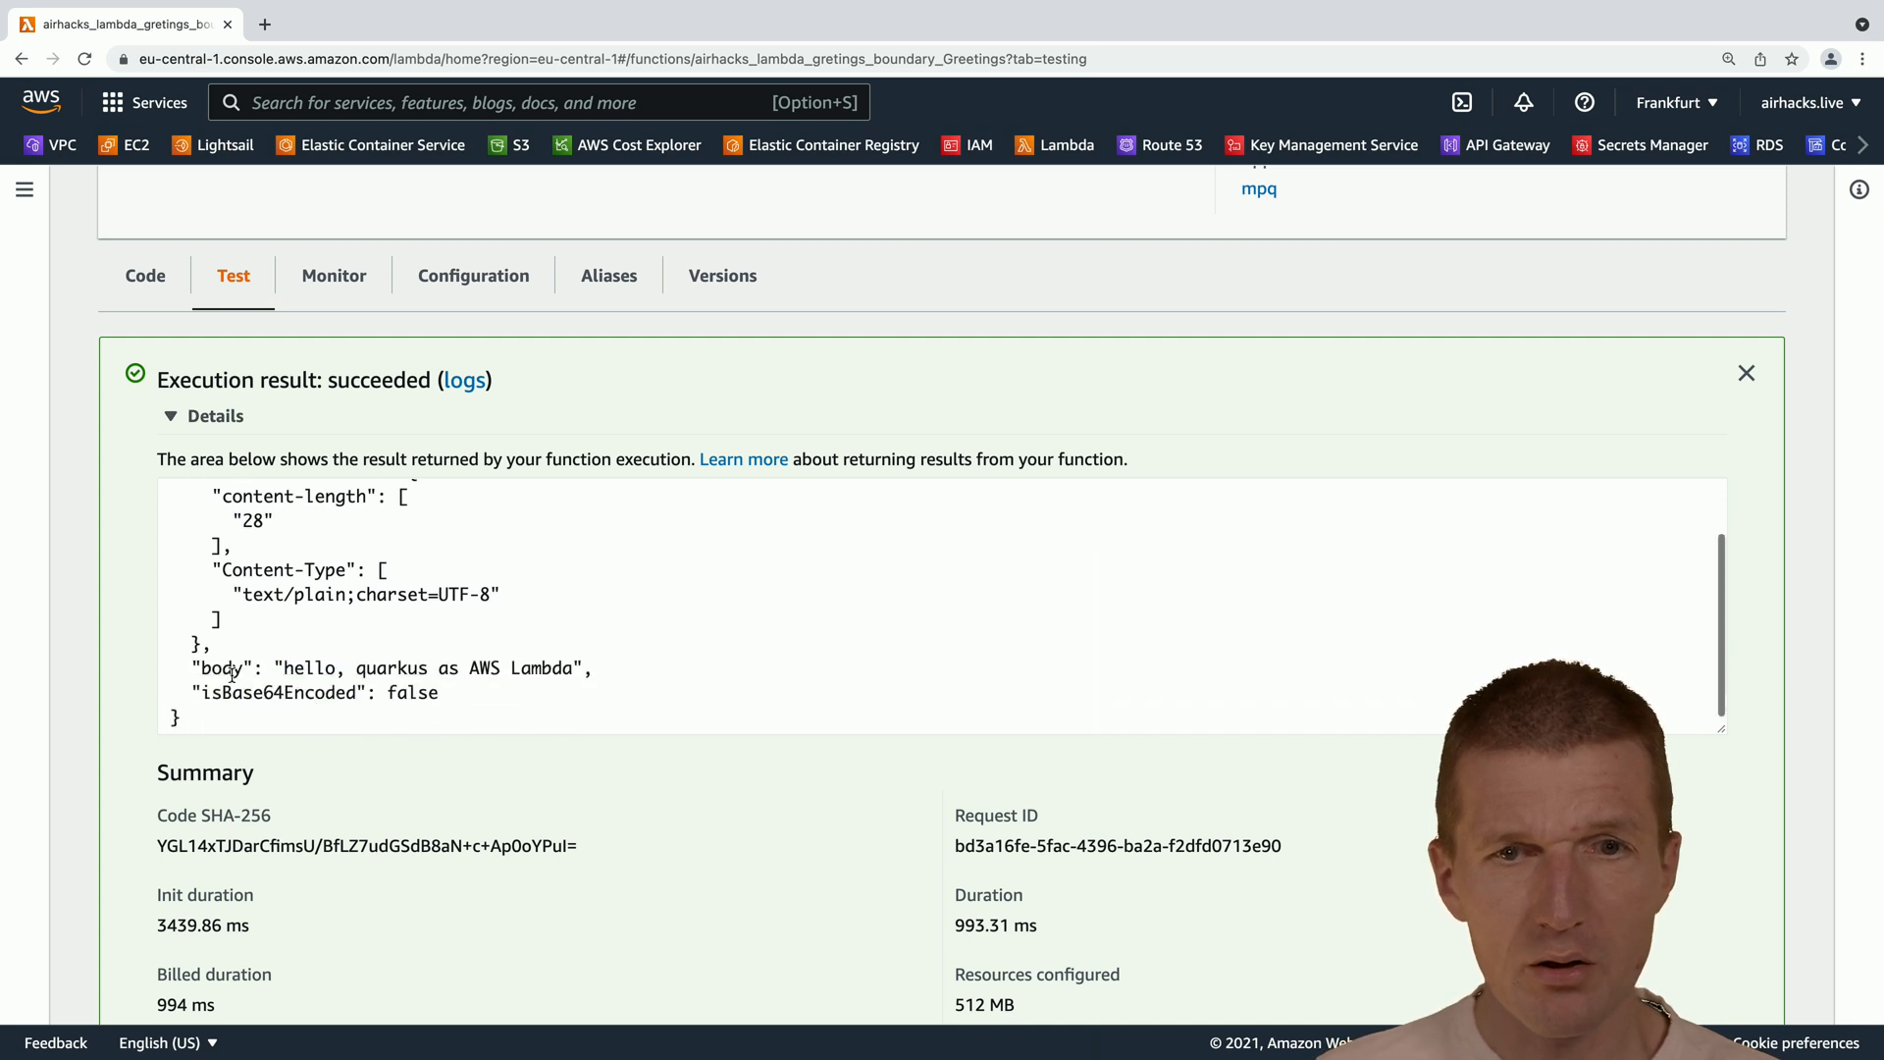
pyautogui.scroll(-3)
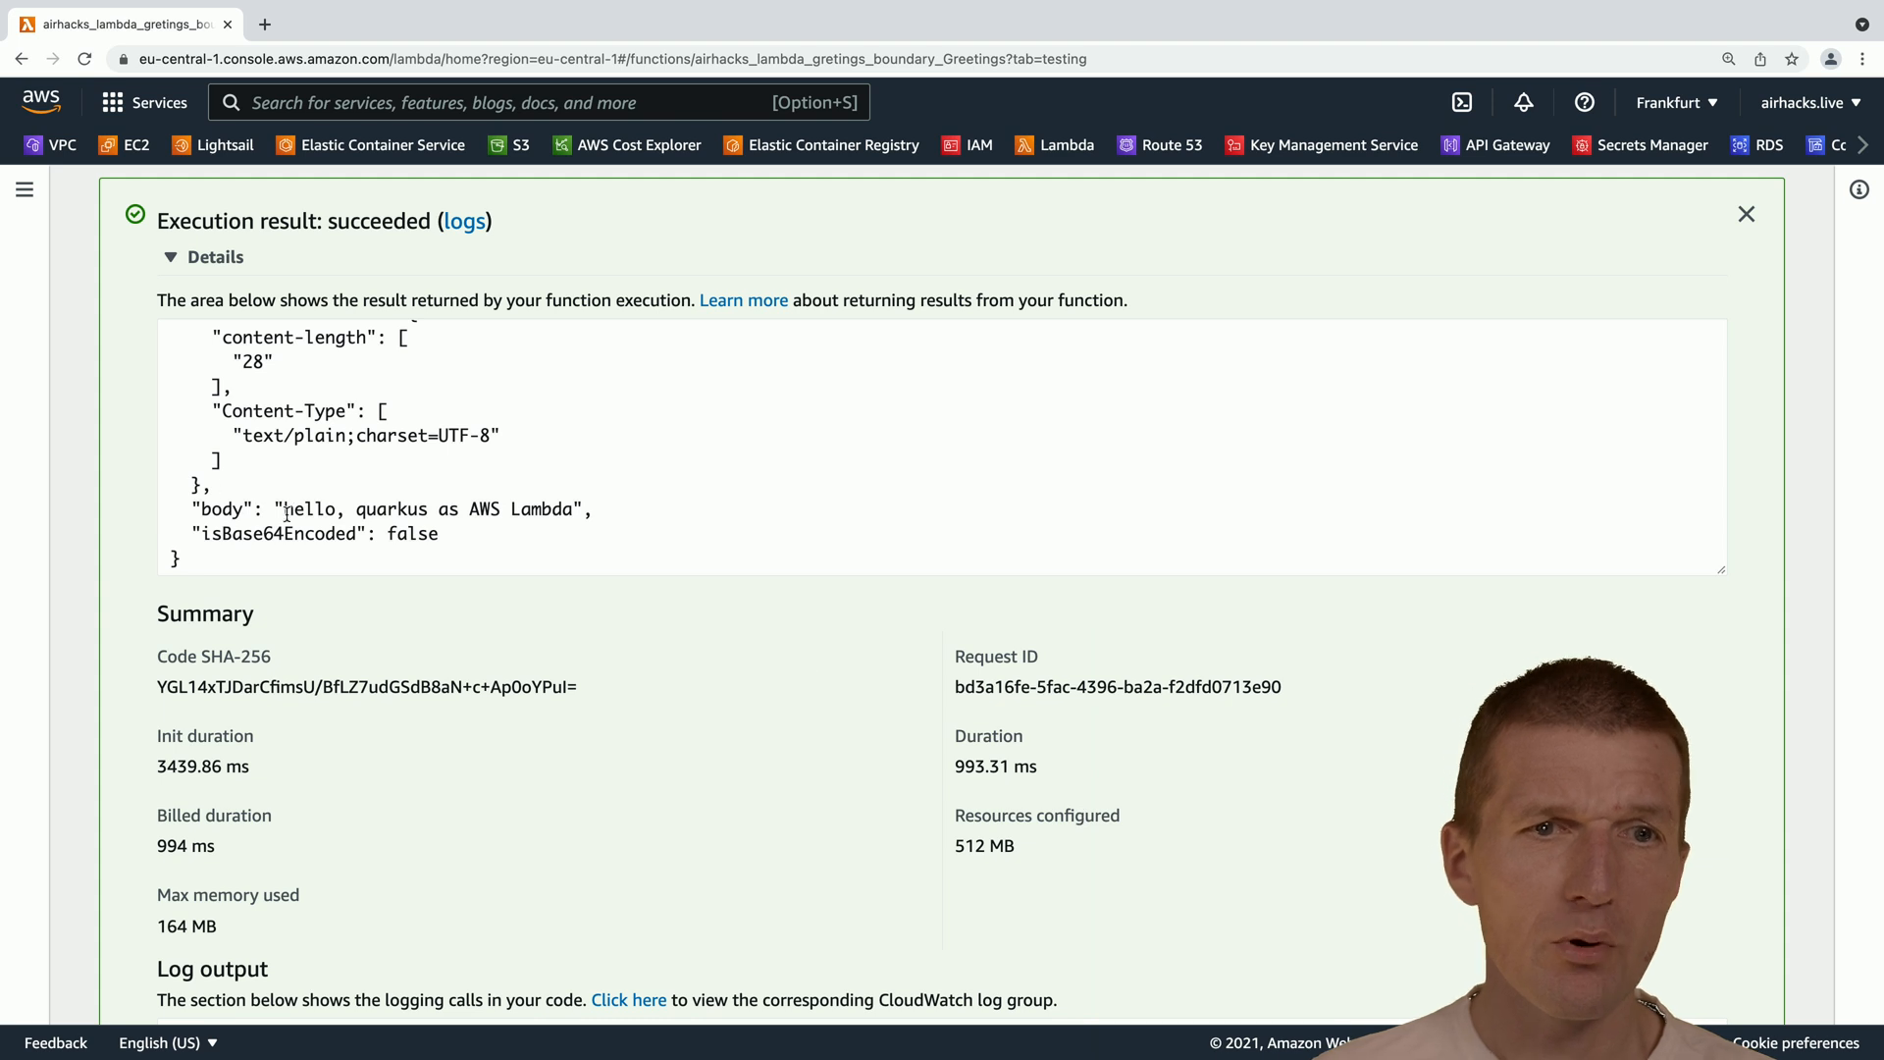
pyautogui.moveTo(283, 508); pyautogui.dragTo(537, 508)
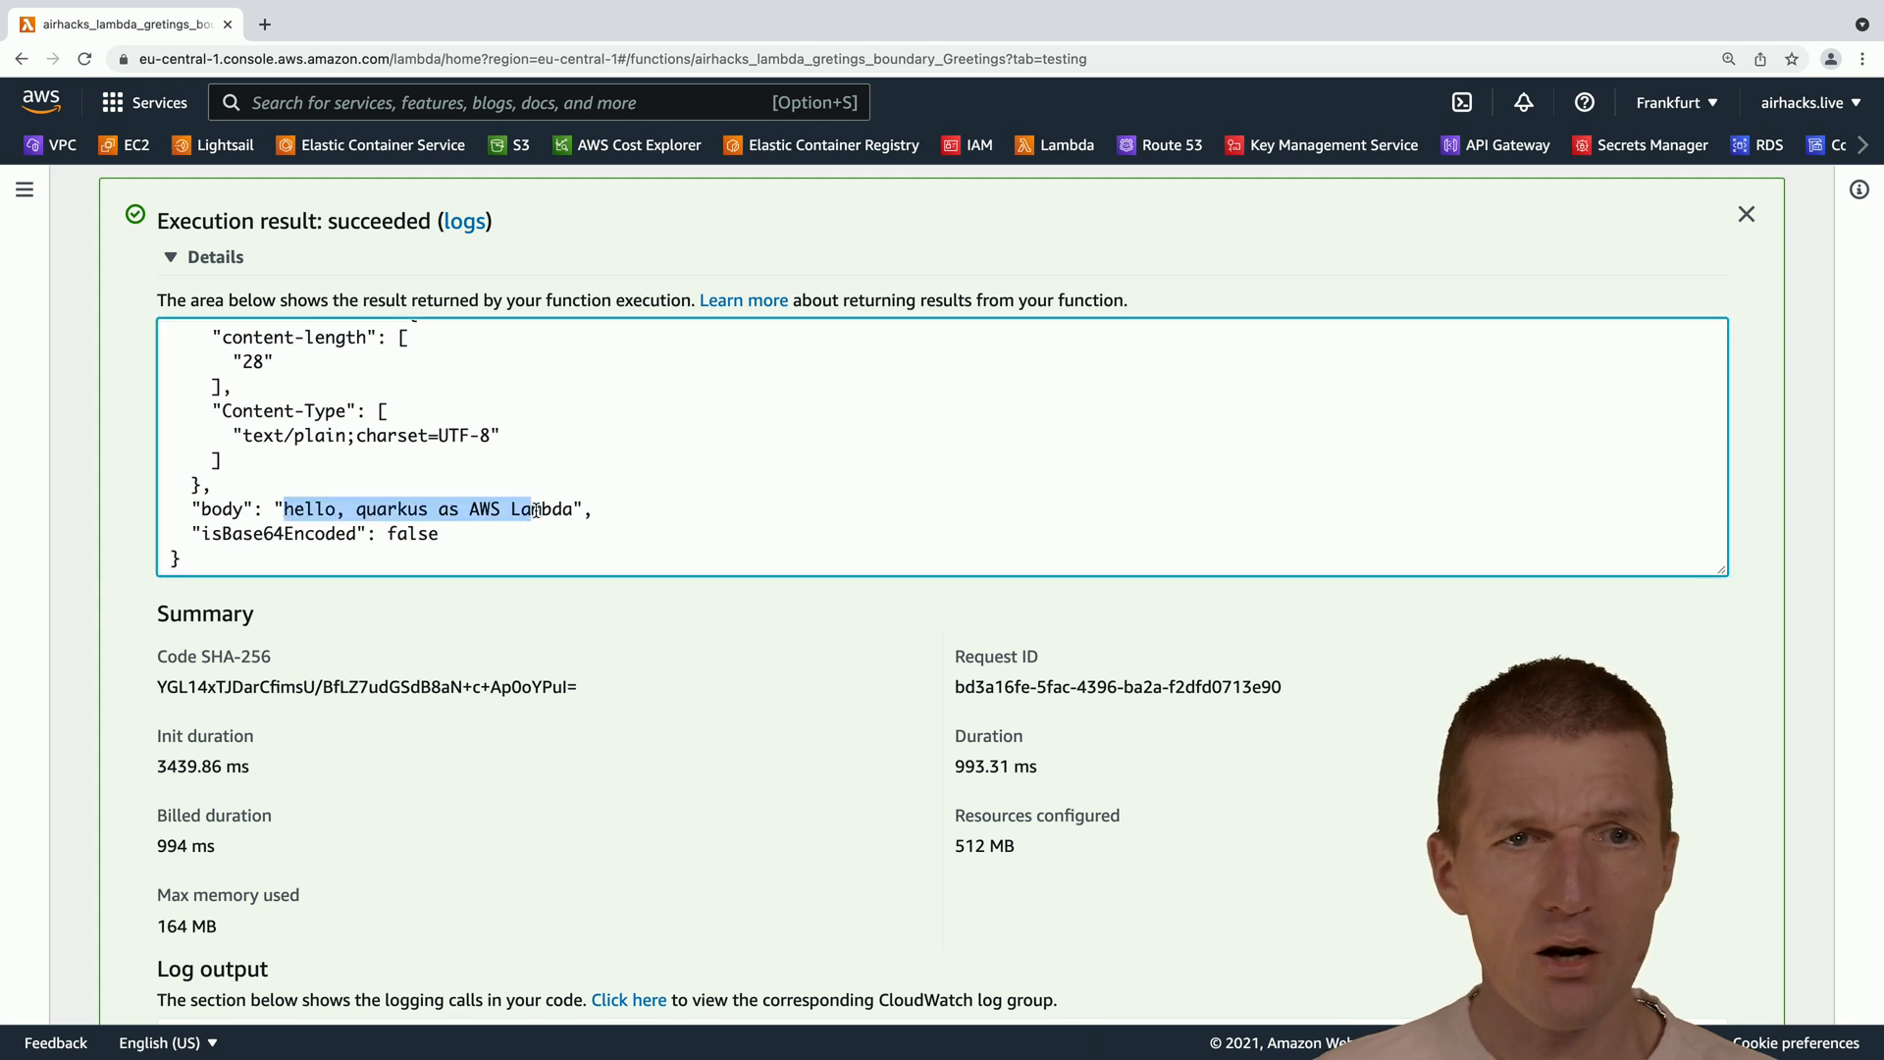
pyautogui.moveTo(534, 861)
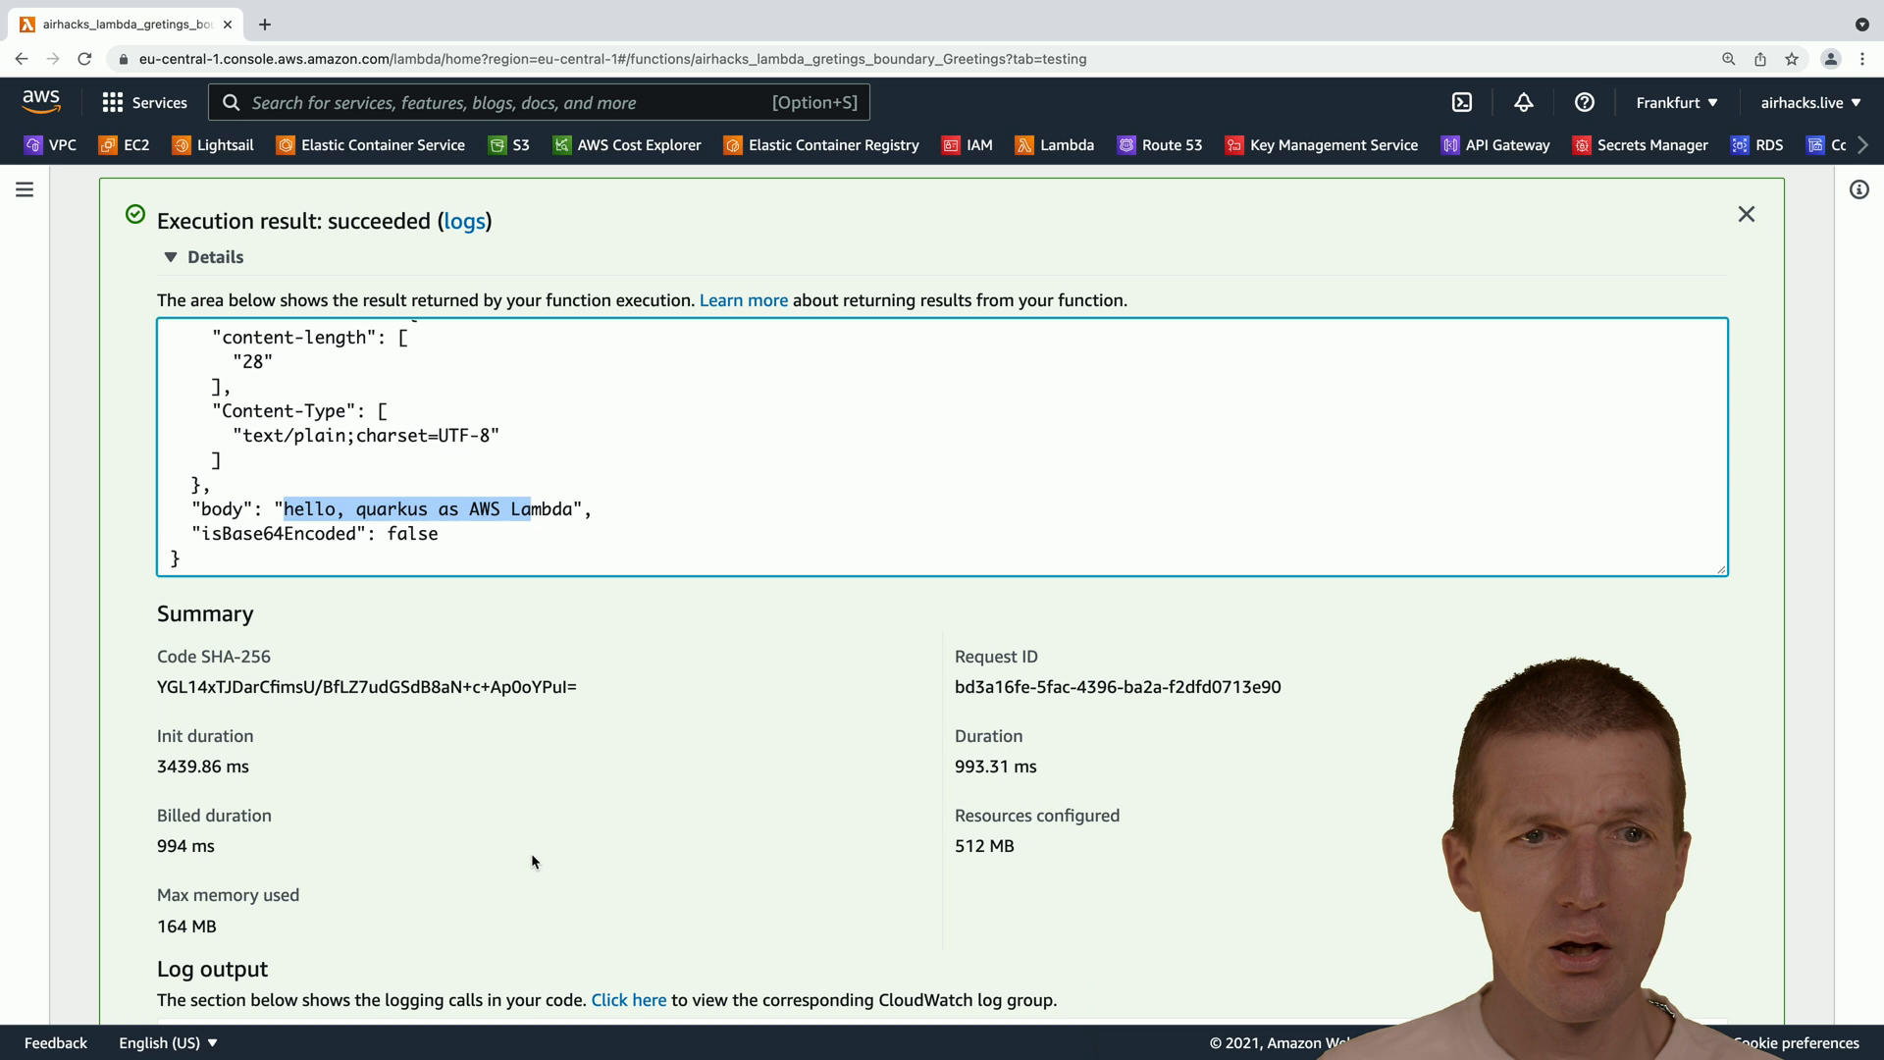
pyautogui.scroll(-3)
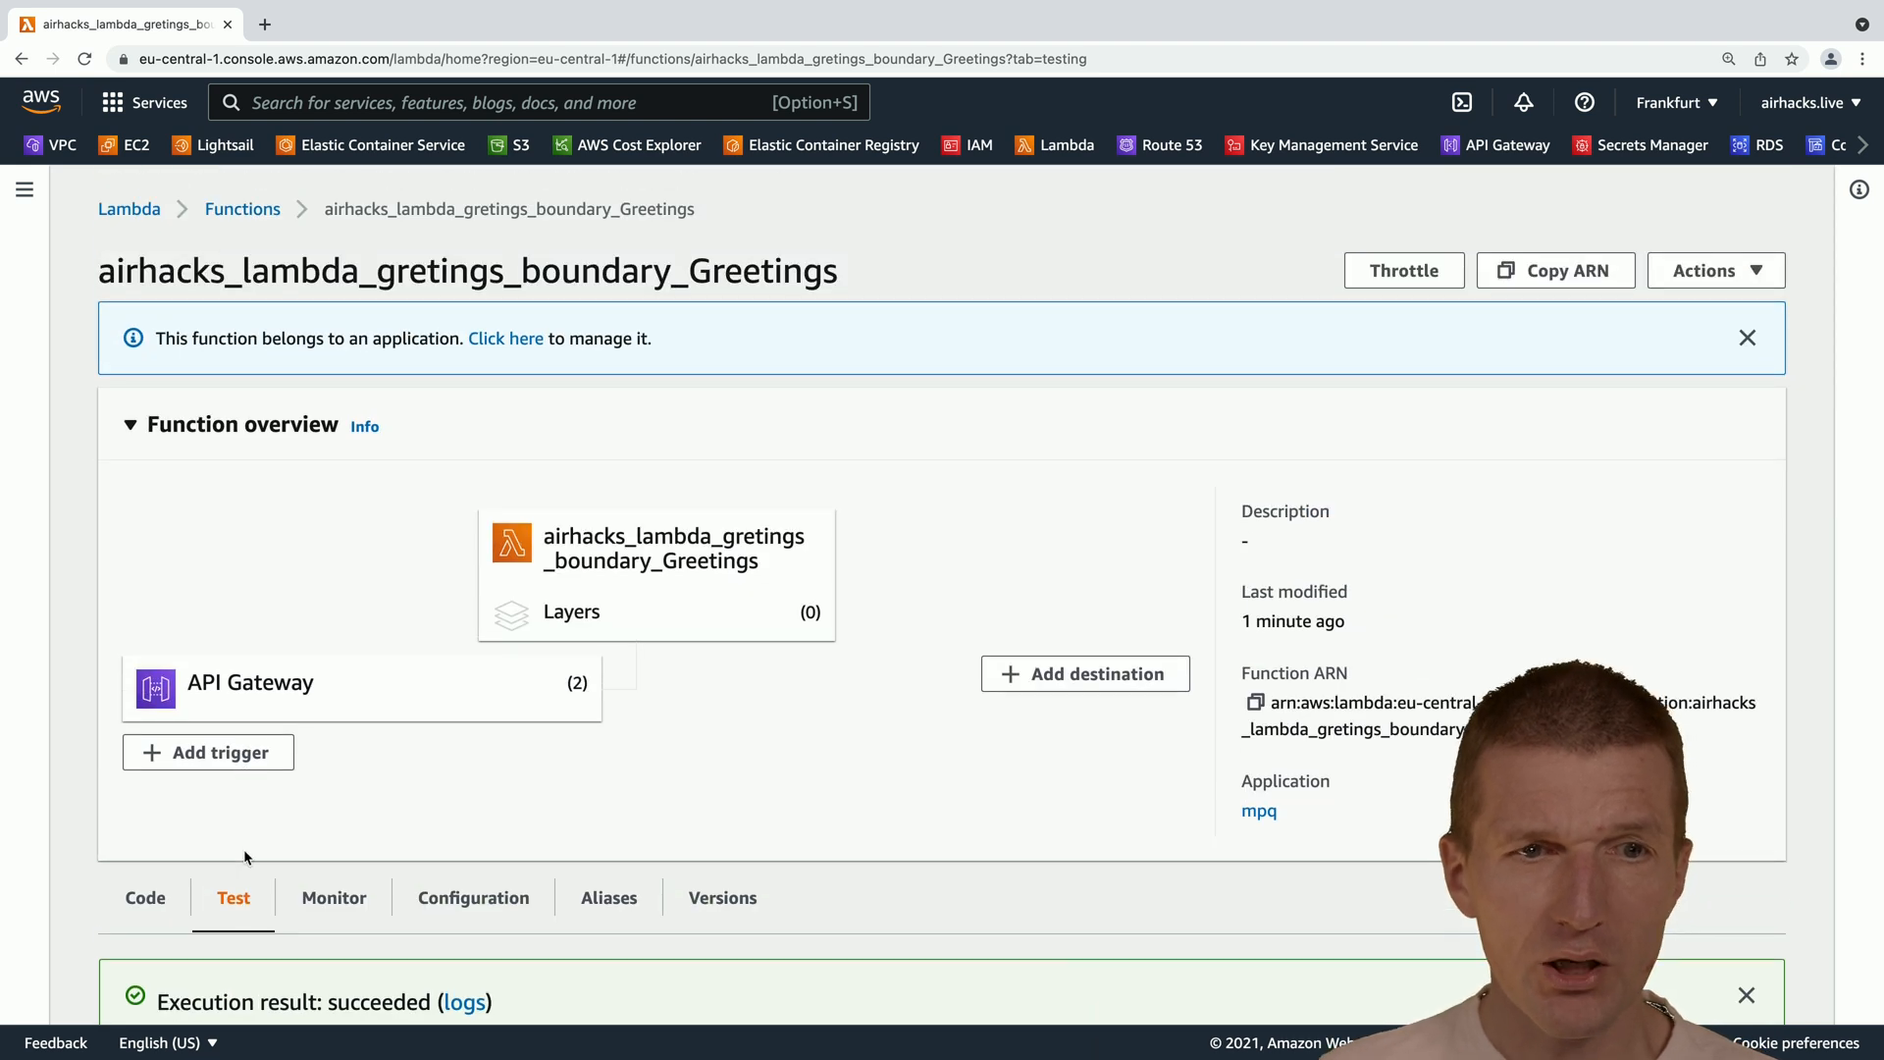
pyautogui.scroll(-3)
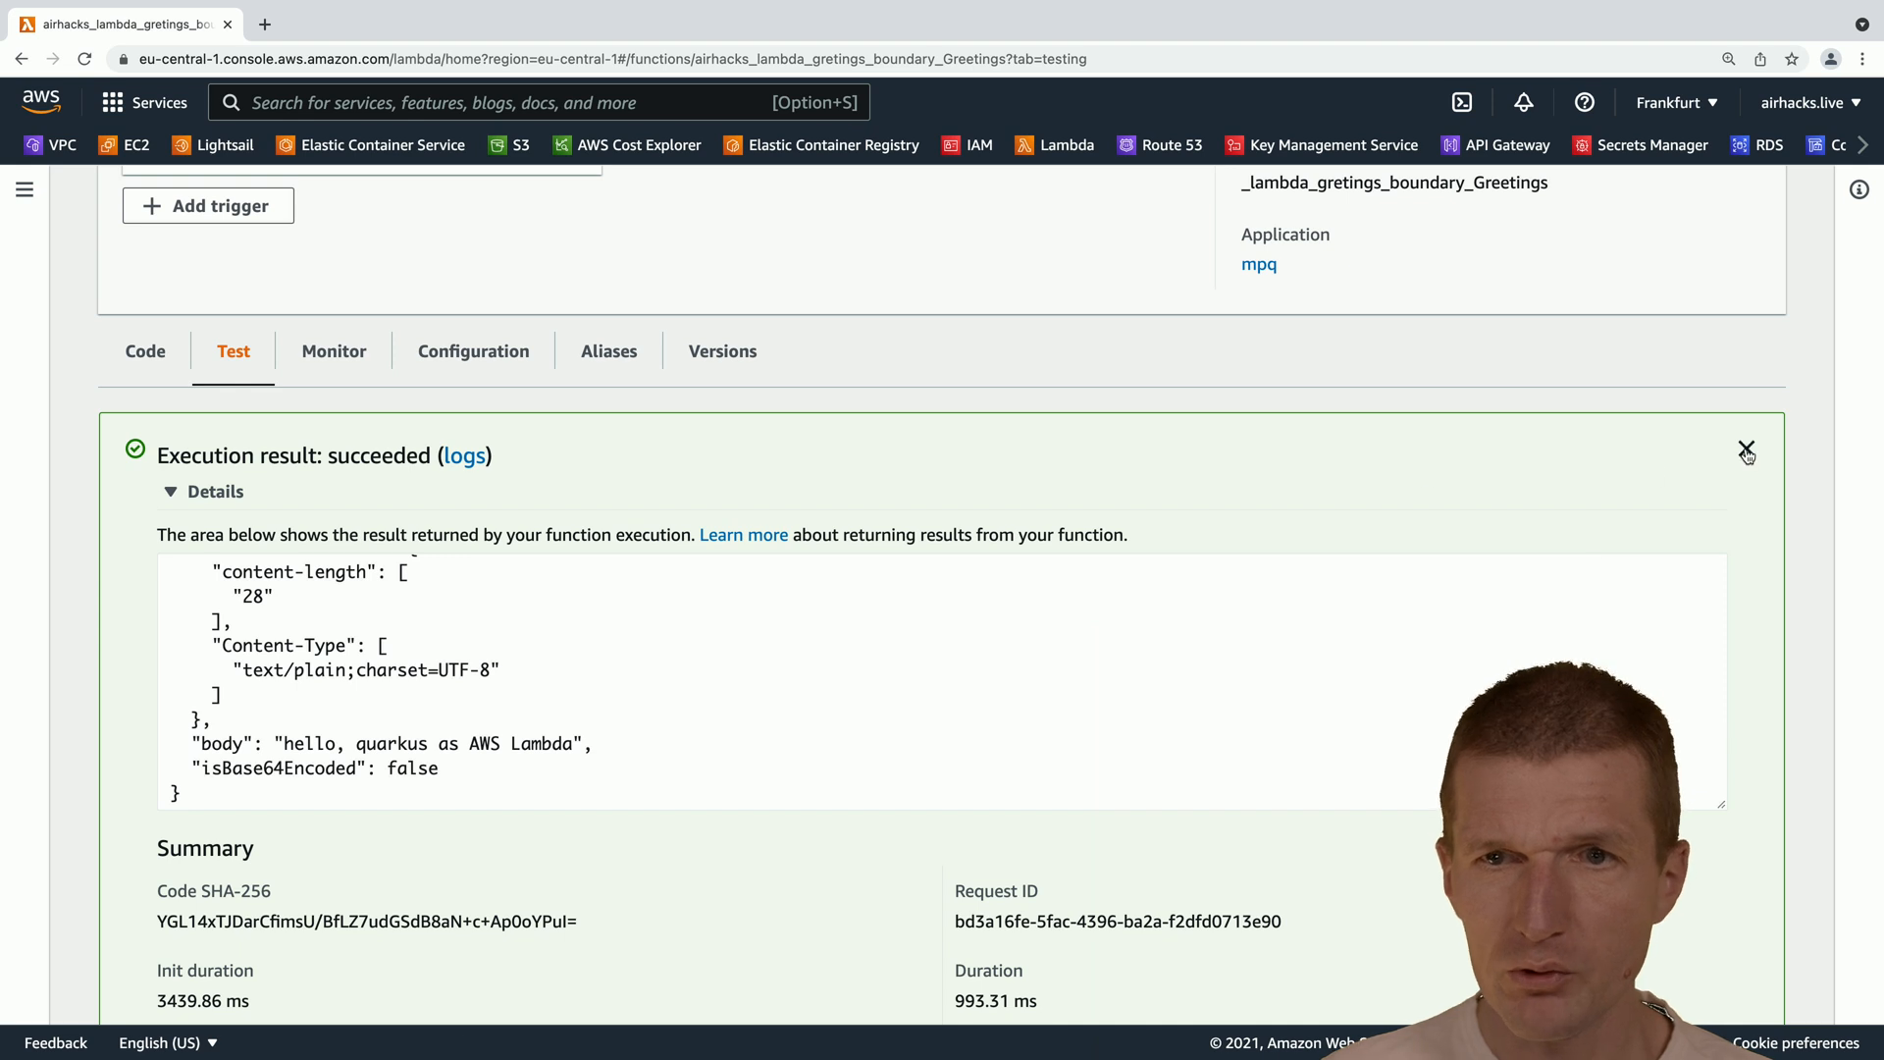
# Dismiss the previous execution result and run the GET /hello test again.
pyautogui.click(1746, 451)
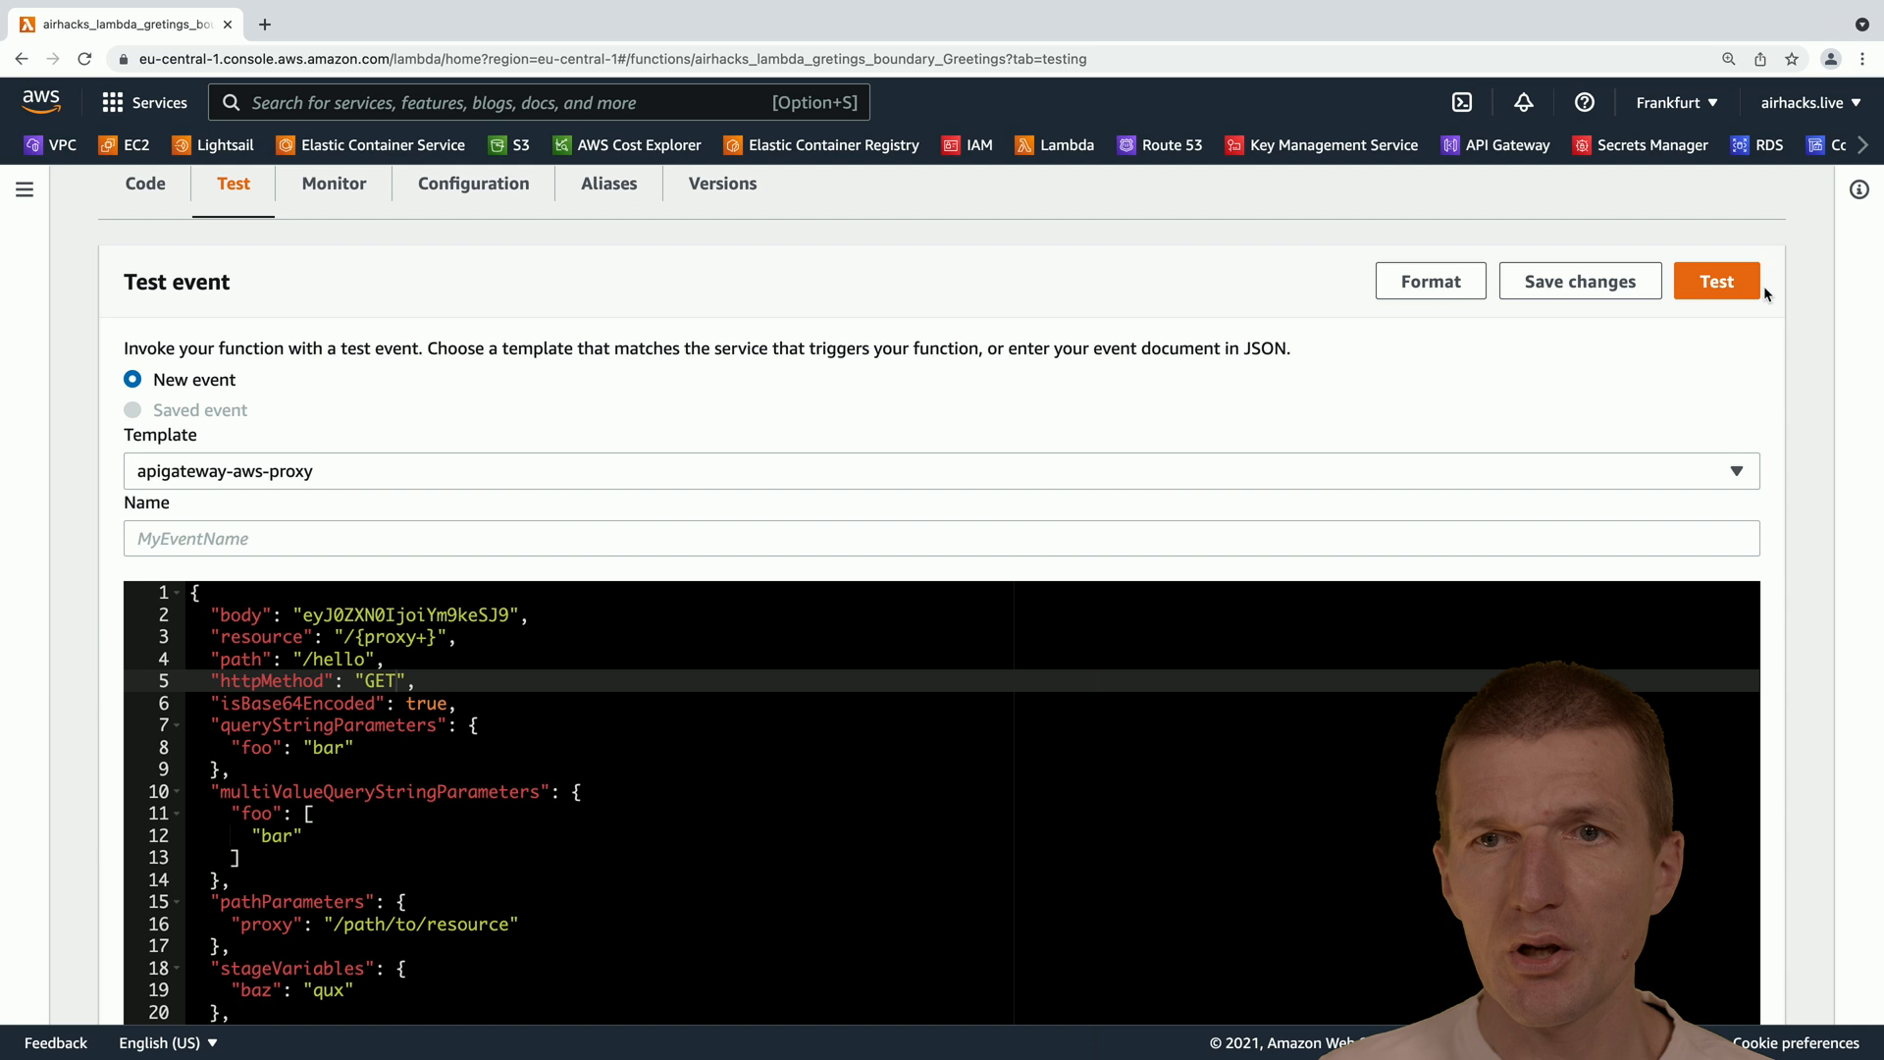
pyautogui.click(1716, 280)
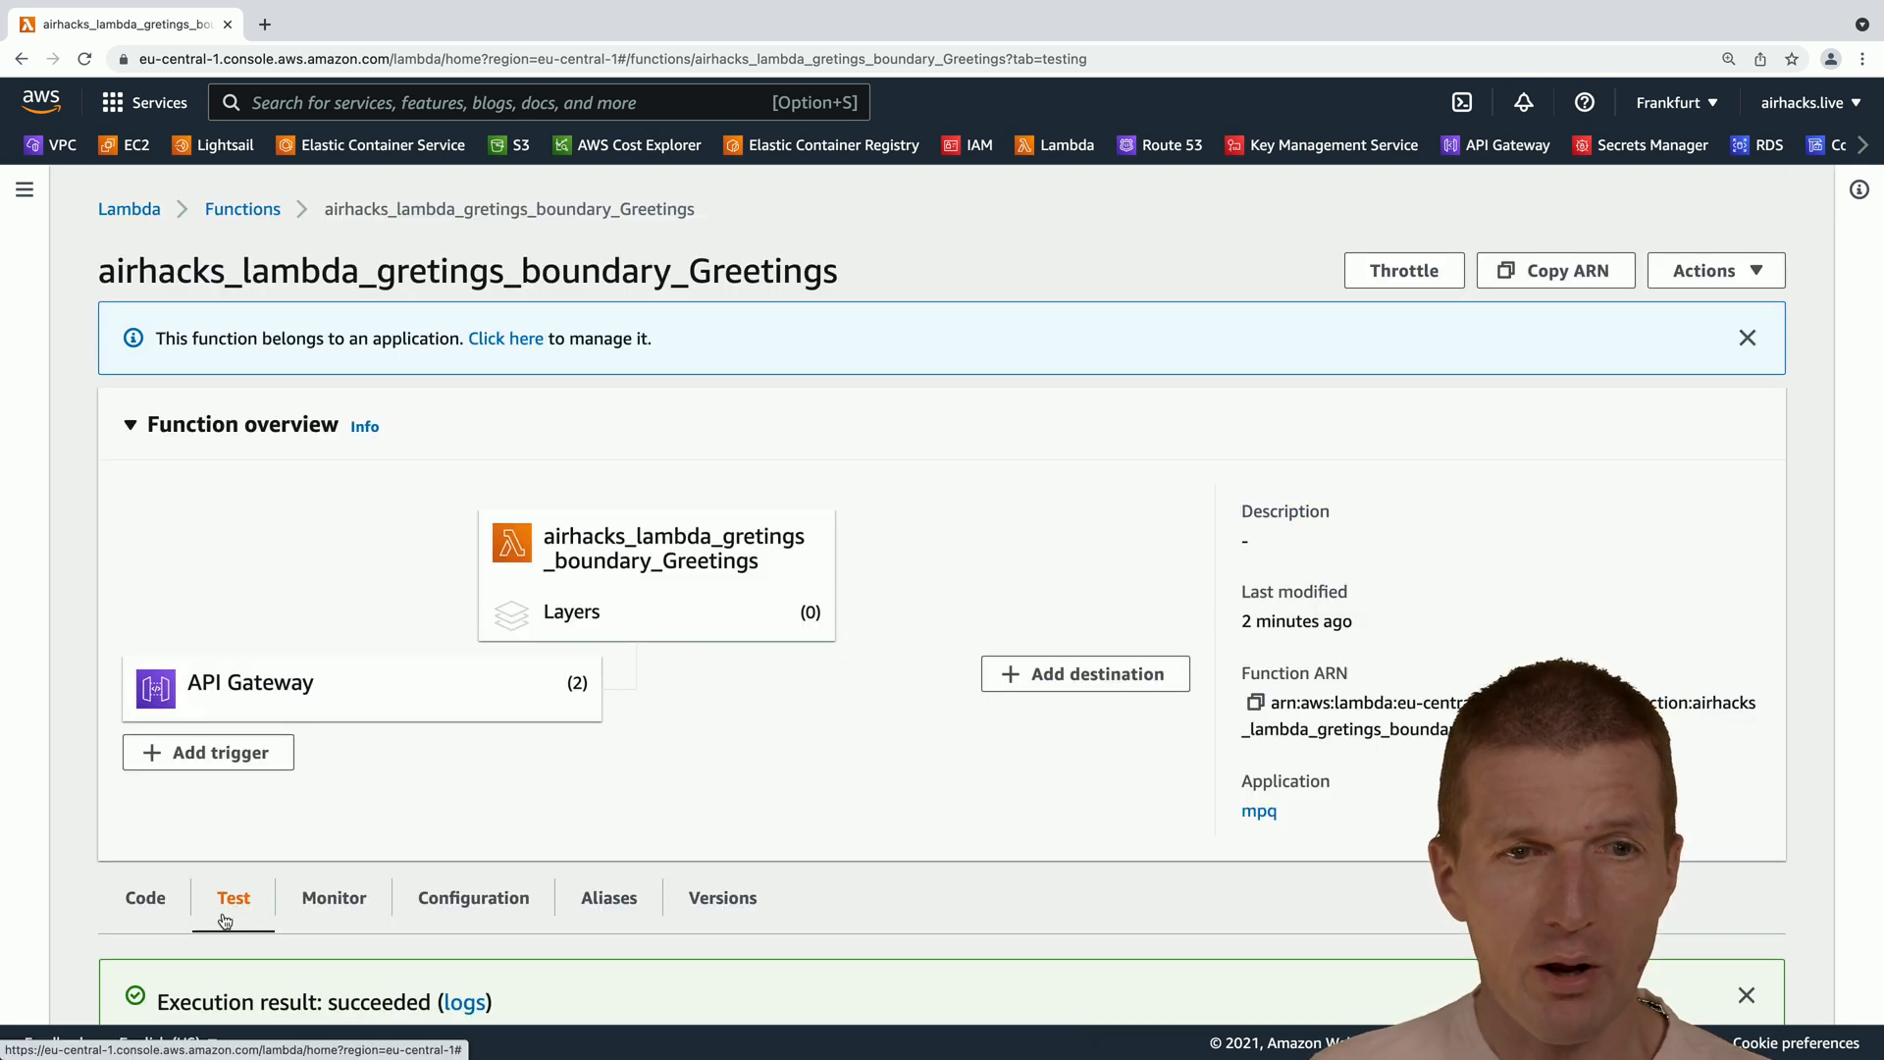
# Run the test event four more times, checking warm durations of about 5 ms.
pyautogui.scroll(-3)
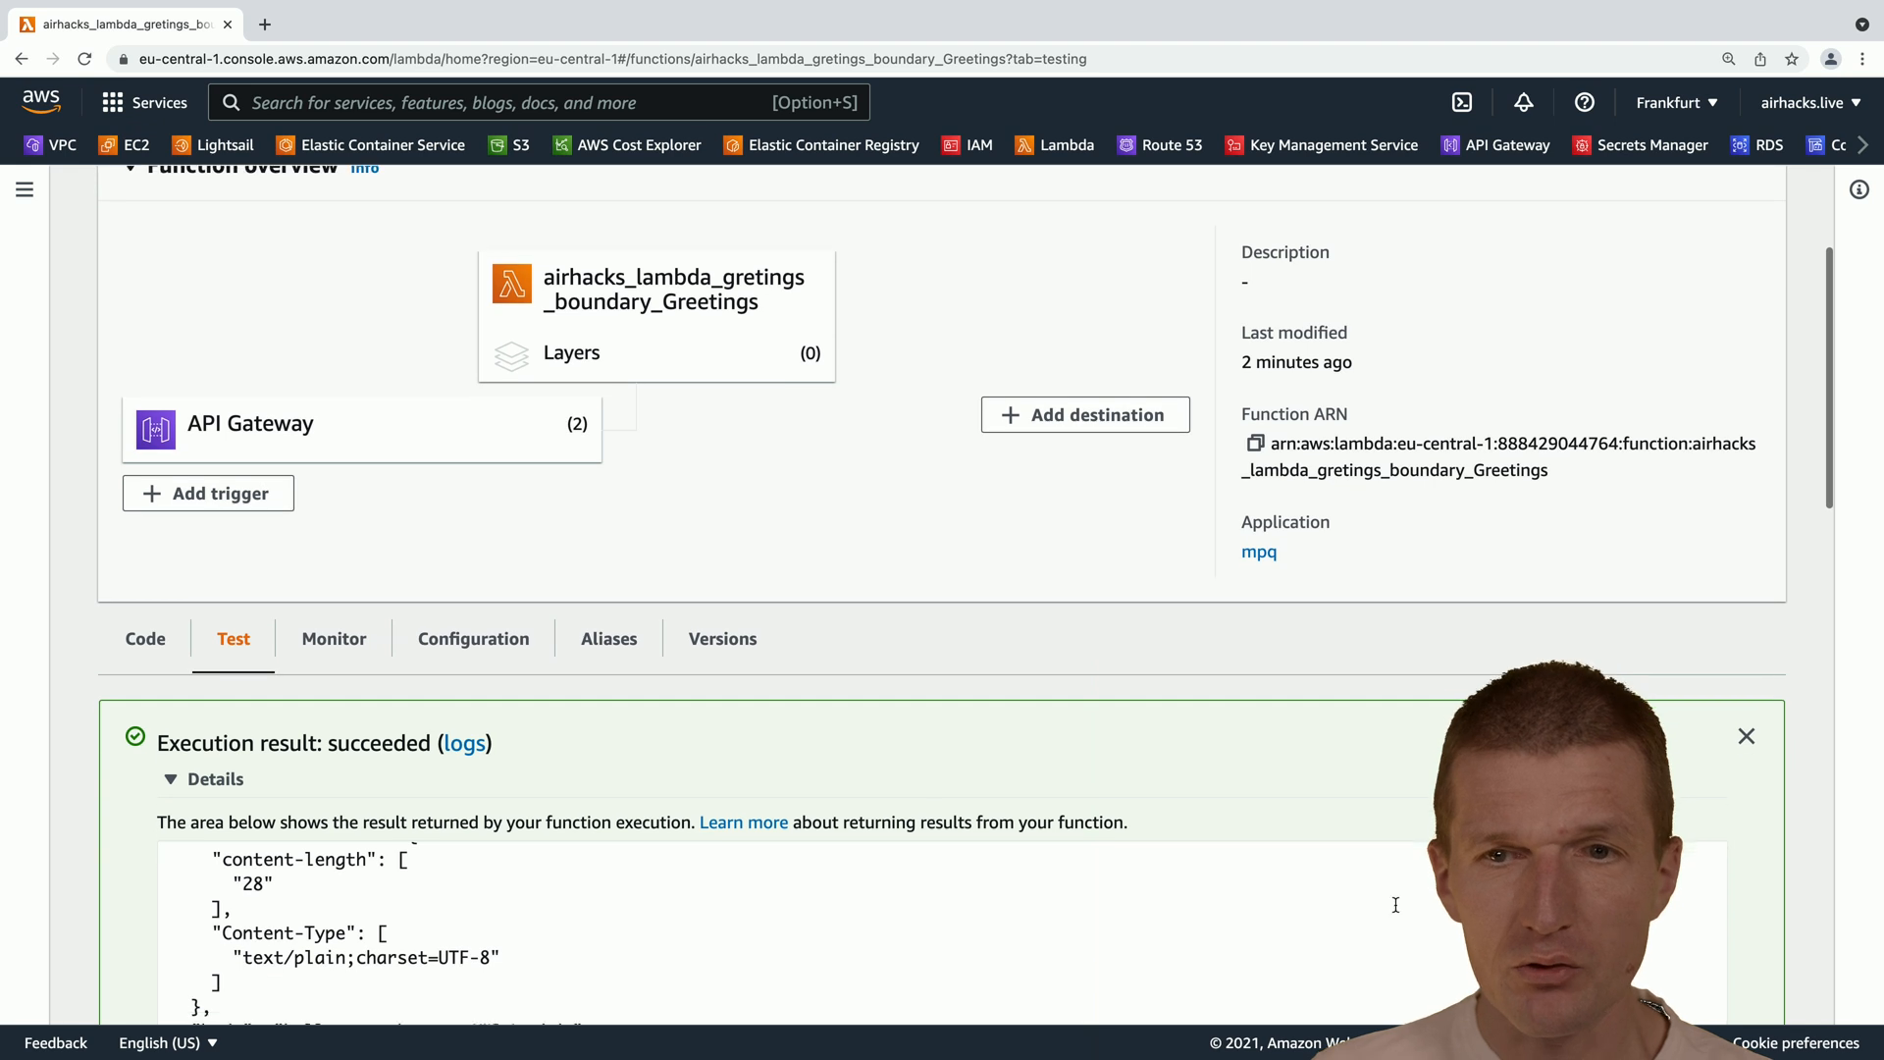
pyautogui.scroll(-3)
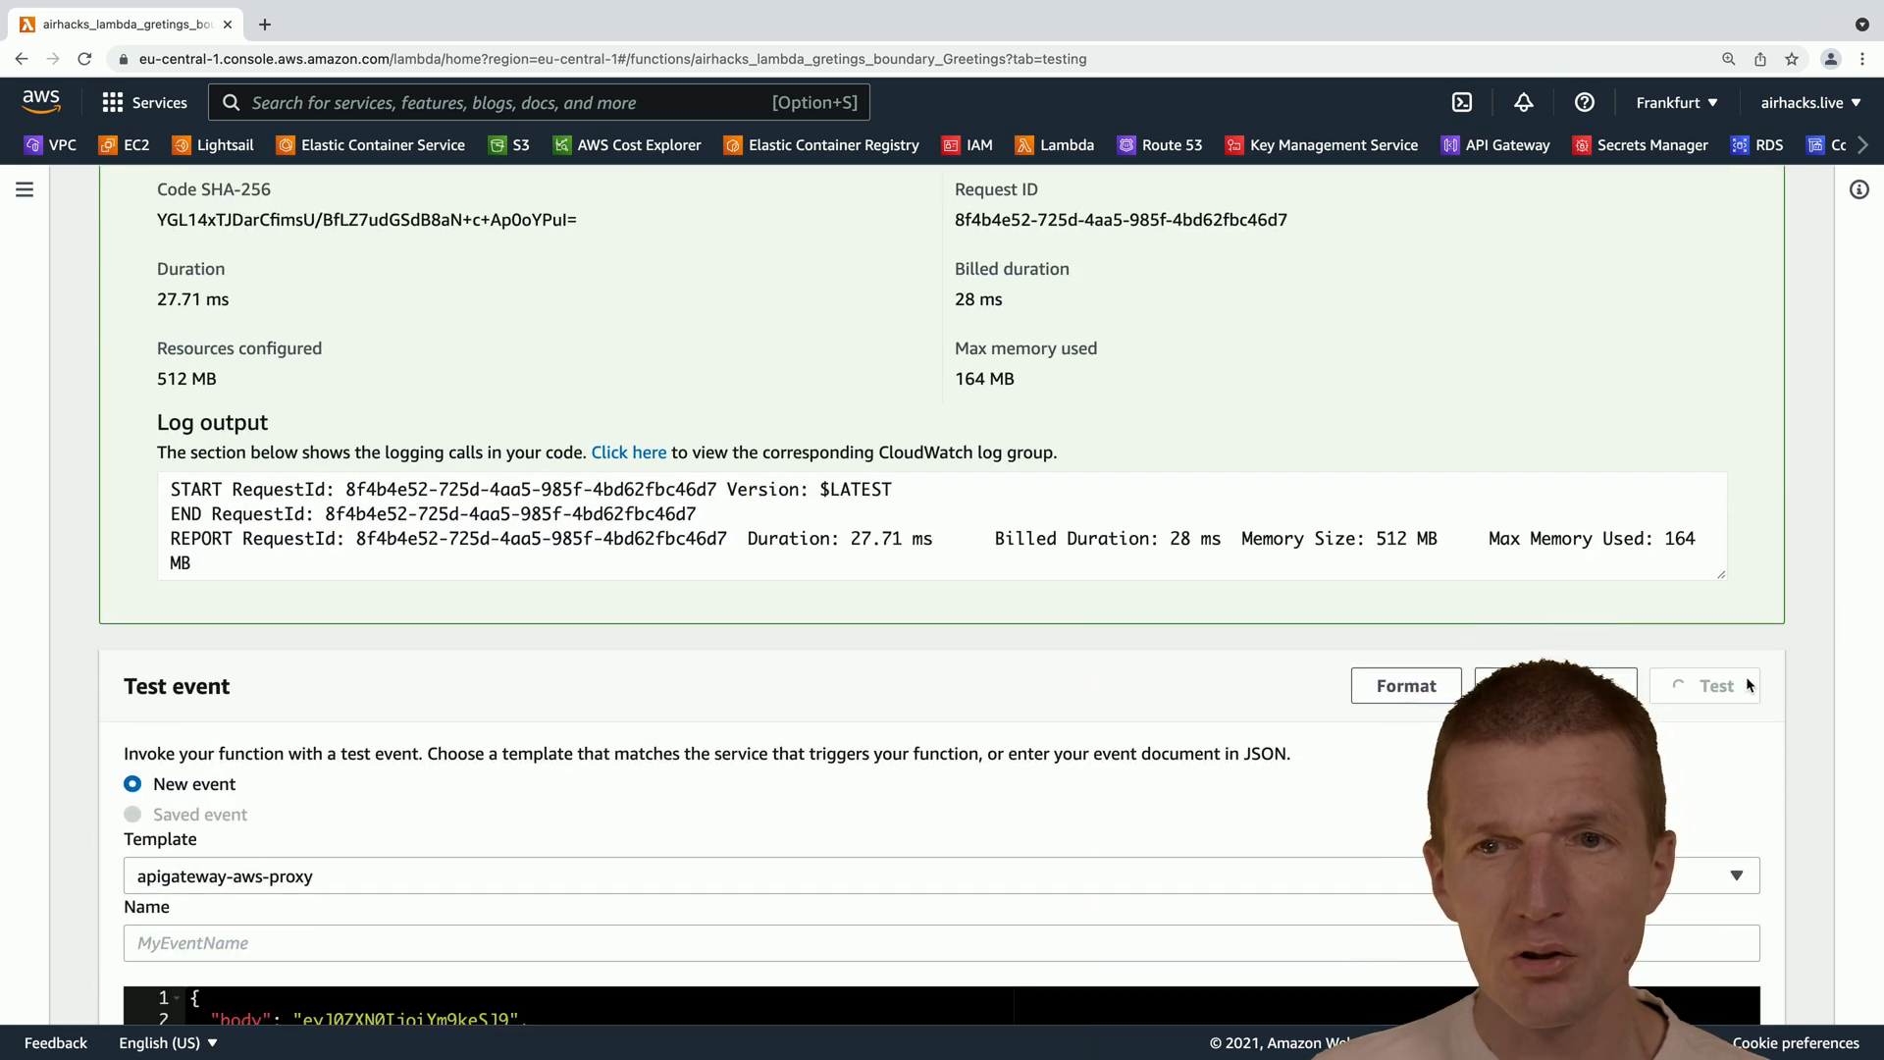
pyautogui.click(1716, 685)
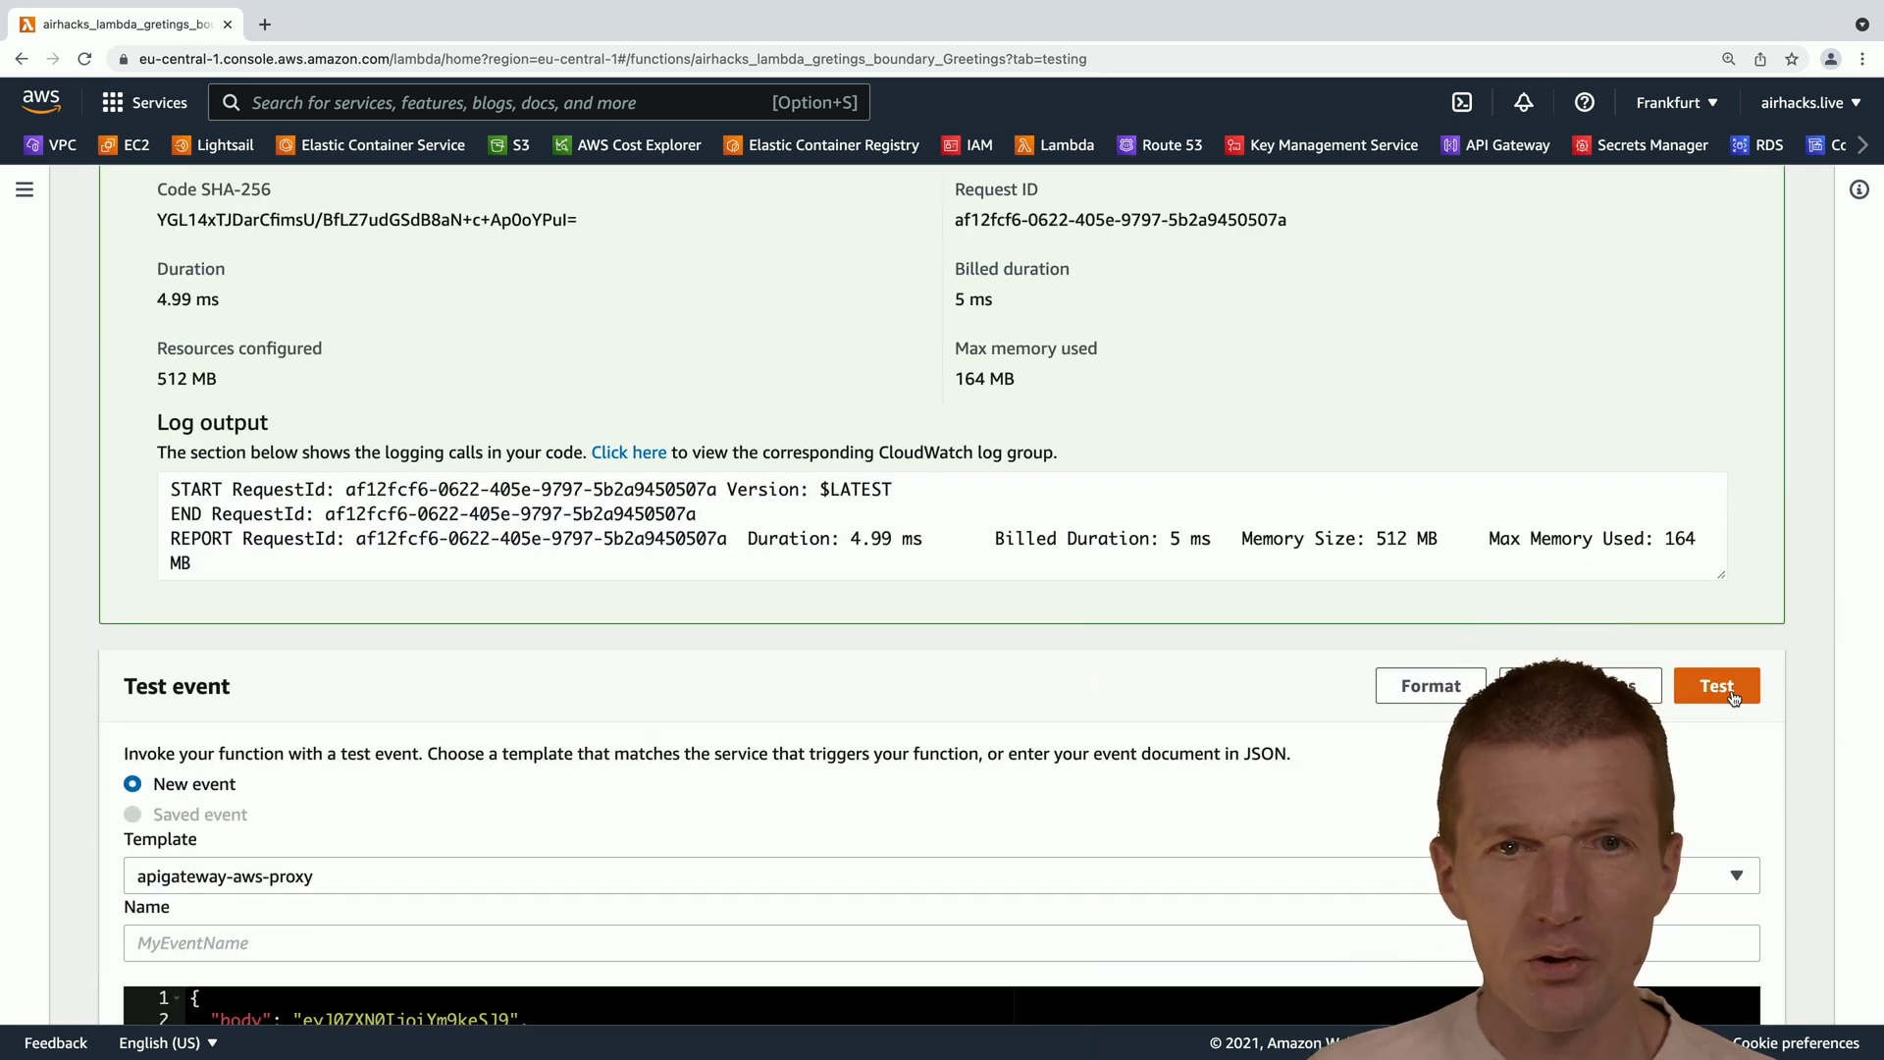
pyautogui.click(1716, 685)
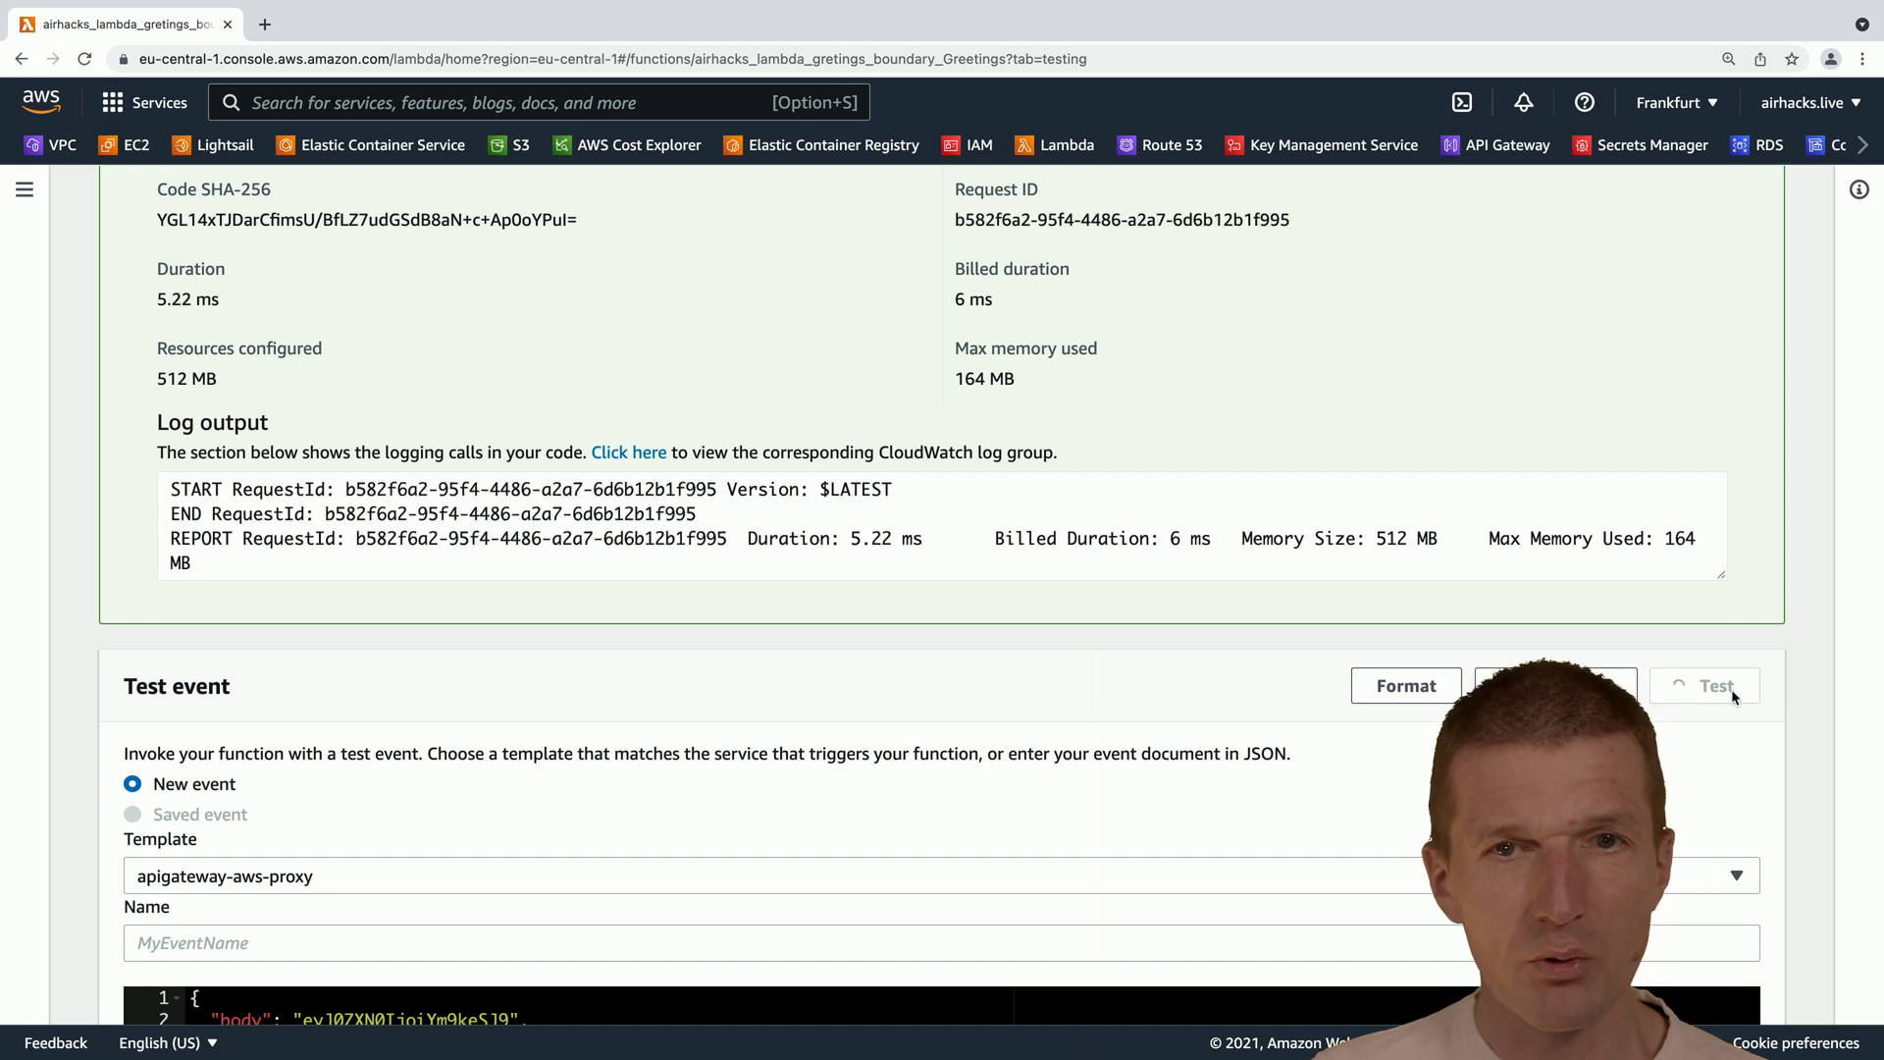
pyautogui.click(1716, 685)
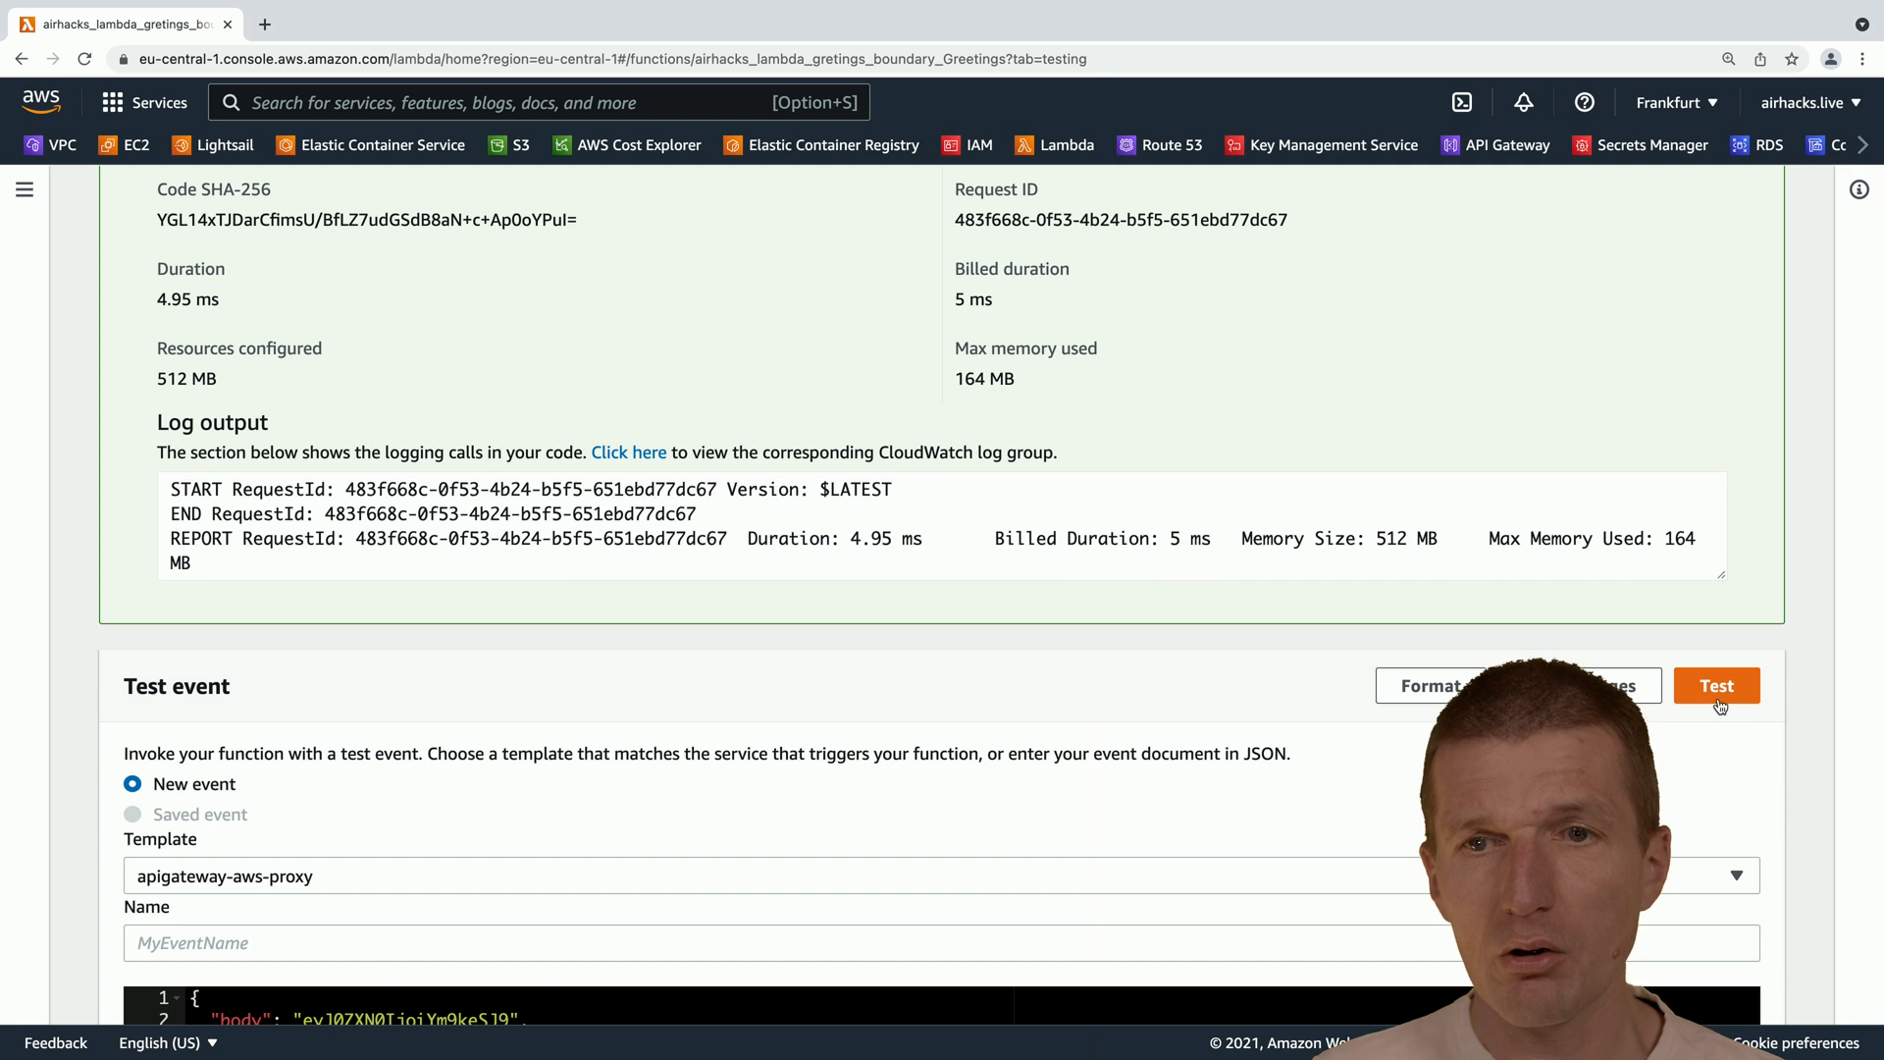
pyautogui.click(1717, 685)
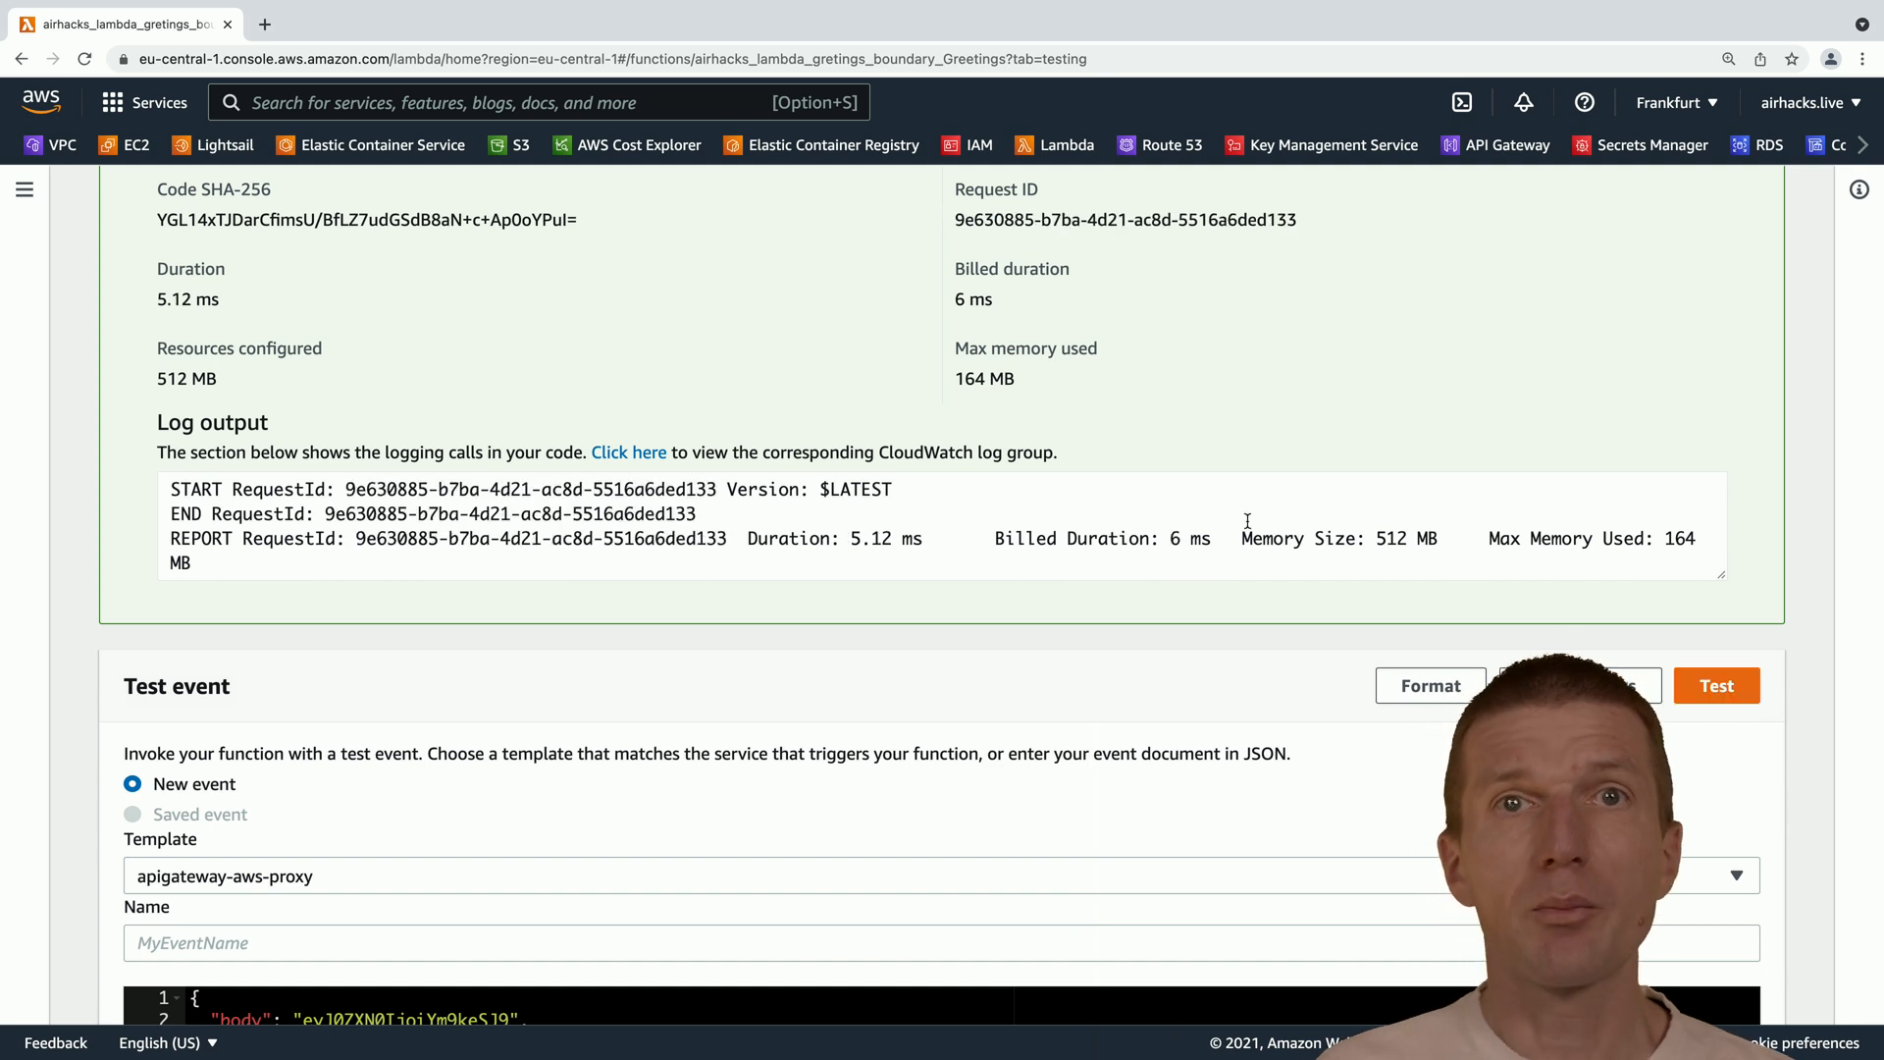